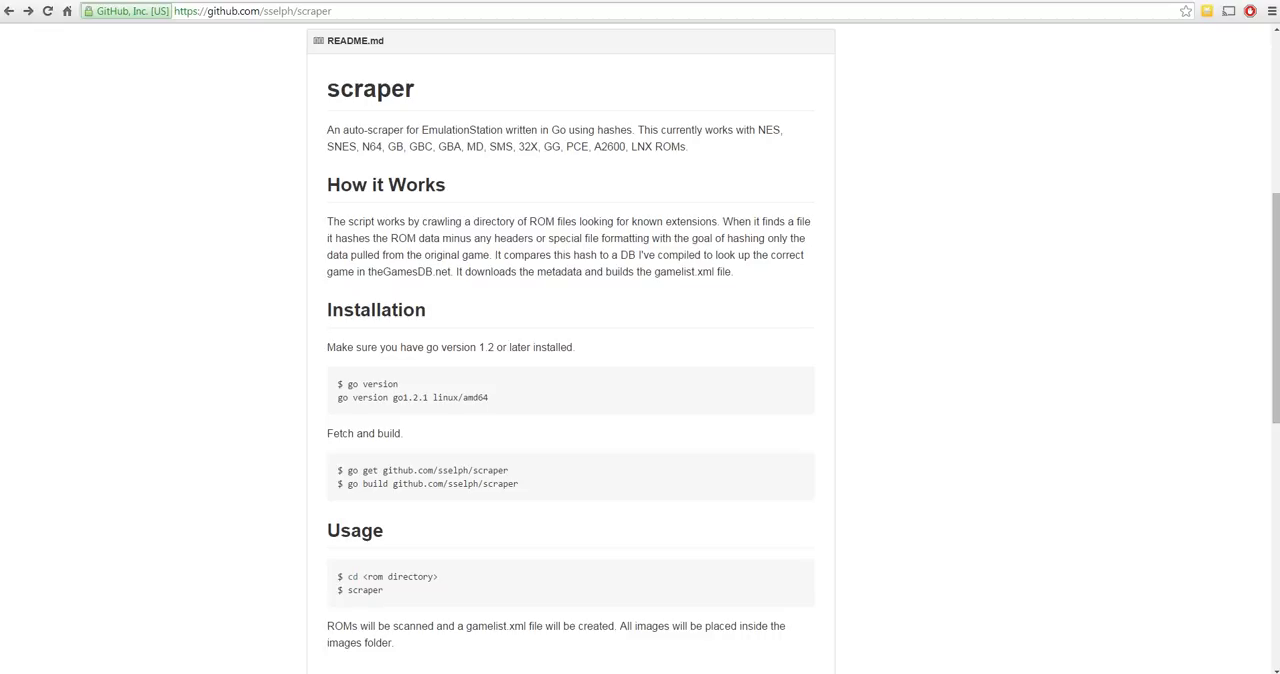
pyautogui.moveTo(1025, 381)
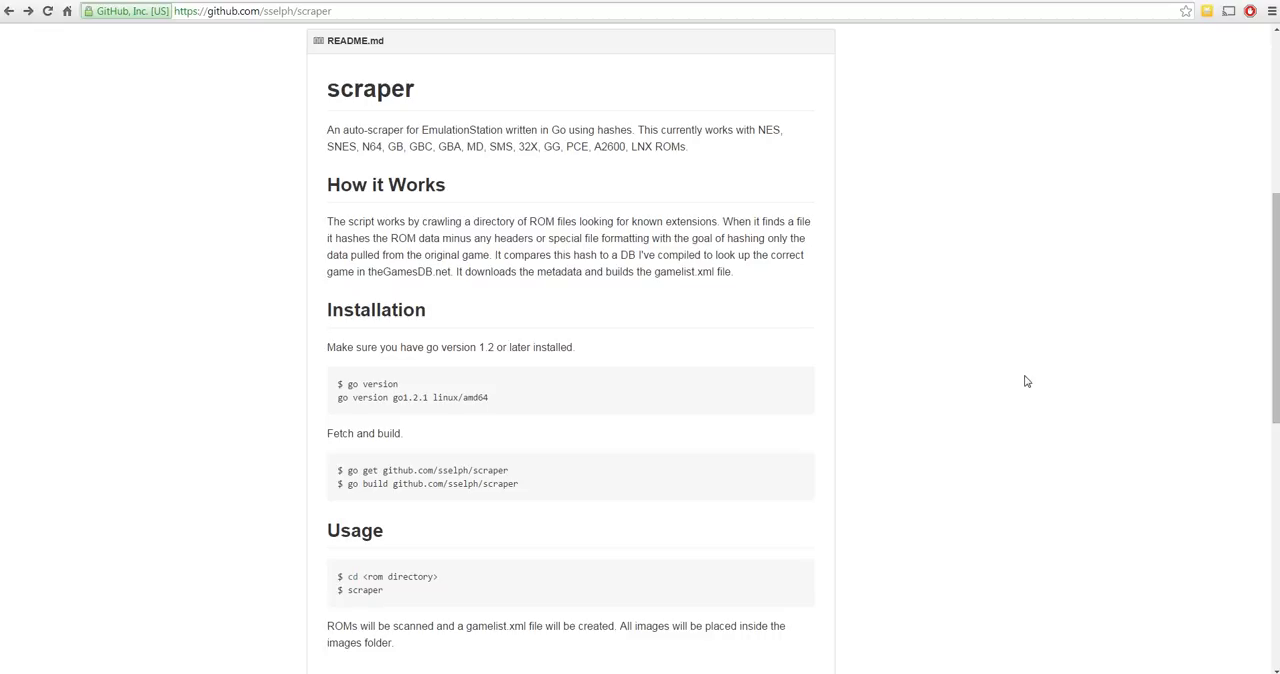
pyautogui.moveTo(864, 157)
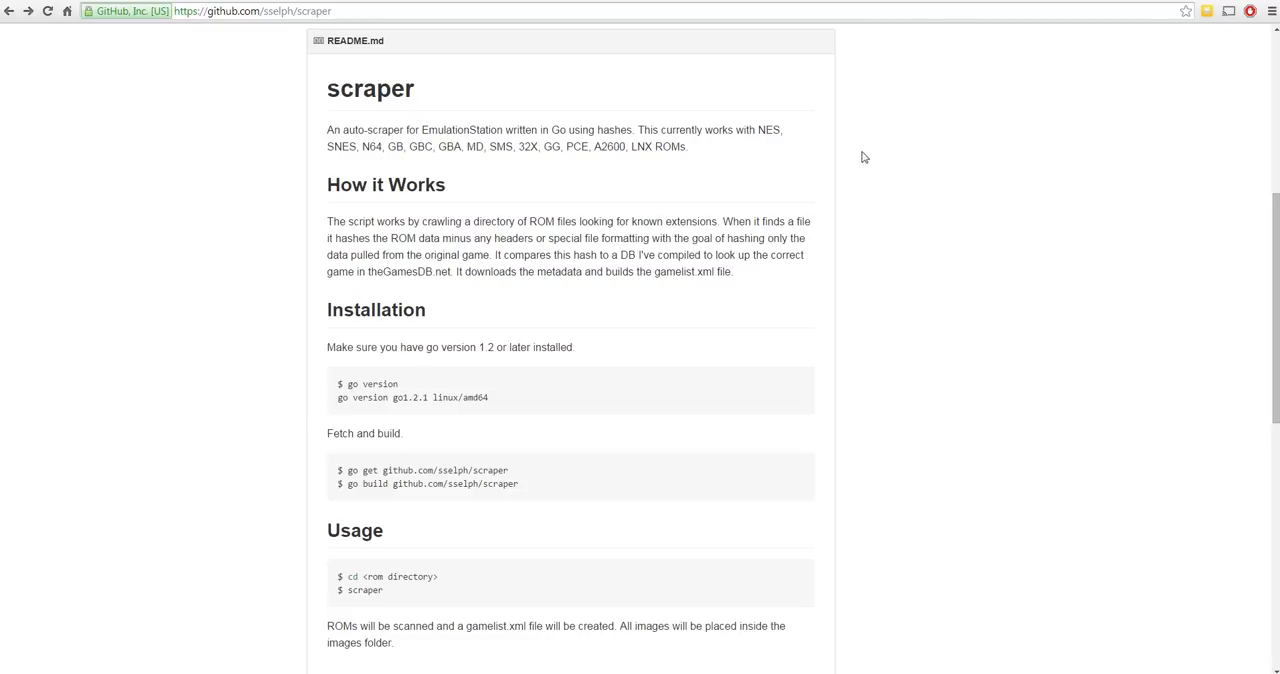
# - Review the v0.6.0-beta release's supported systems and compare its release date with today's
pyautogui.doubleClick(766, 130)
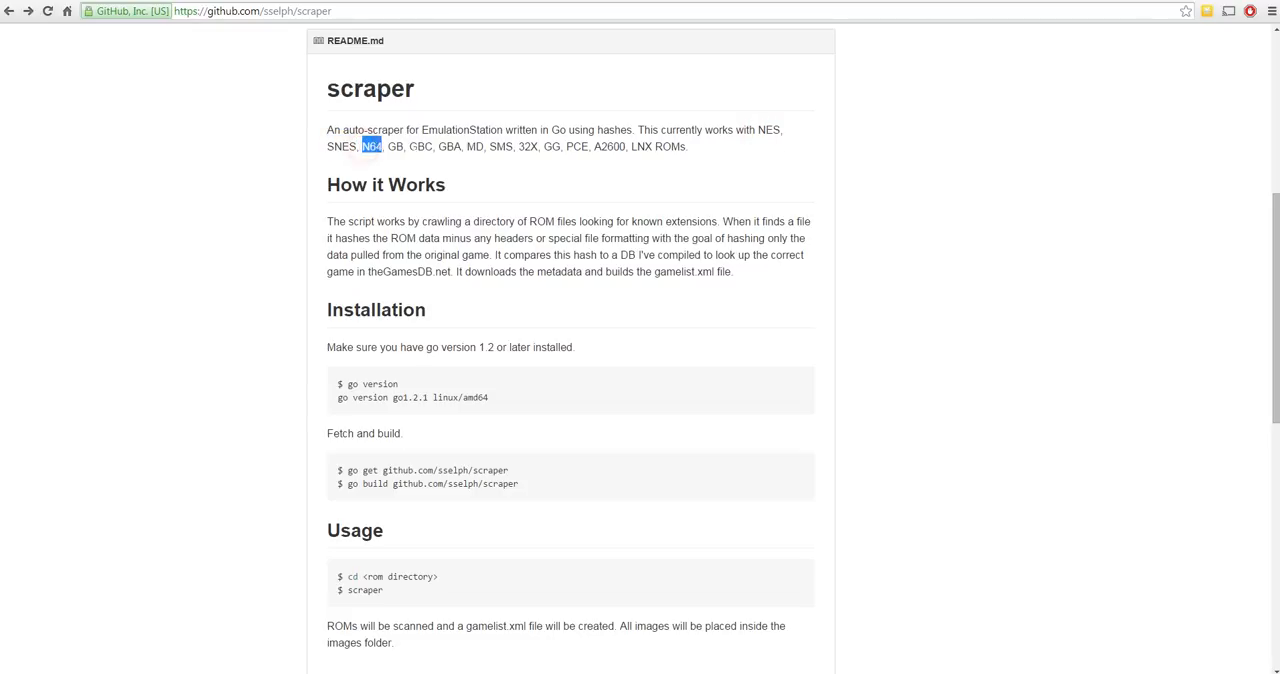
pyautogui.doubleClick(641, 146)
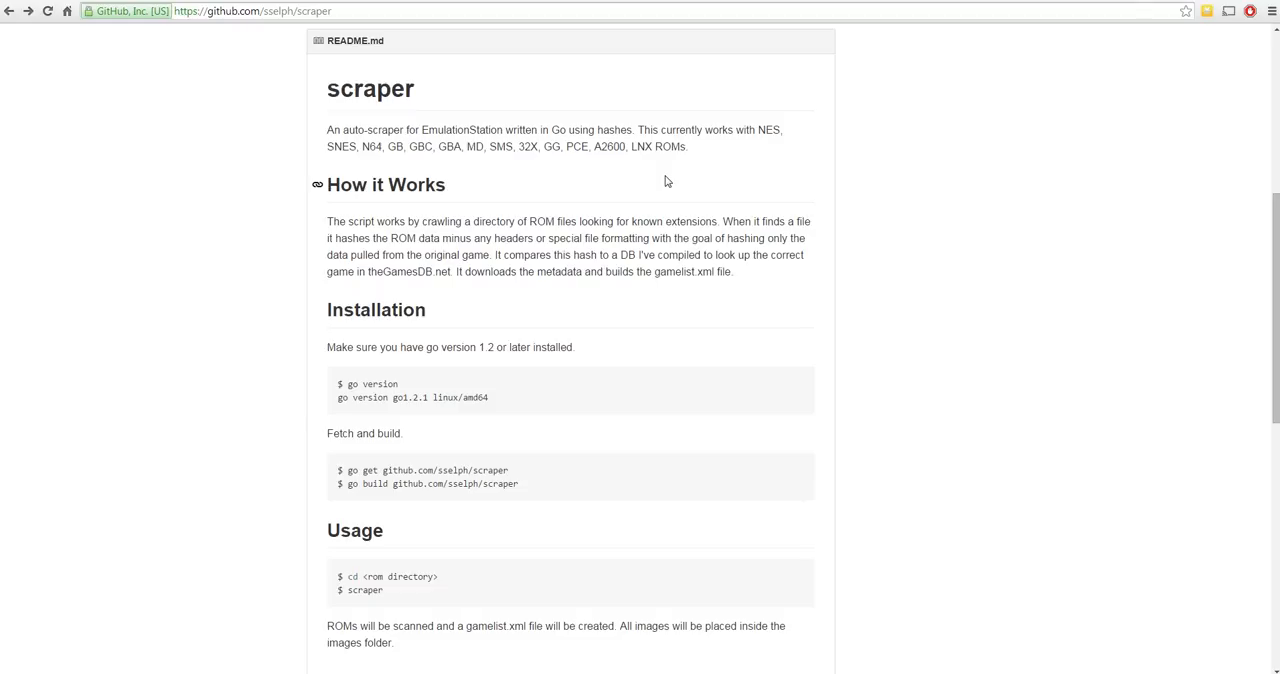
pyautogui.moveTo(667, 179)
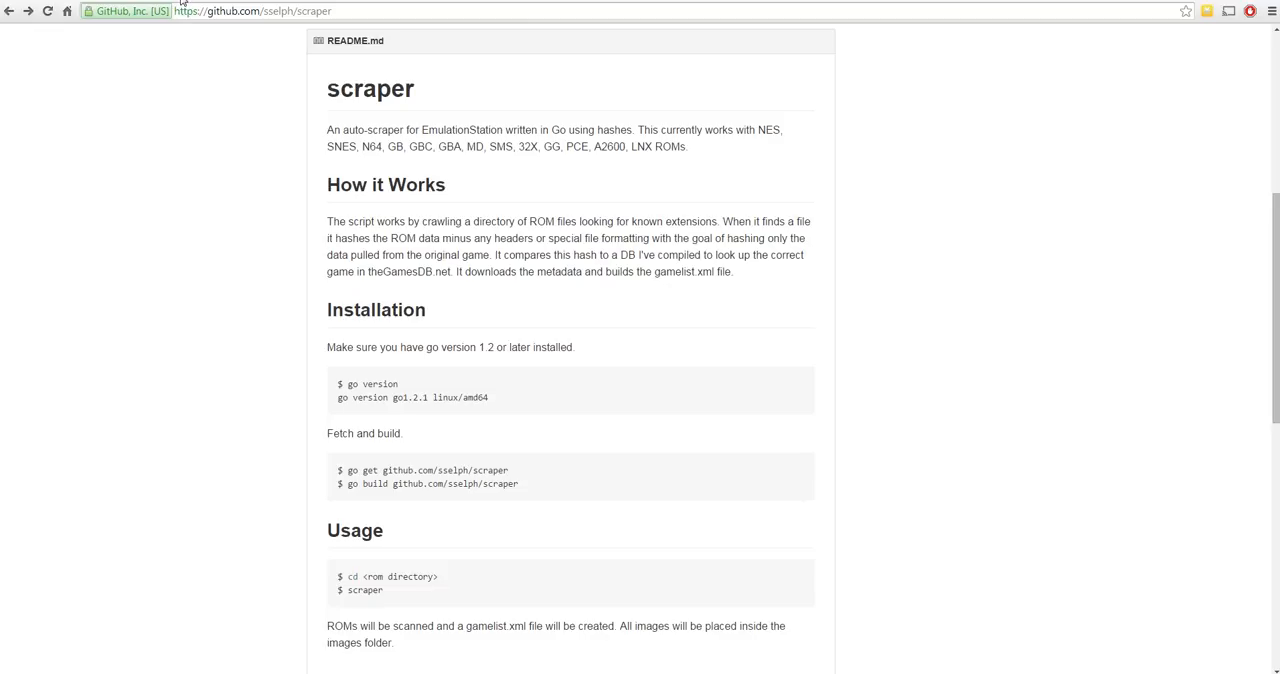
pyautogui.moveTo(221, 31)
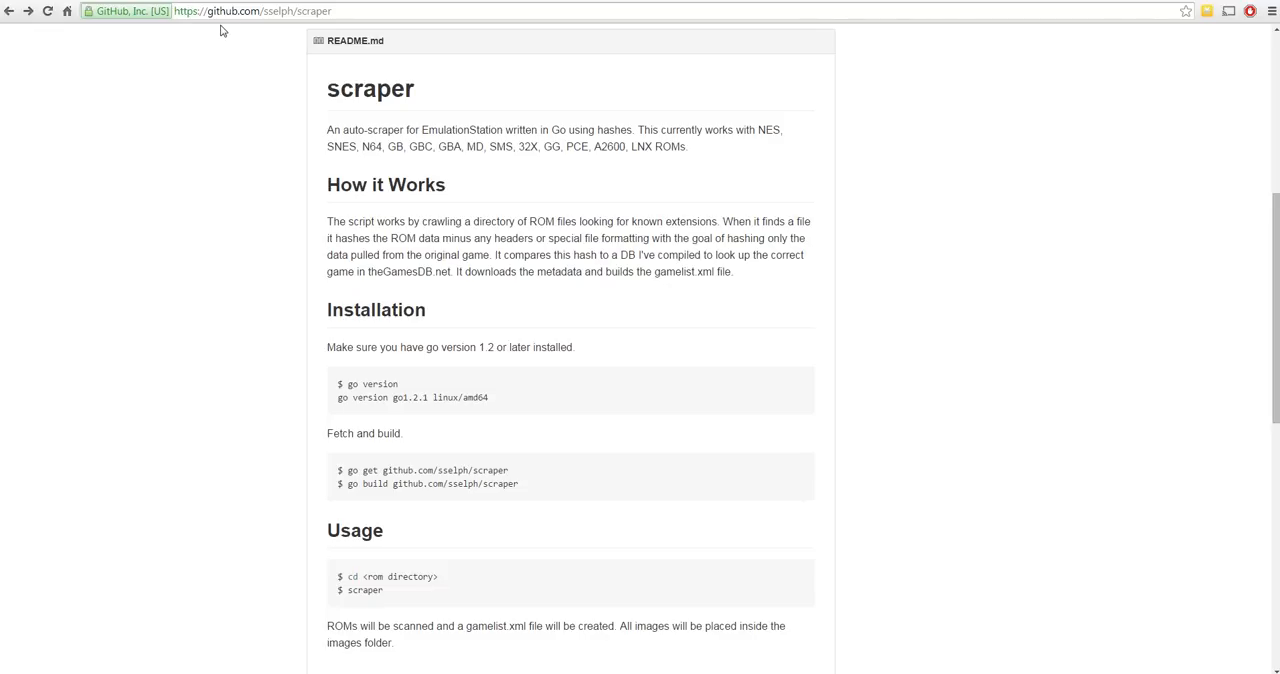
pyautogui.moveTo(314, 81)
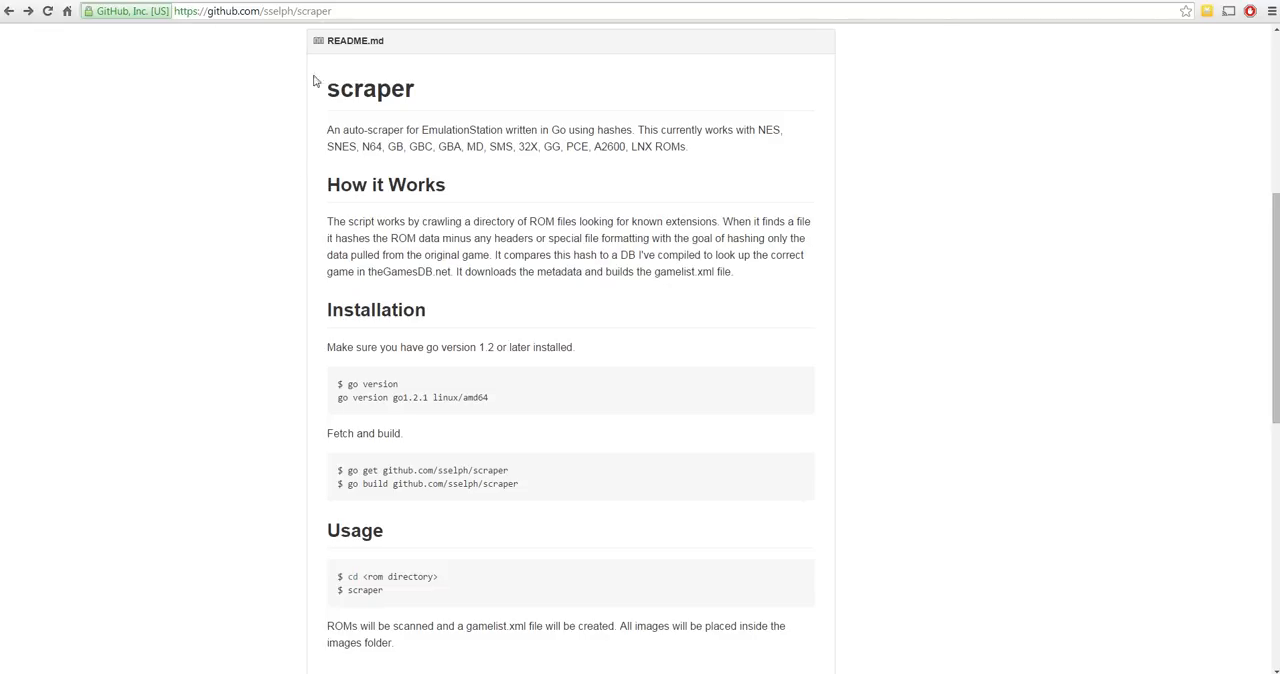
pyautogui.scroll(-3)
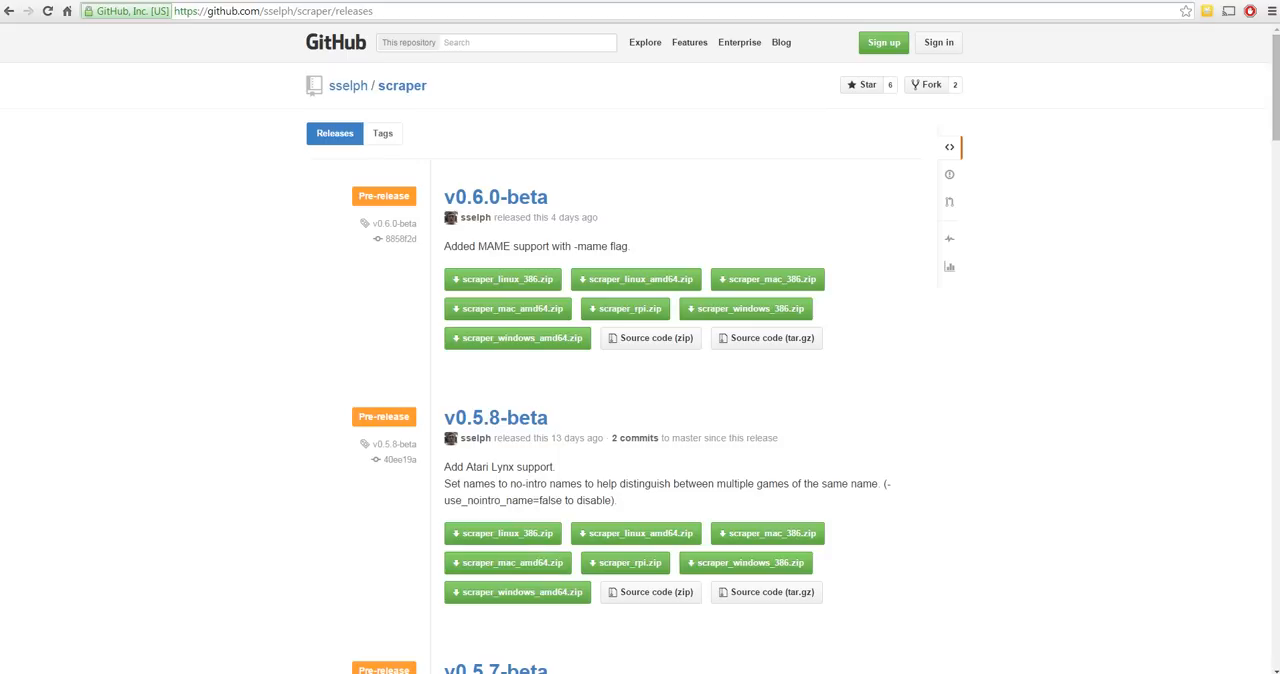
pyautogui.moveTo(332, 30)
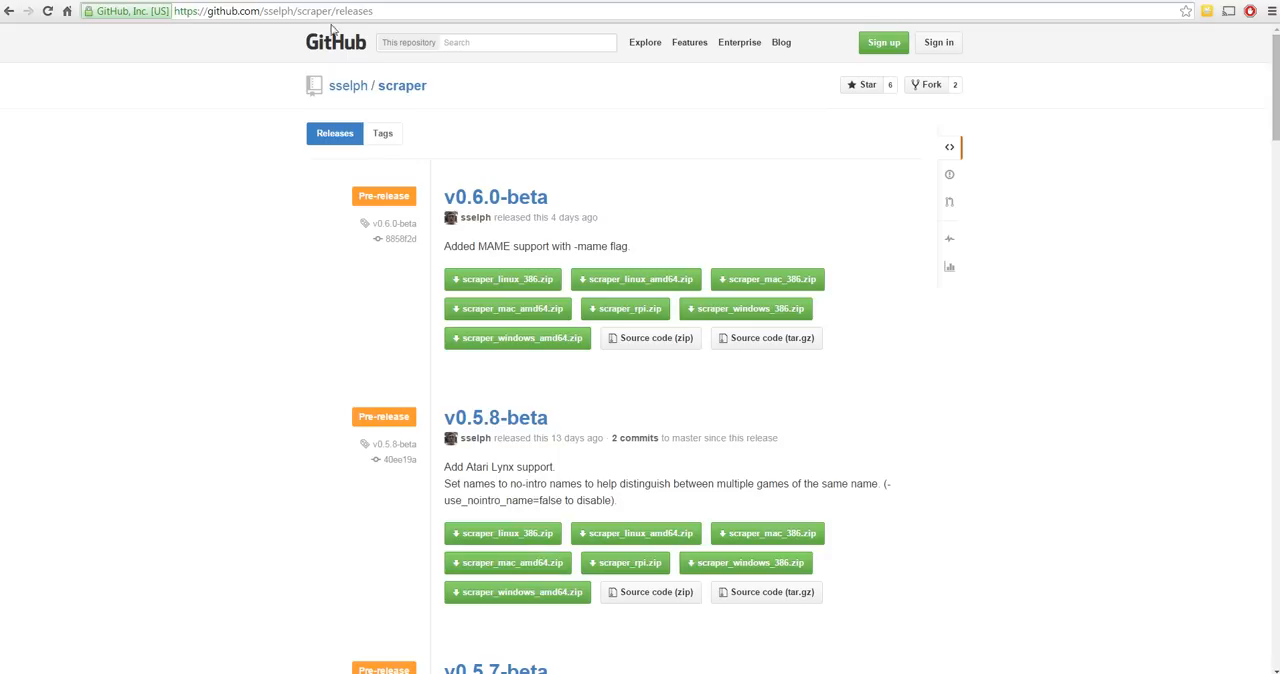
pyautogui.moveTo(495, 197)
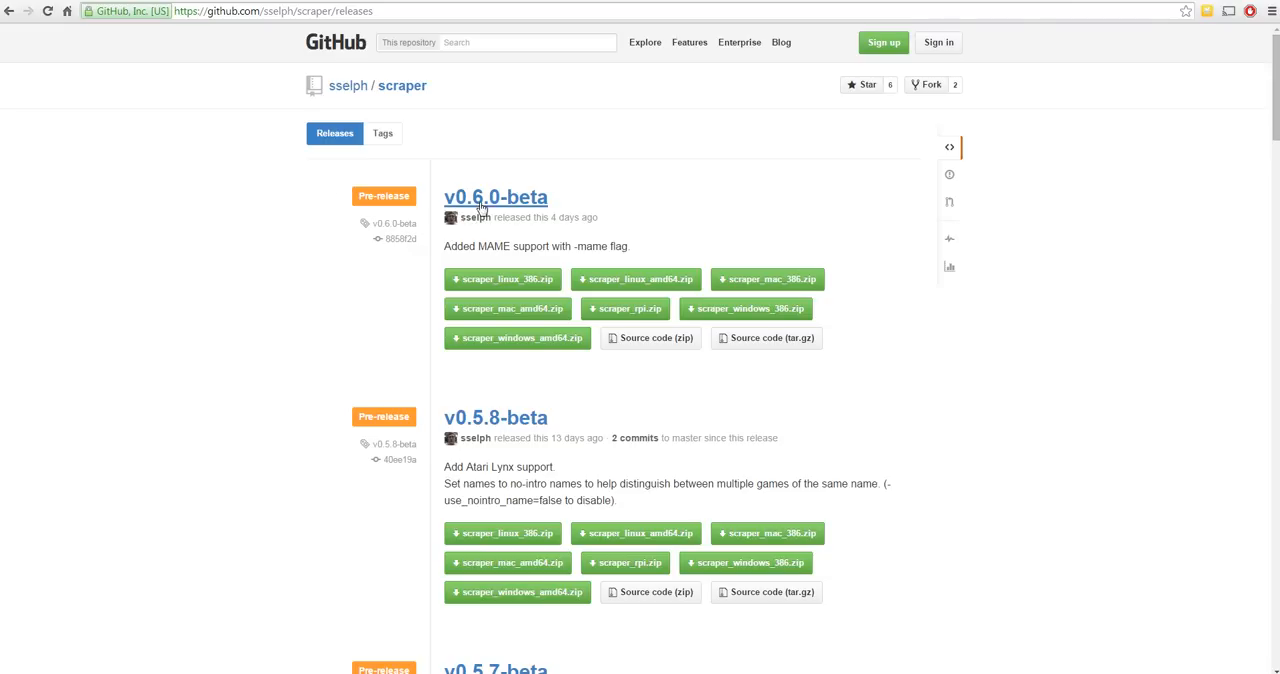
pyautogui.moveTo(577, 229)
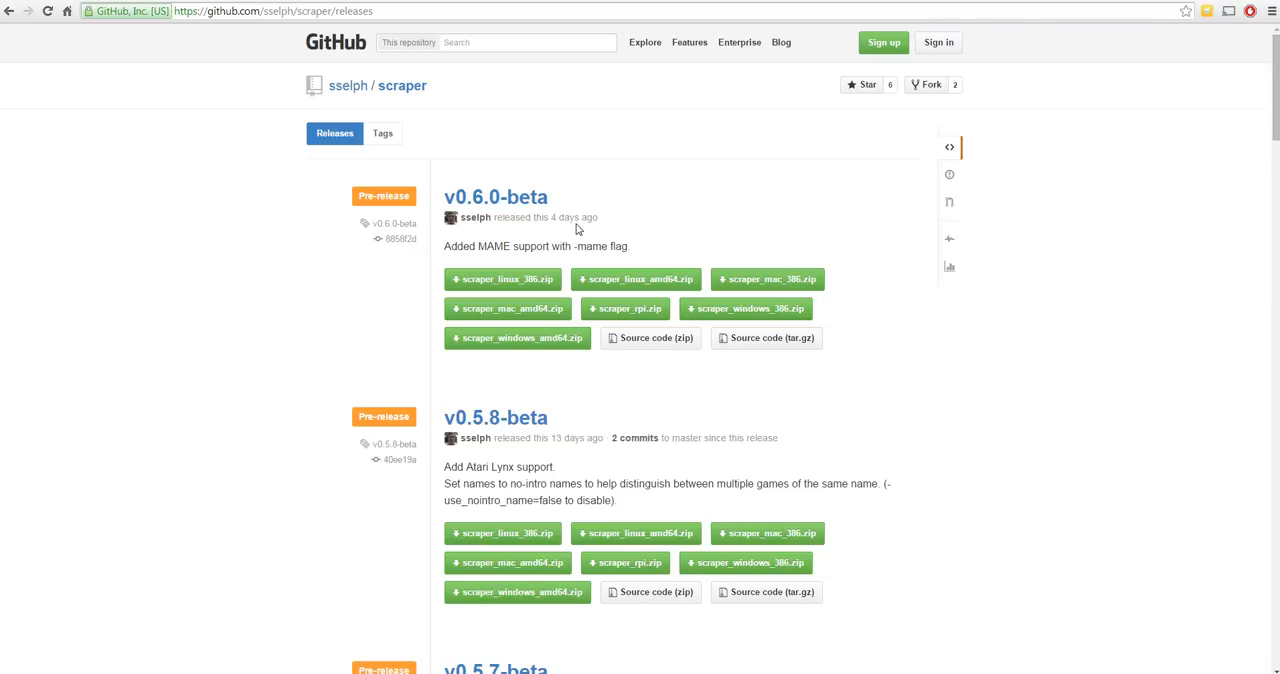
pyautogui.click(1255, 670)
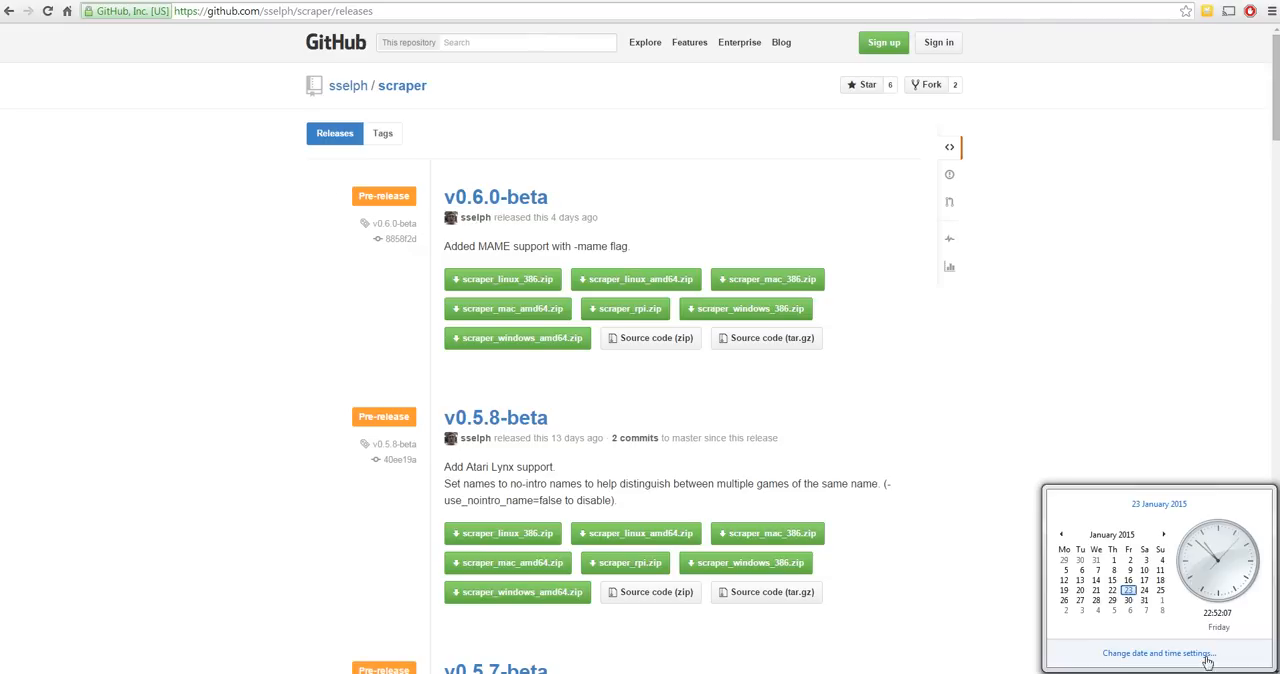
pyautogui.click(951, 471)
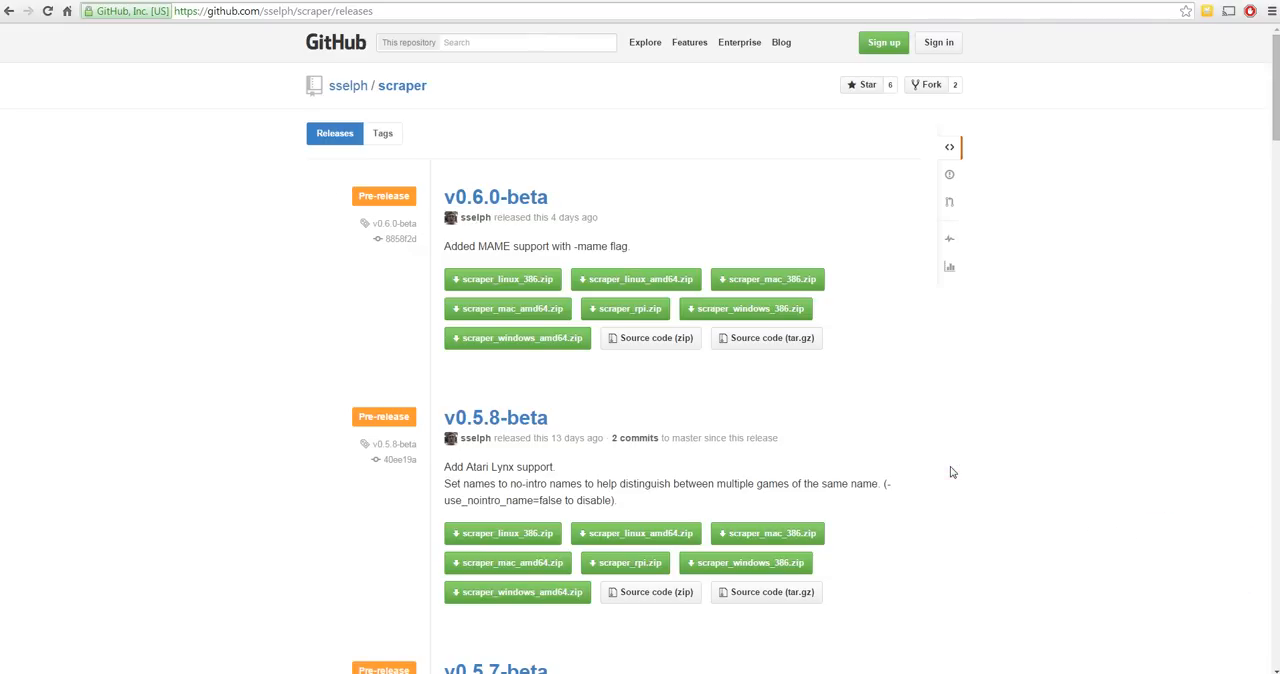
pyautogui.moveTo(624, 272)
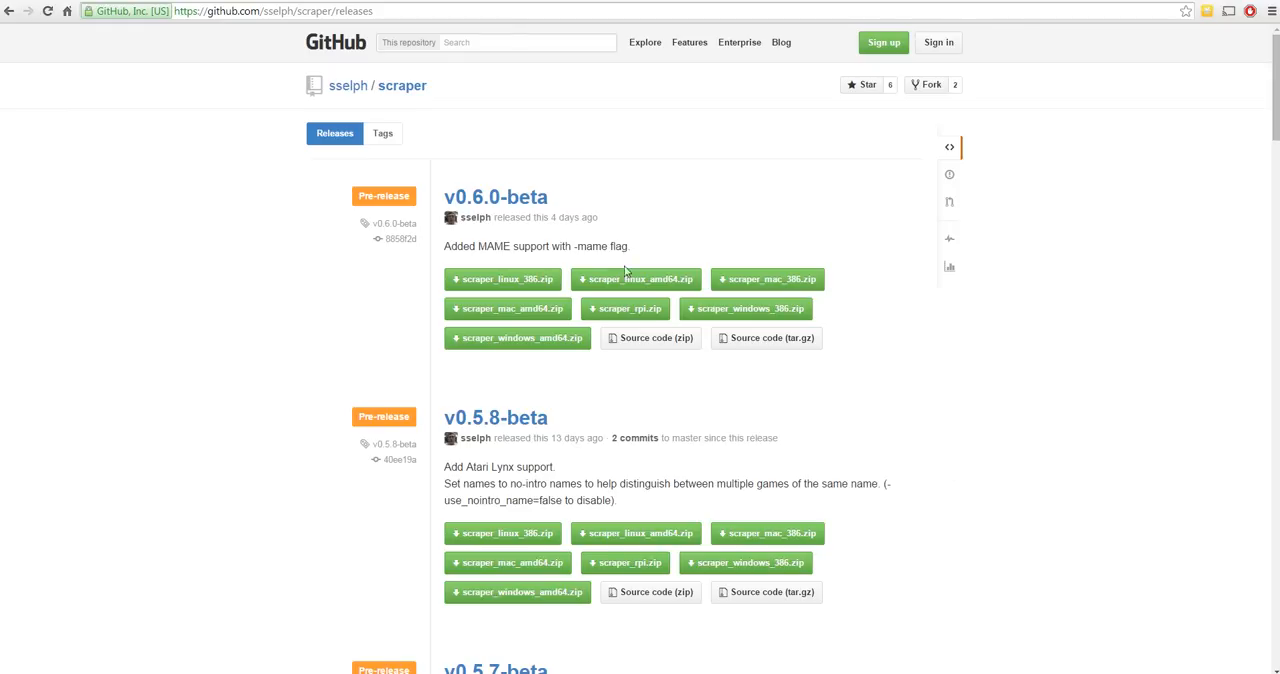
pyautogui.moveTo(280, 320)
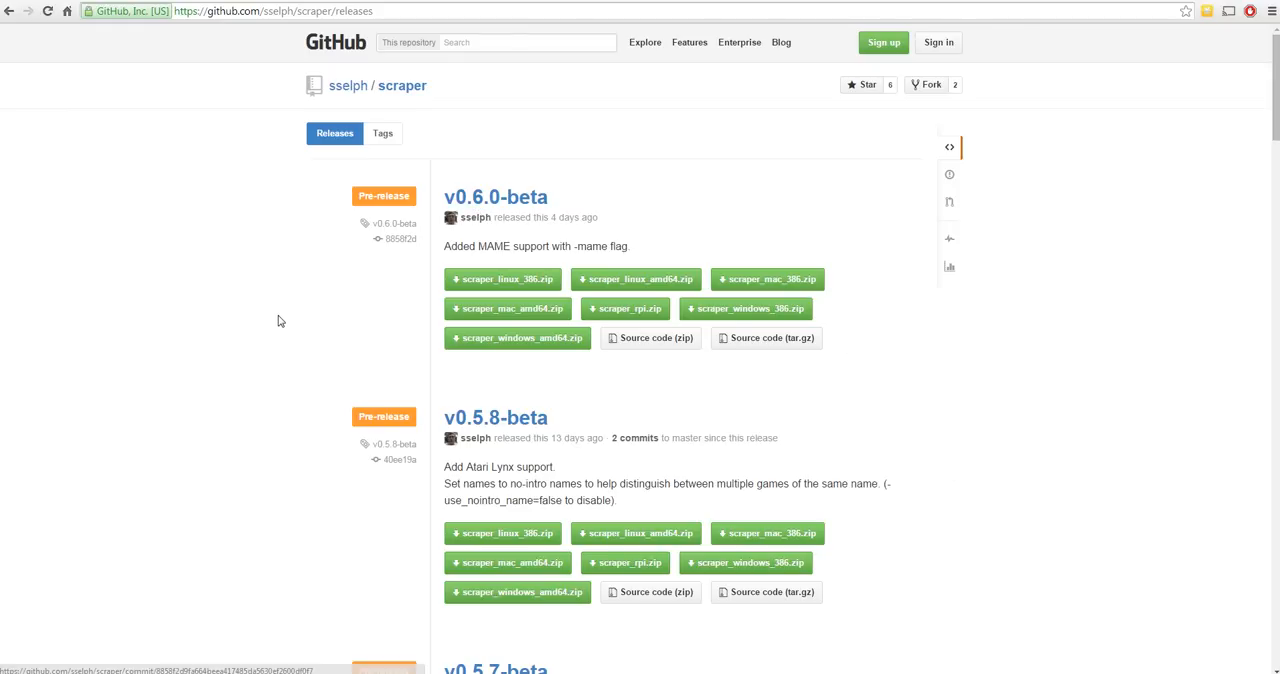
pyautogui.moveTo(236, 301)
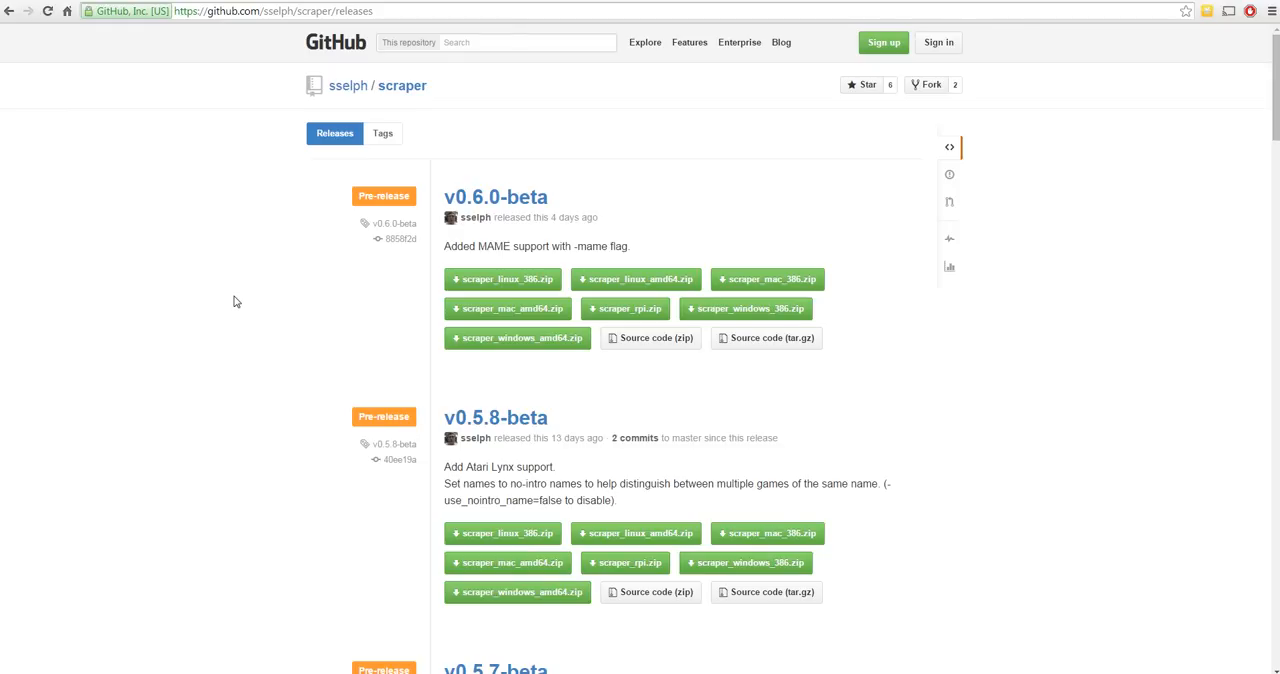
pyautogui.moveTo(350, 346)
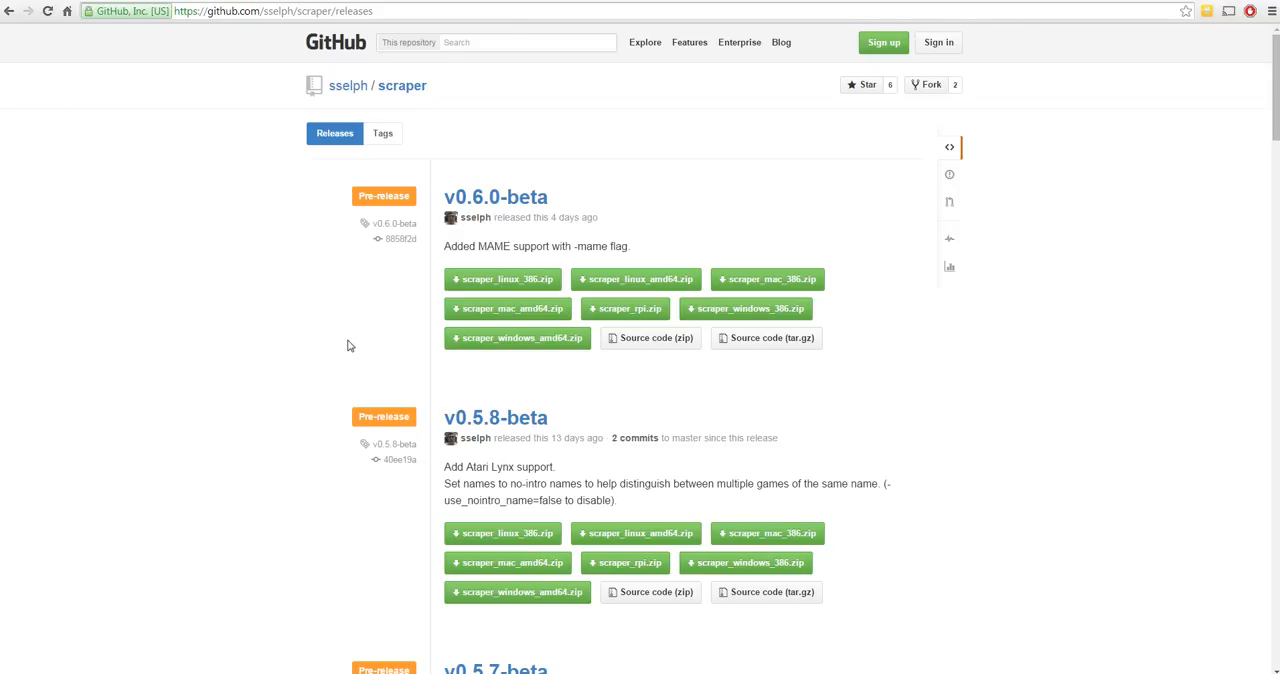
pyautogui.moveTo(658, 407)
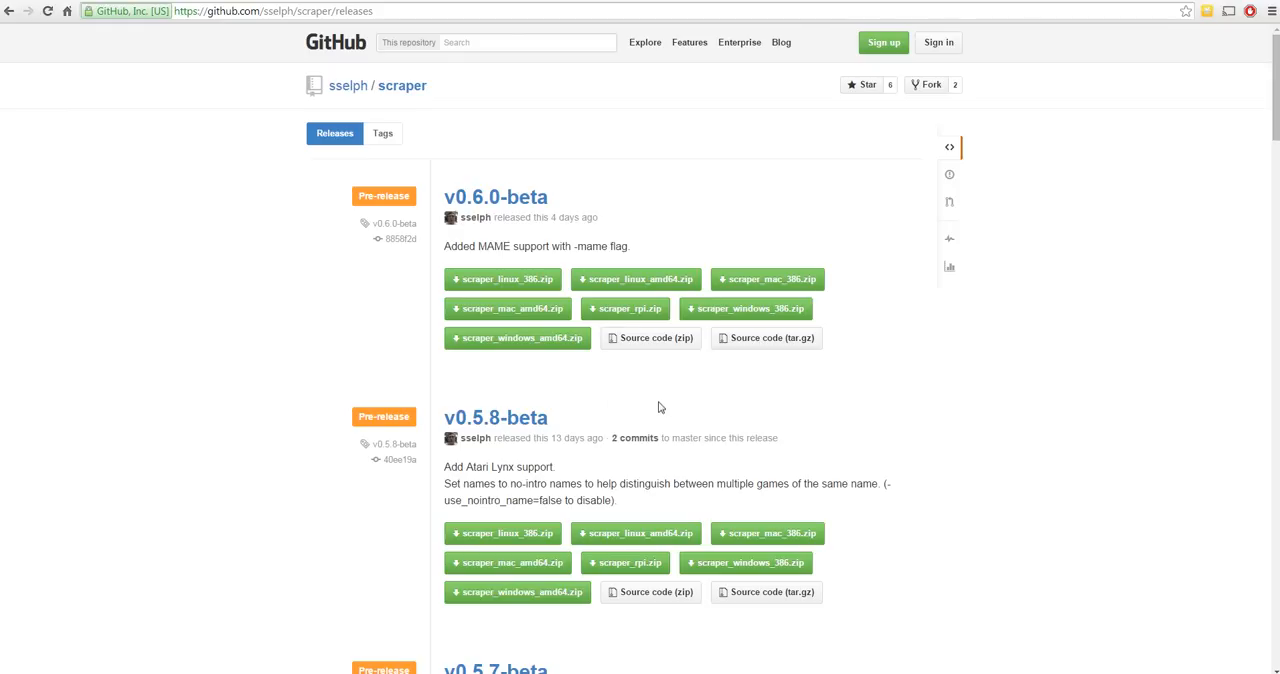
pyautogui.moveTo(620, 331)
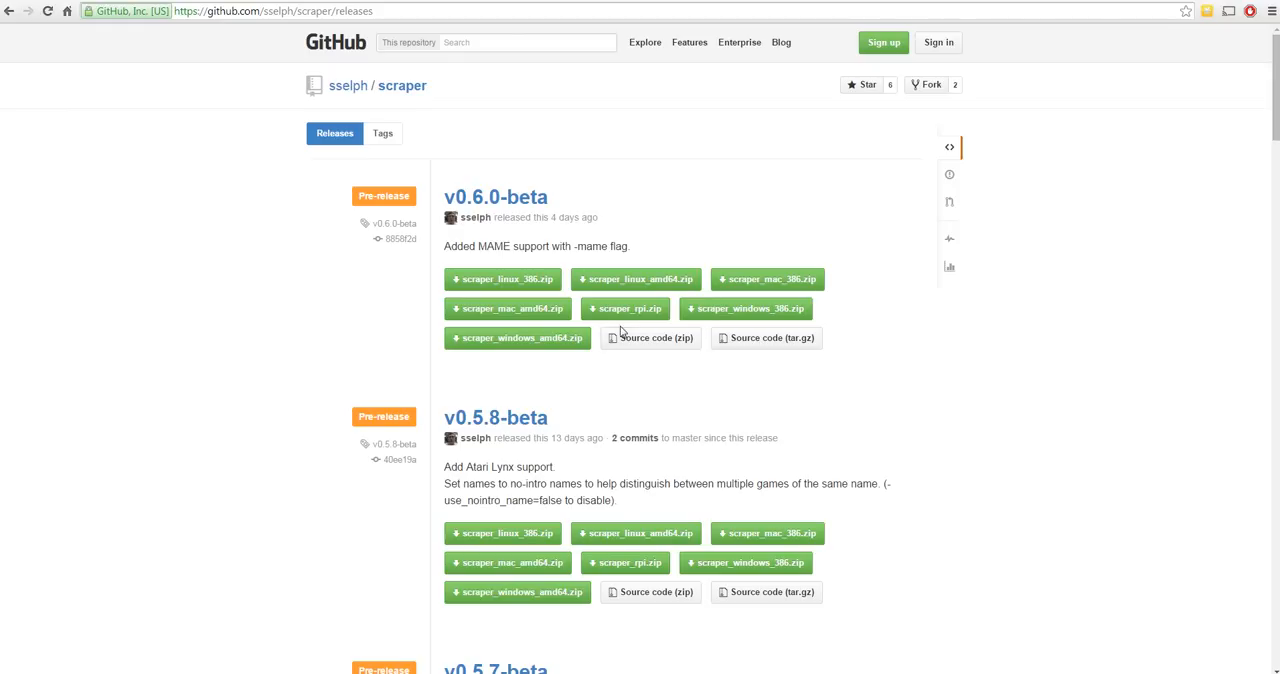
pyautogui.moveTo(600, 361)
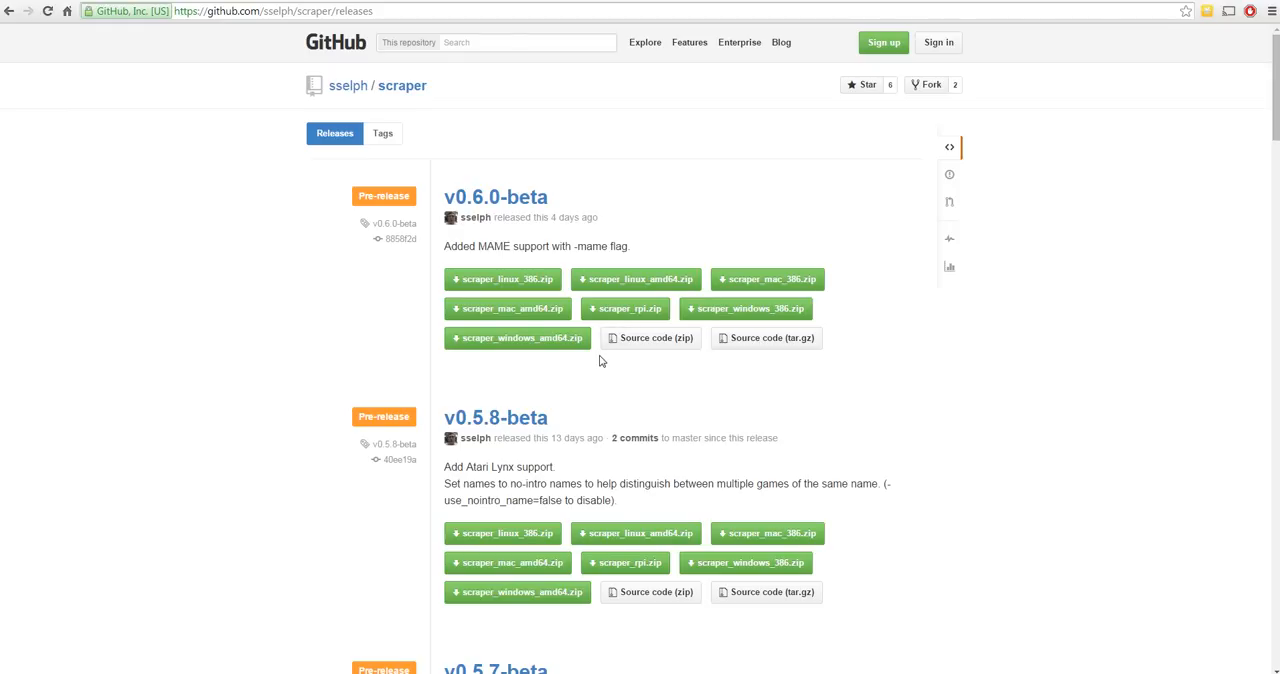
pyautogui.moveTo(625, 309)
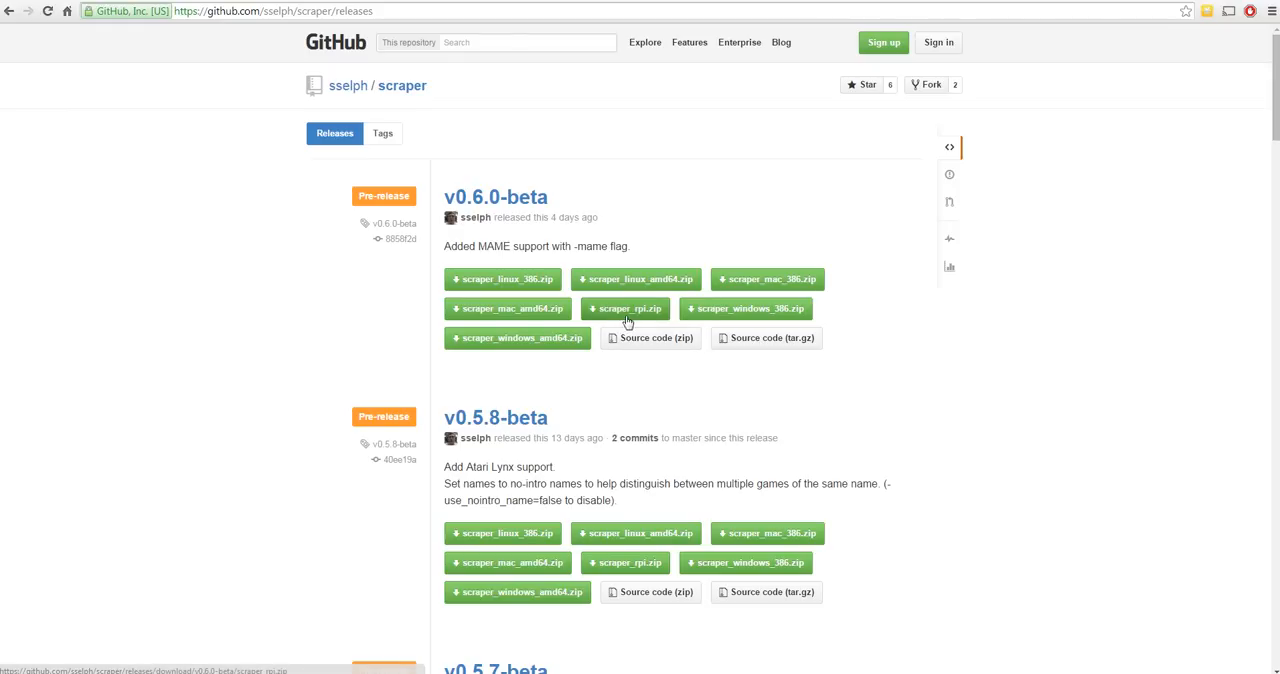
pyautogui.moveTo(625, 308)
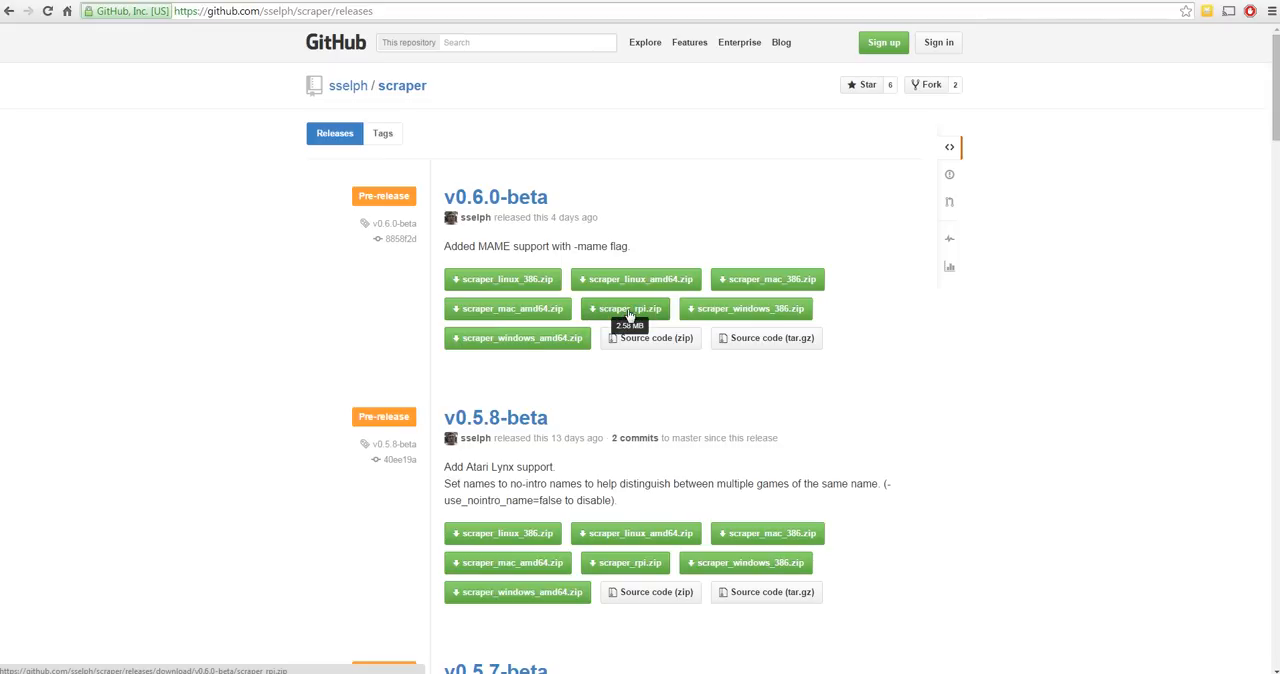
# - Download scraper_rpi.zip from the v0.6.0-beta release and open the finished download
pyautogui.click(624, 308)
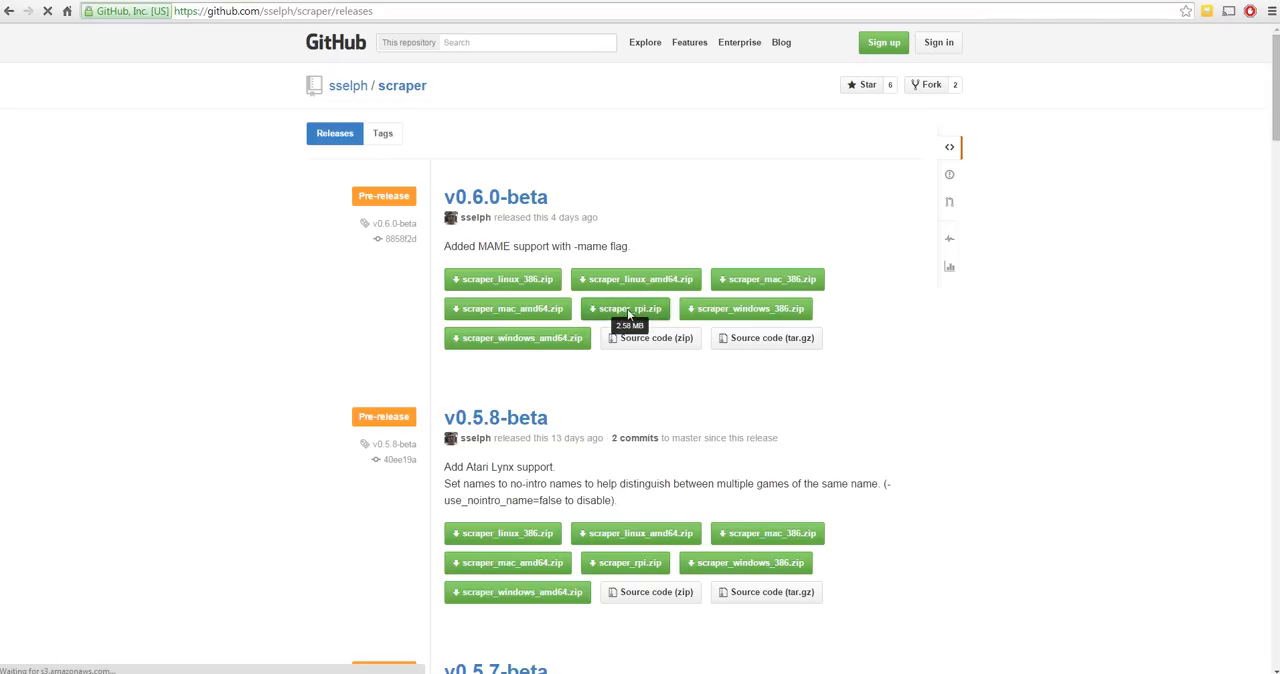
pyautogui.click(624, 308)
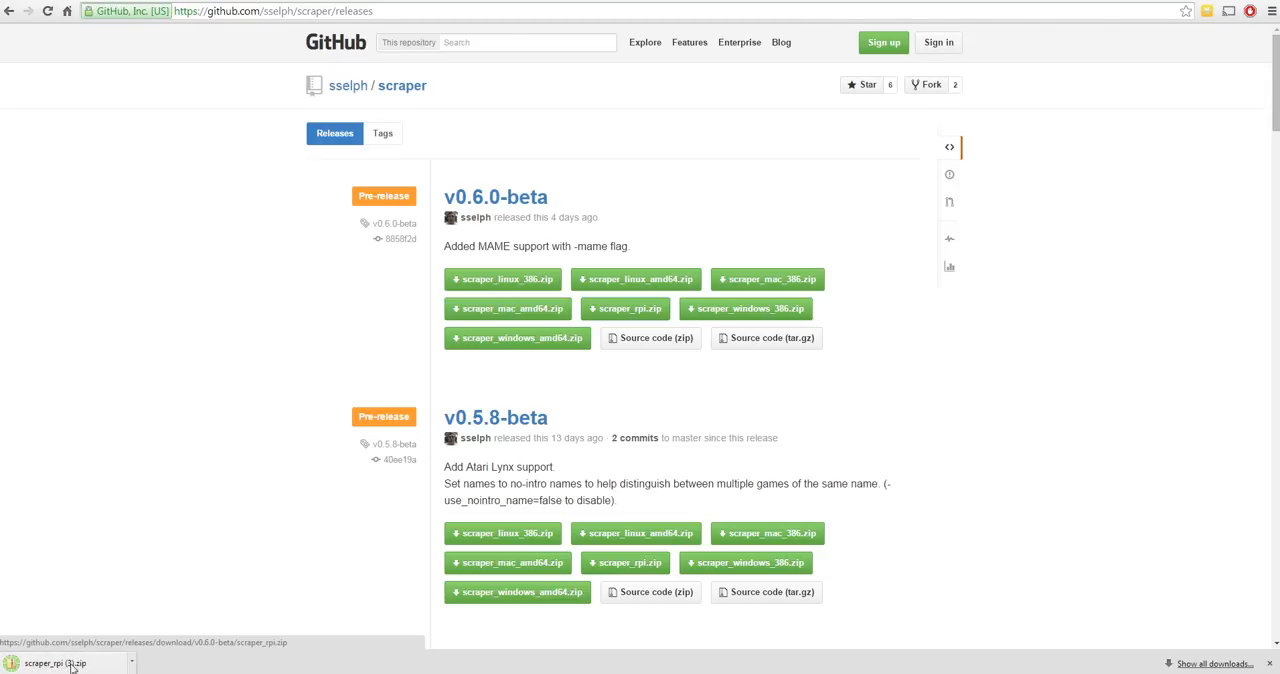
pyautogui.click(624, 308)
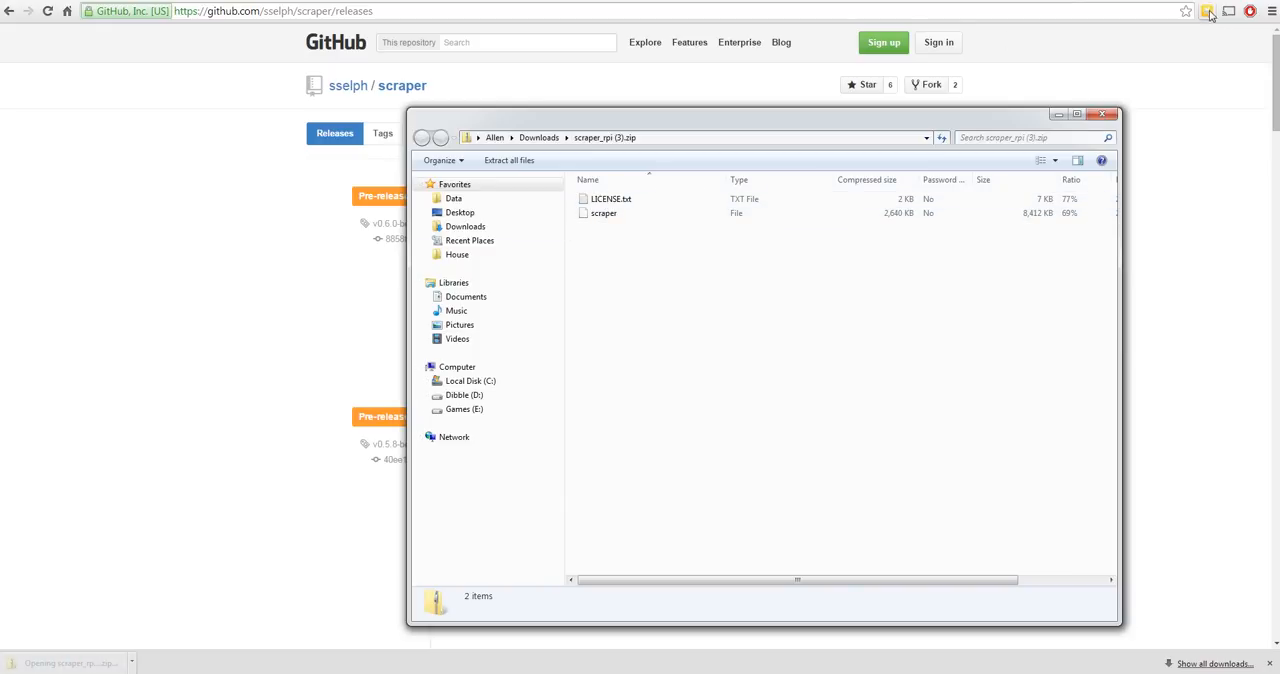
# - Drag the scraper file out of scraper_rpi.zip onto the desktop and position it
pyautogui.click(603, 213)
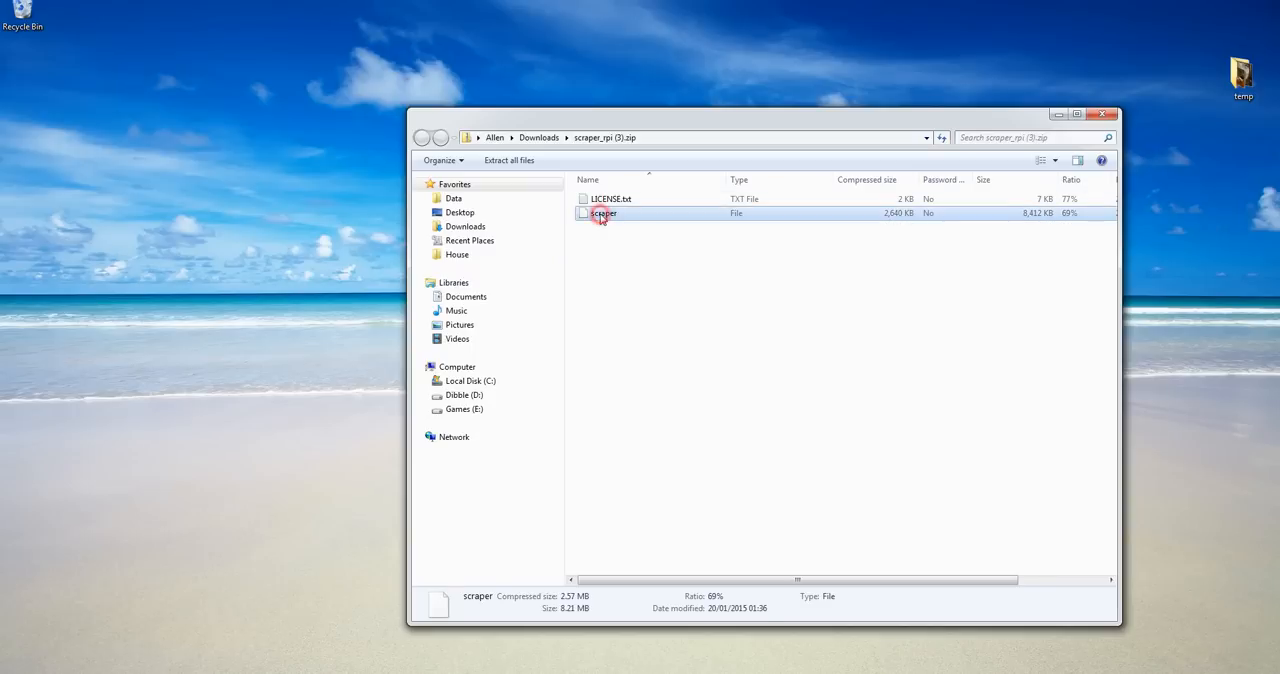
pyautogui.moveTo(602, 213); pyautogui.dragTo(22, 78)
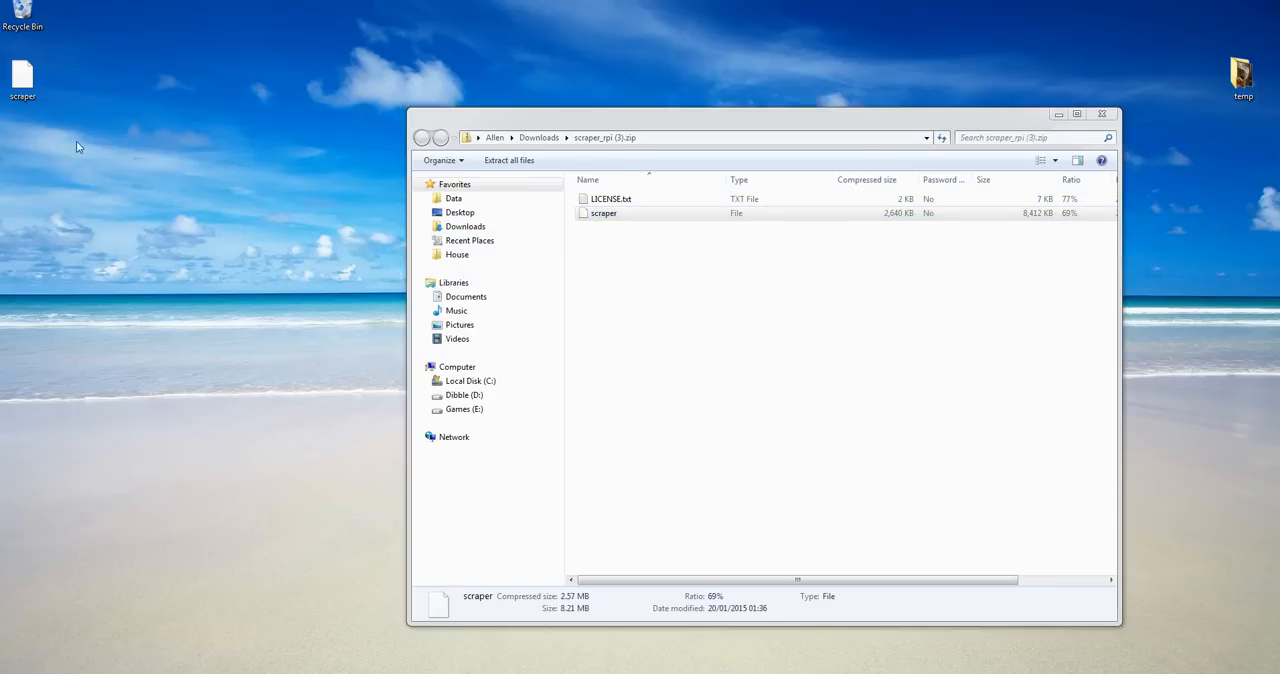
pyautogui.moveTo(994, 245)
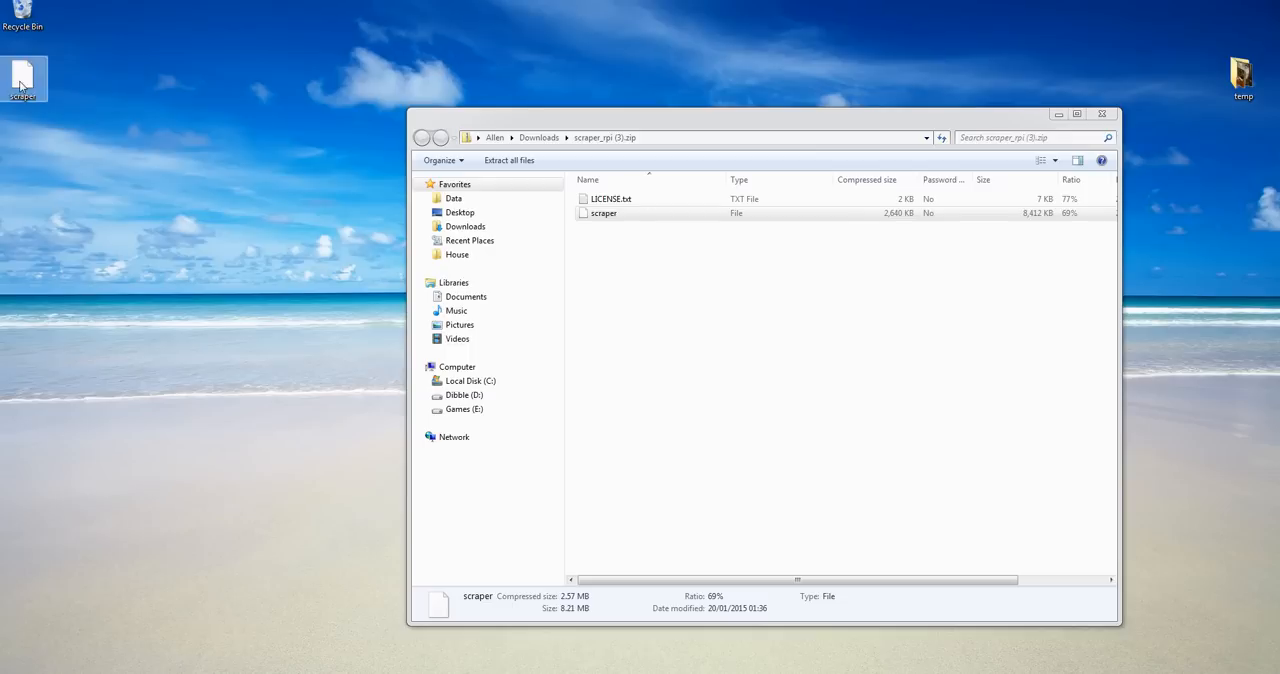
pyautogui.moveTo(25, 78); pyautogui.dragTo(175, 218)
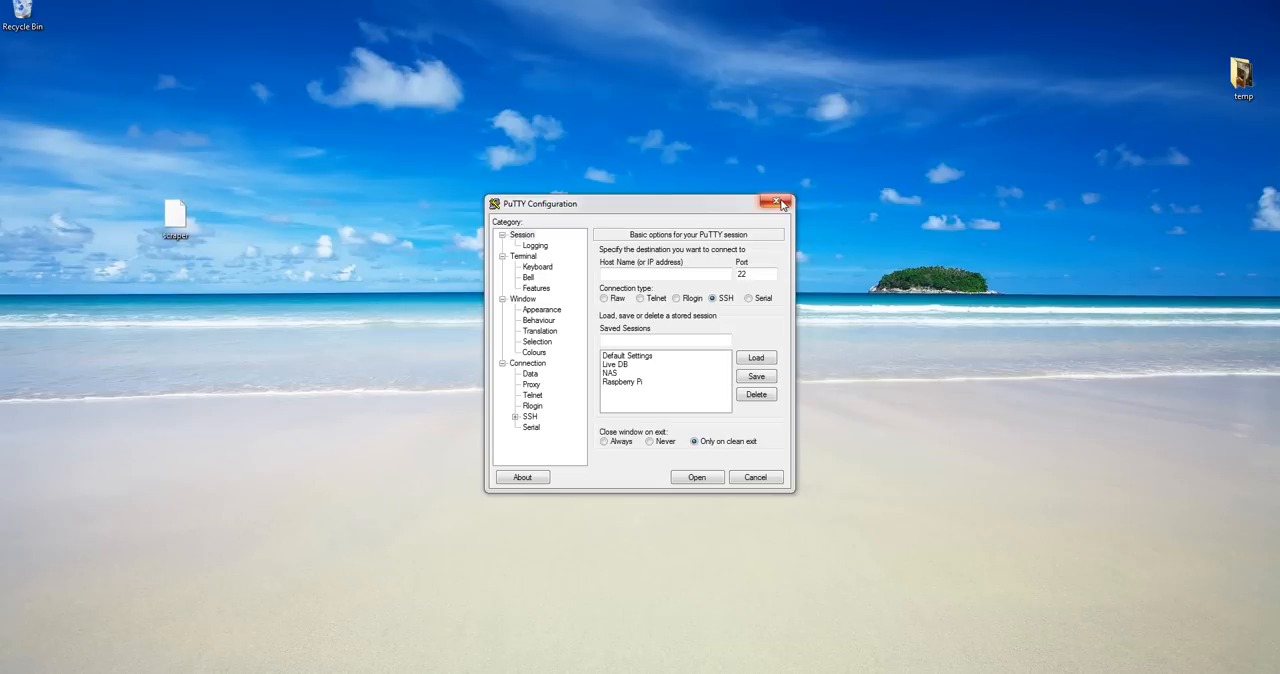
# - Close PuTTY and show the saved Raspberry SFTP site (user pi) in FileZilla
pyautogui.click(775, 203)
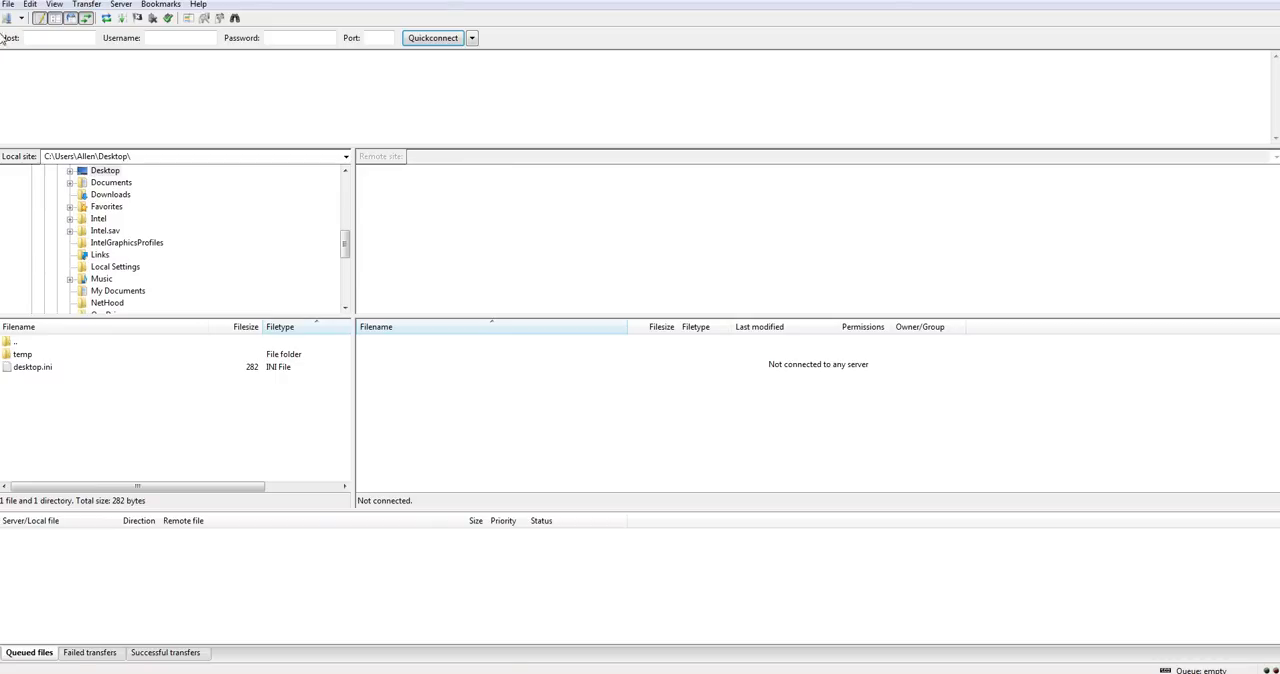
pyautogui.click(8, 18)
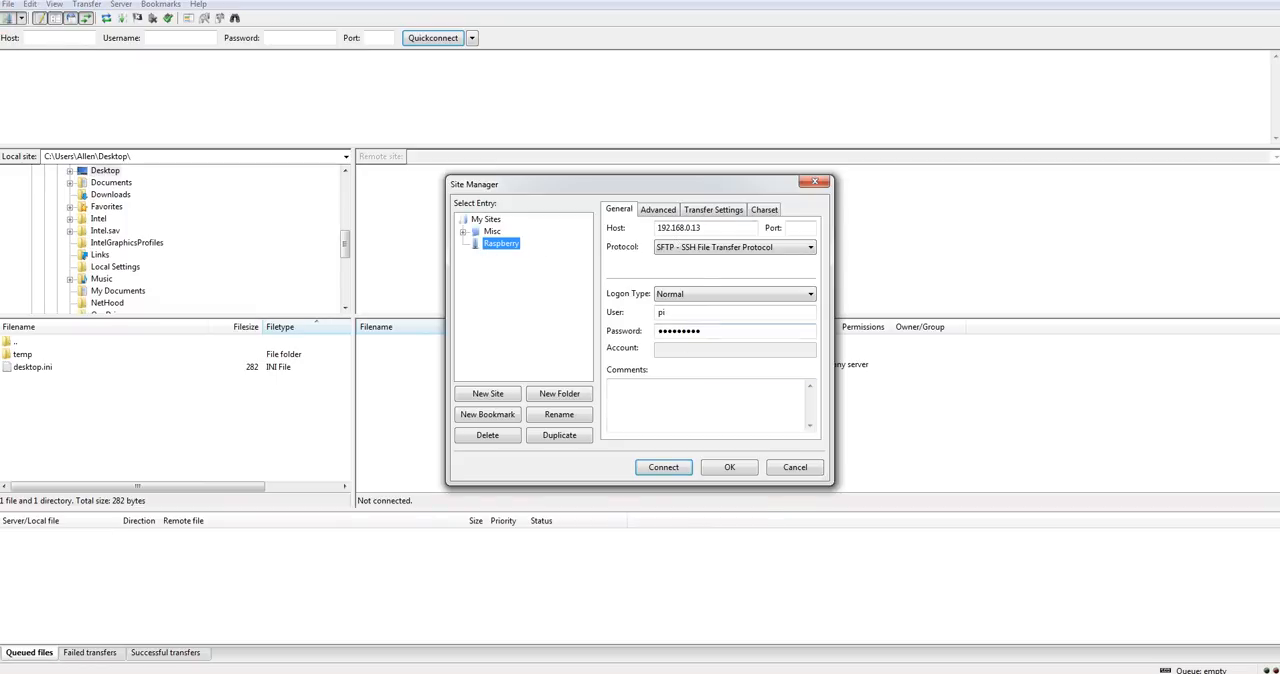
# - Connect to the Raspberry site and browse to /home/pi/RetroPie/roms/mame
pyautogui.click(663, 467)
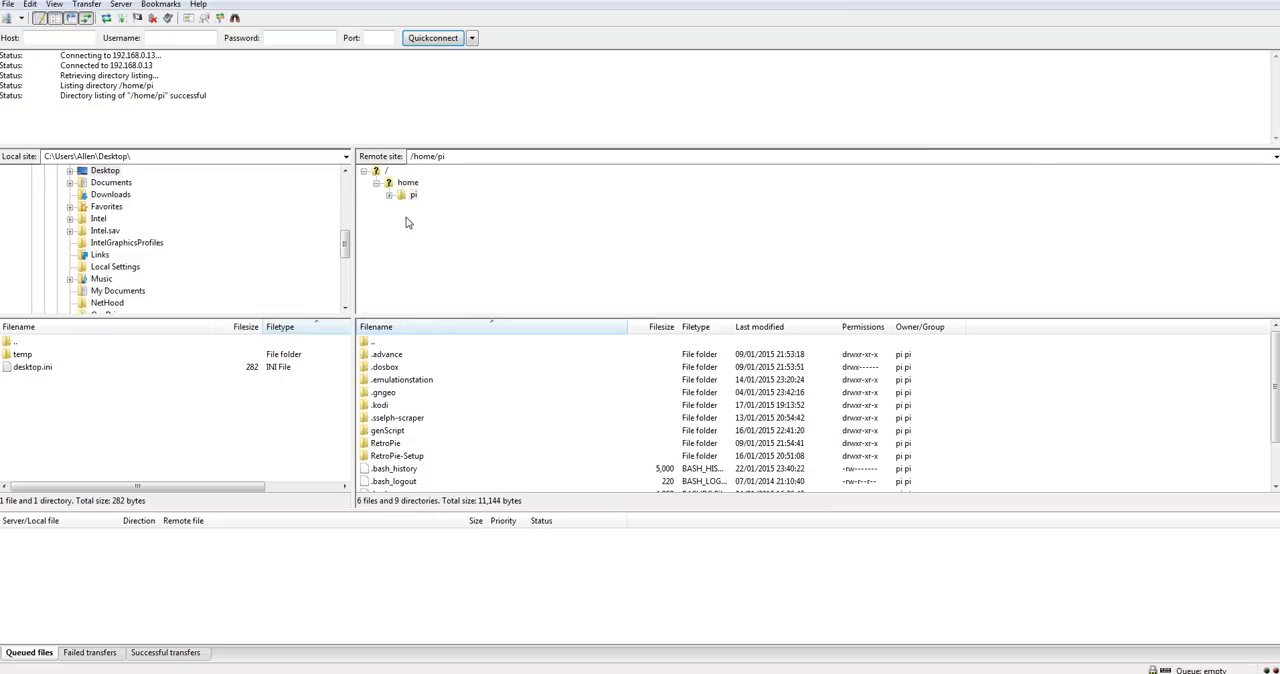
pyautogui.moveTo(429, 343)
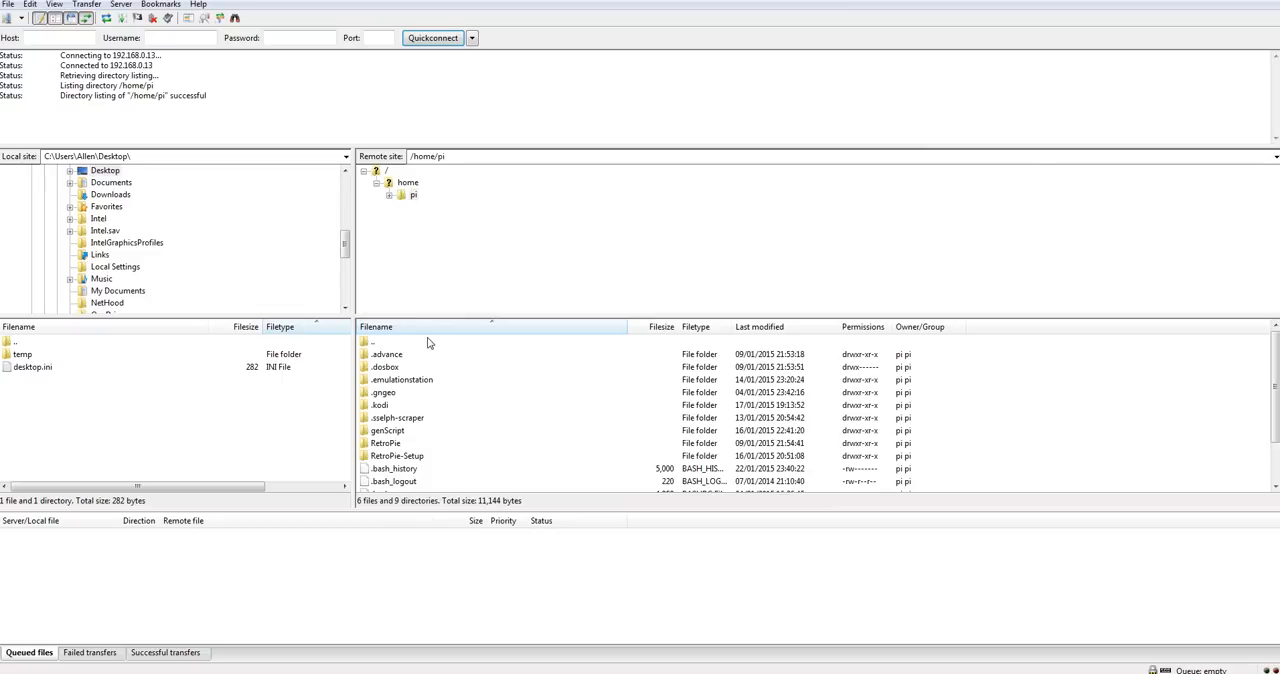
pyautogui.moveTo(400, 437)
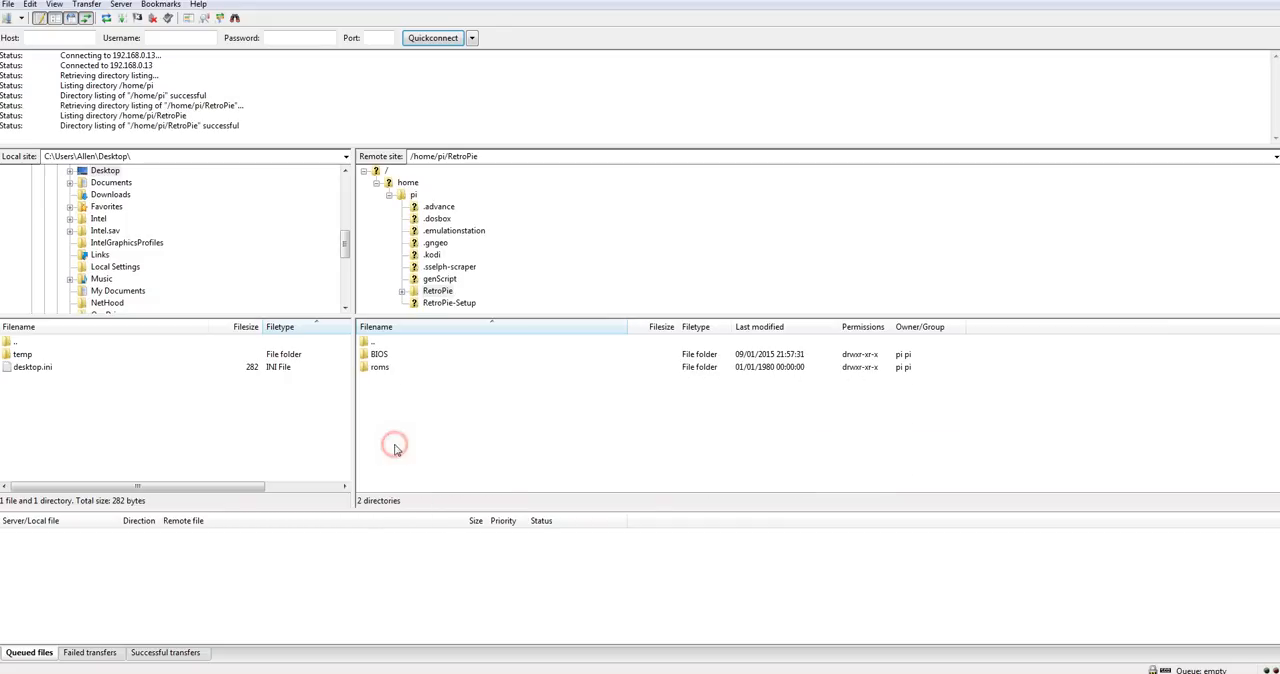
pyautogui.doubleClick(379, 367)
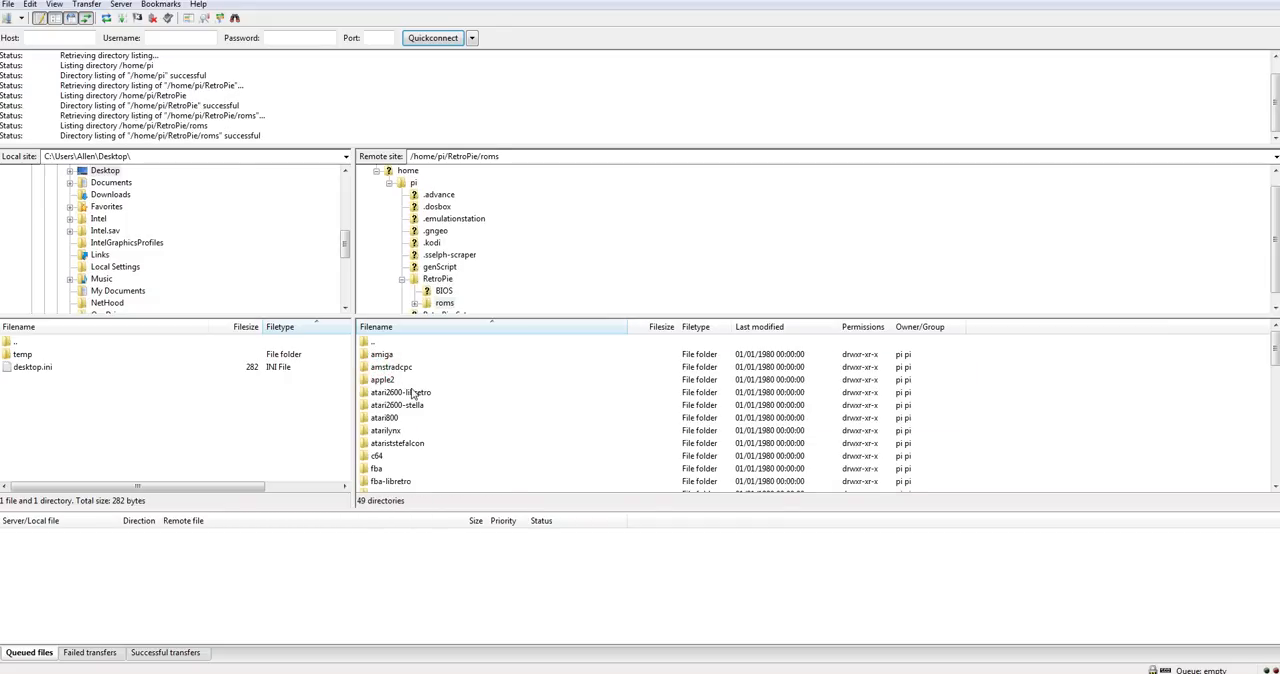
pyautogui.click(397, 405)
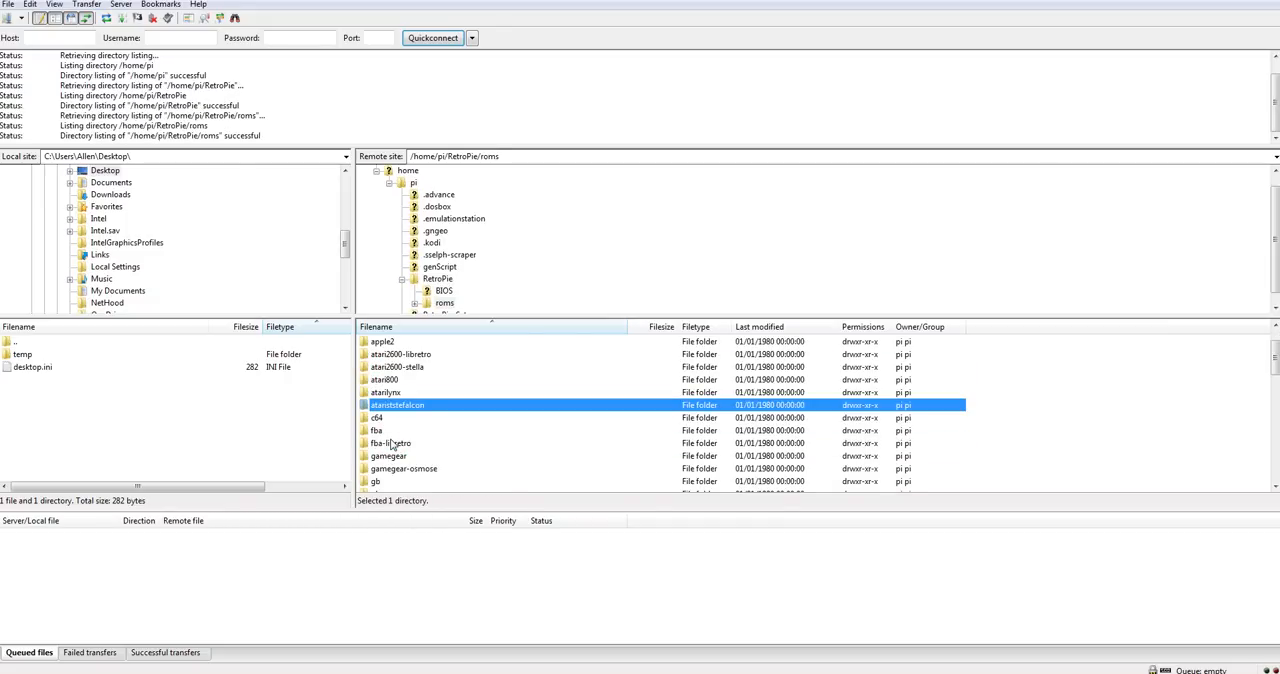
pyautogui.scroll(-3)
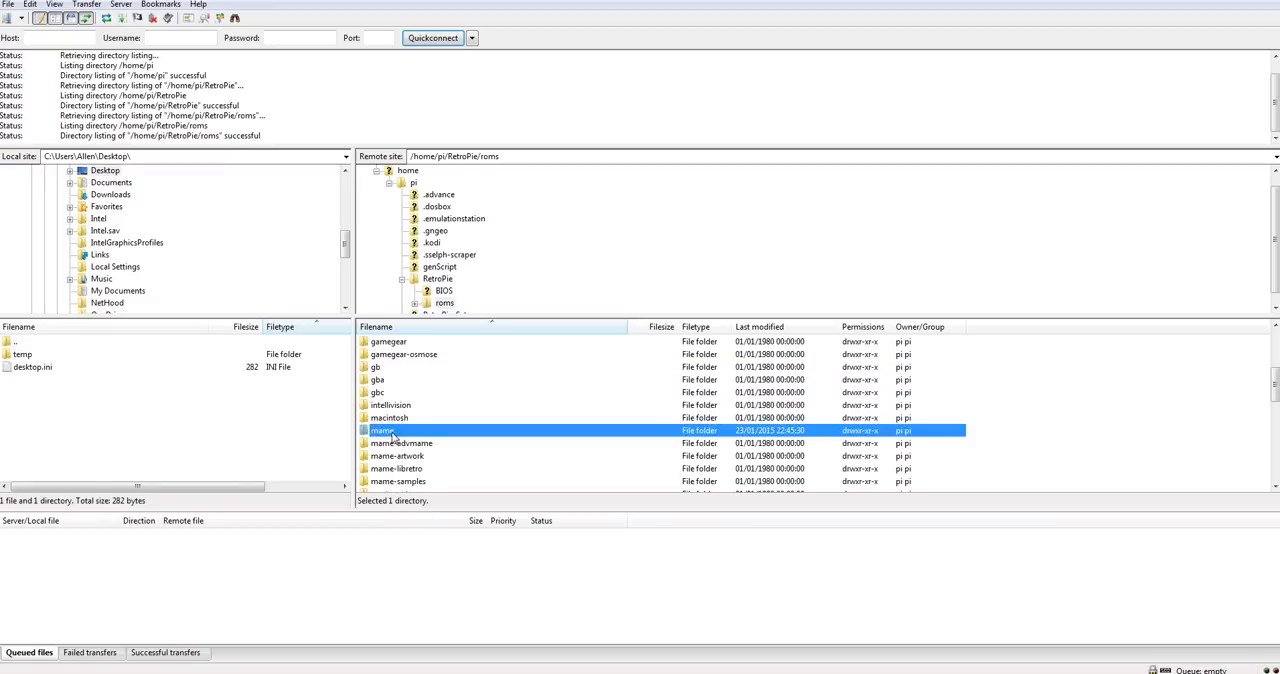
pyautogui.doubleClick(383, 430)
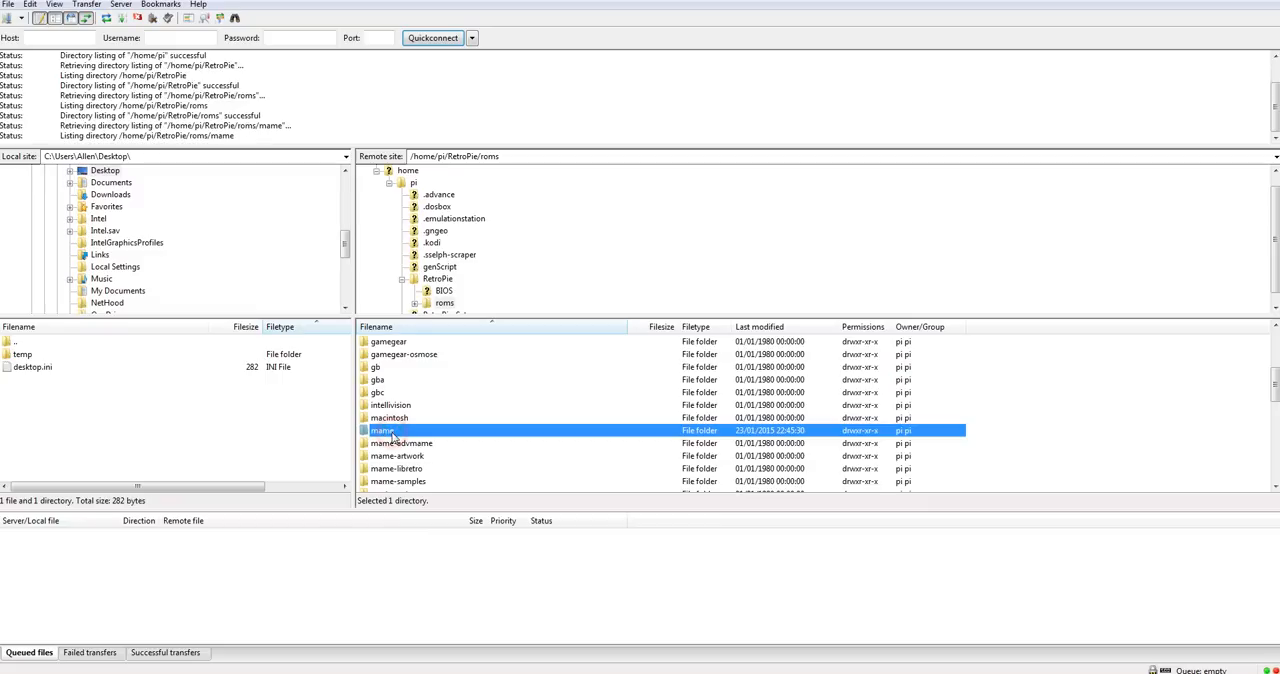
pyautogui.doubleClick(382, 430)
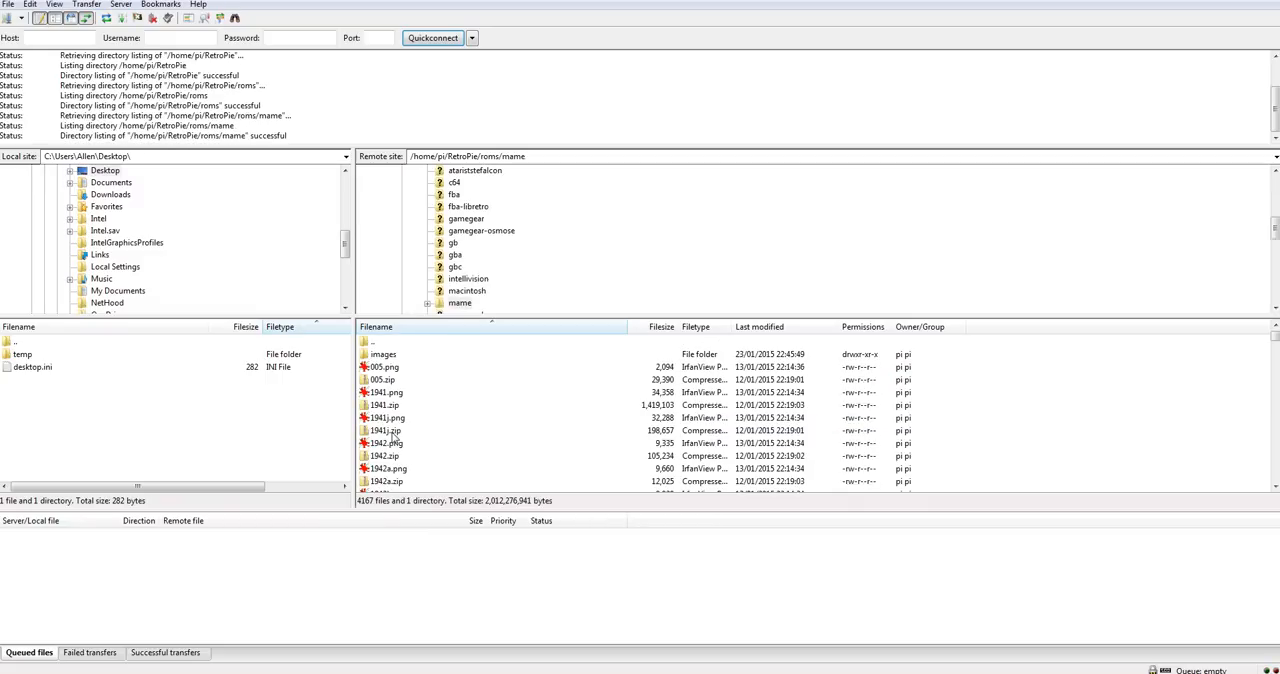
pyautogui.moveTo(42, 350)
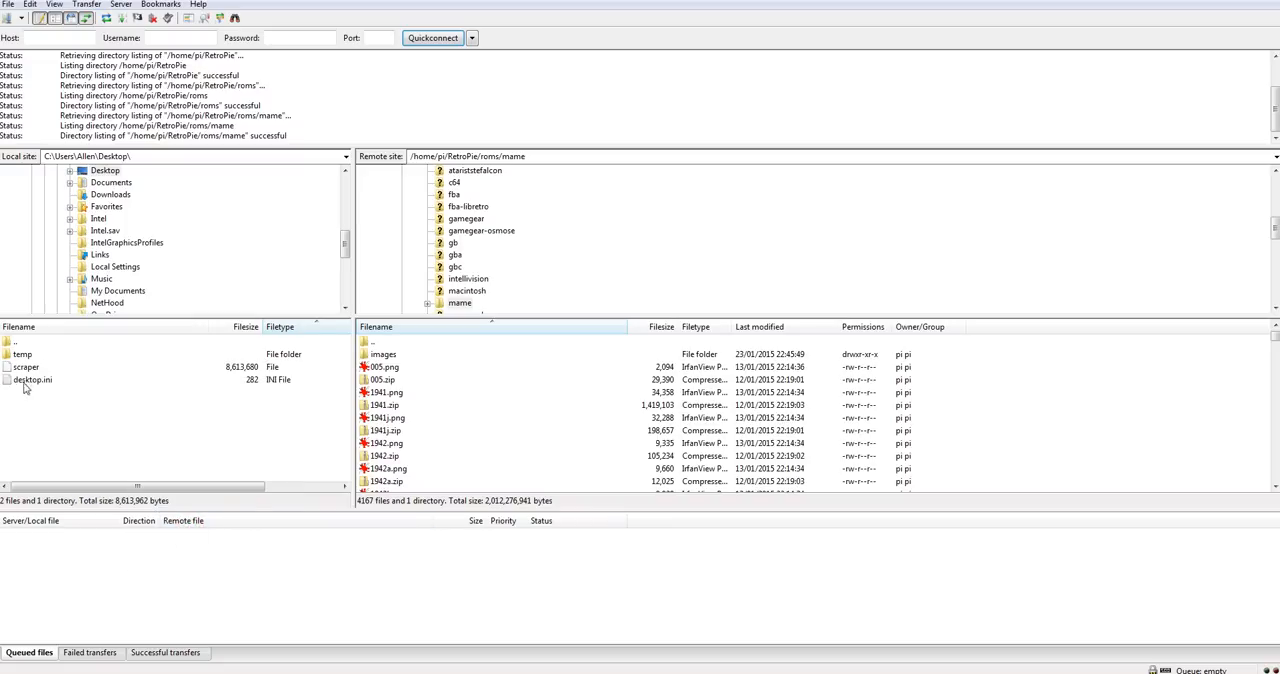
# - Upload the desktop scraper file to the remote mame folder, overwriting the existing copy
pyautogui.click(25, 367)
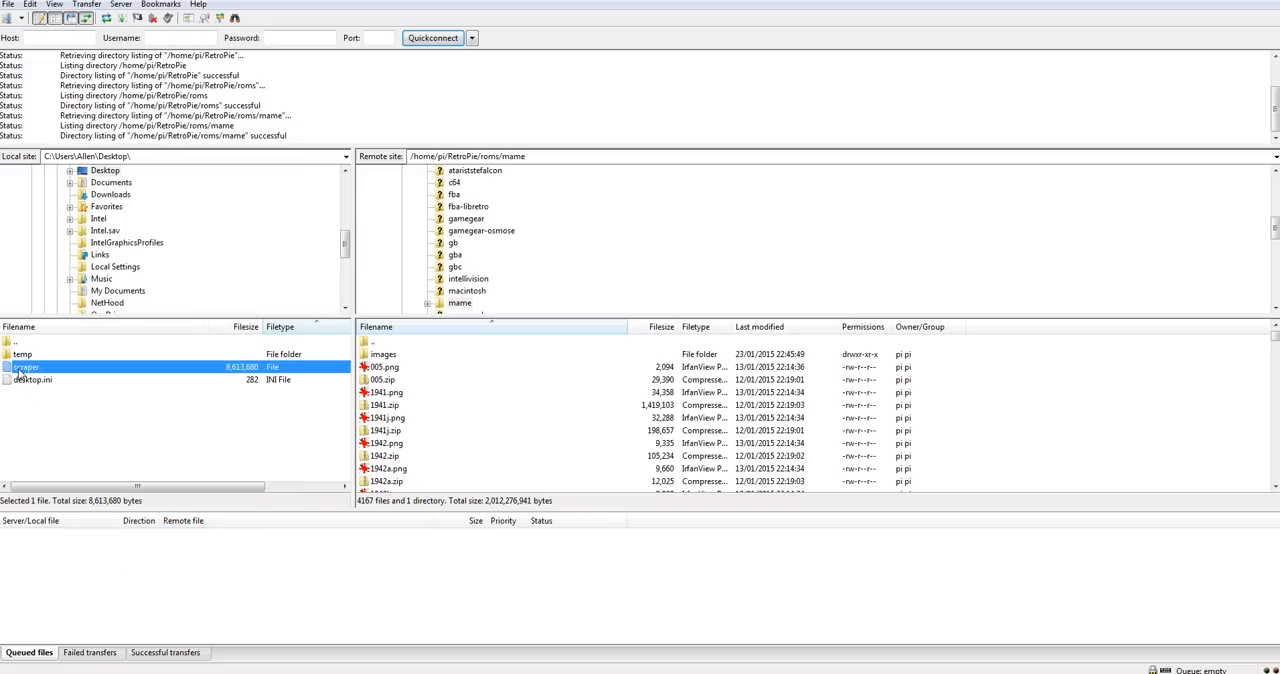
pyautogui.doubleClick(26, 367)
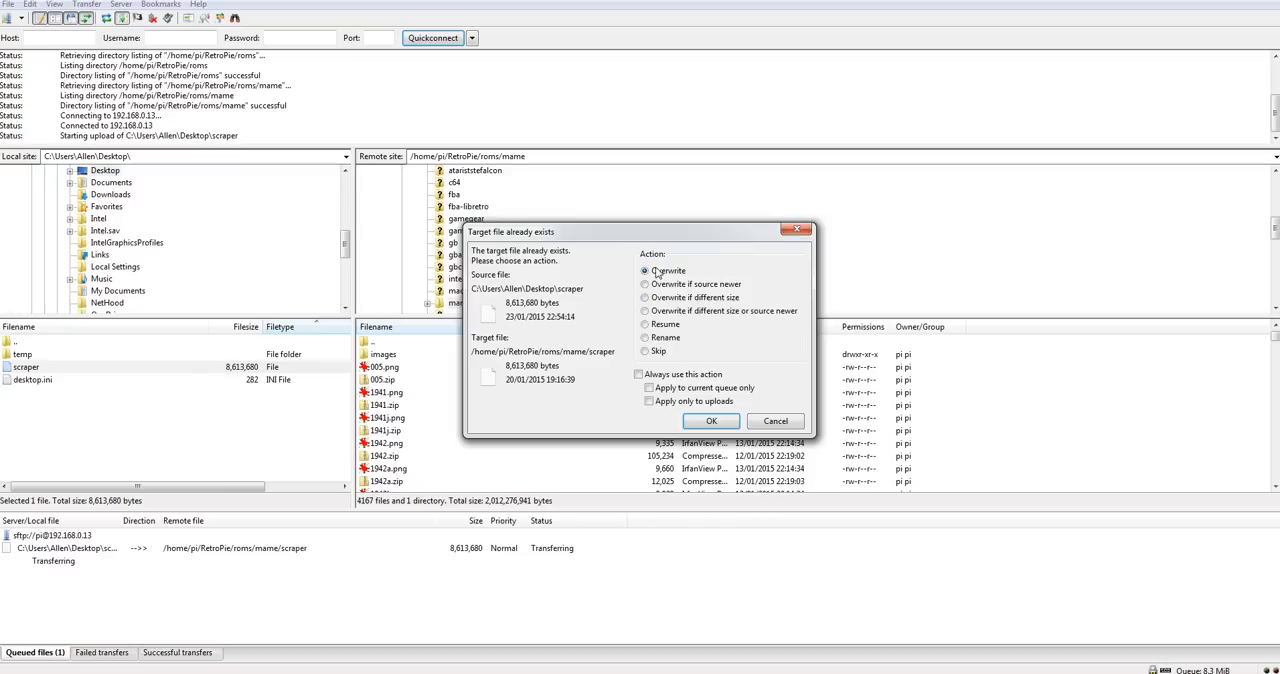
pyautogui.click(711, 420)
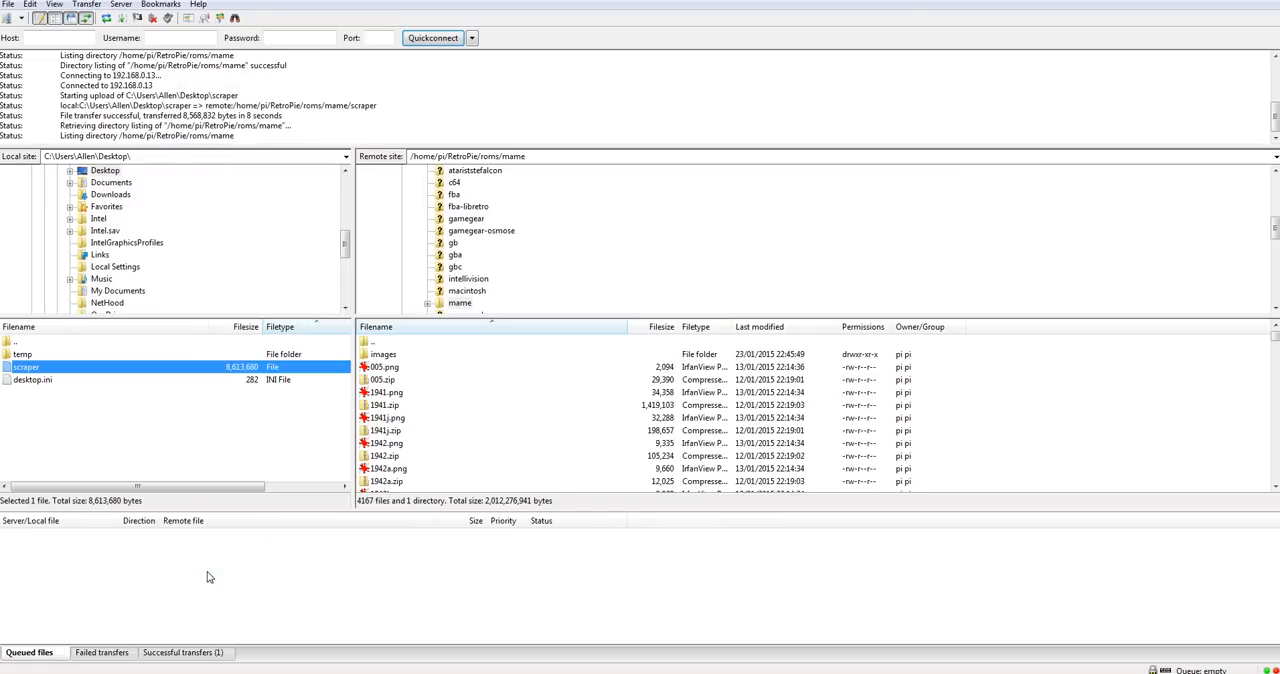
# - Scroll the remote mame listing and select the uploaded scraper file (8,613,680 bytes)
pyautogui.click(385, 430)
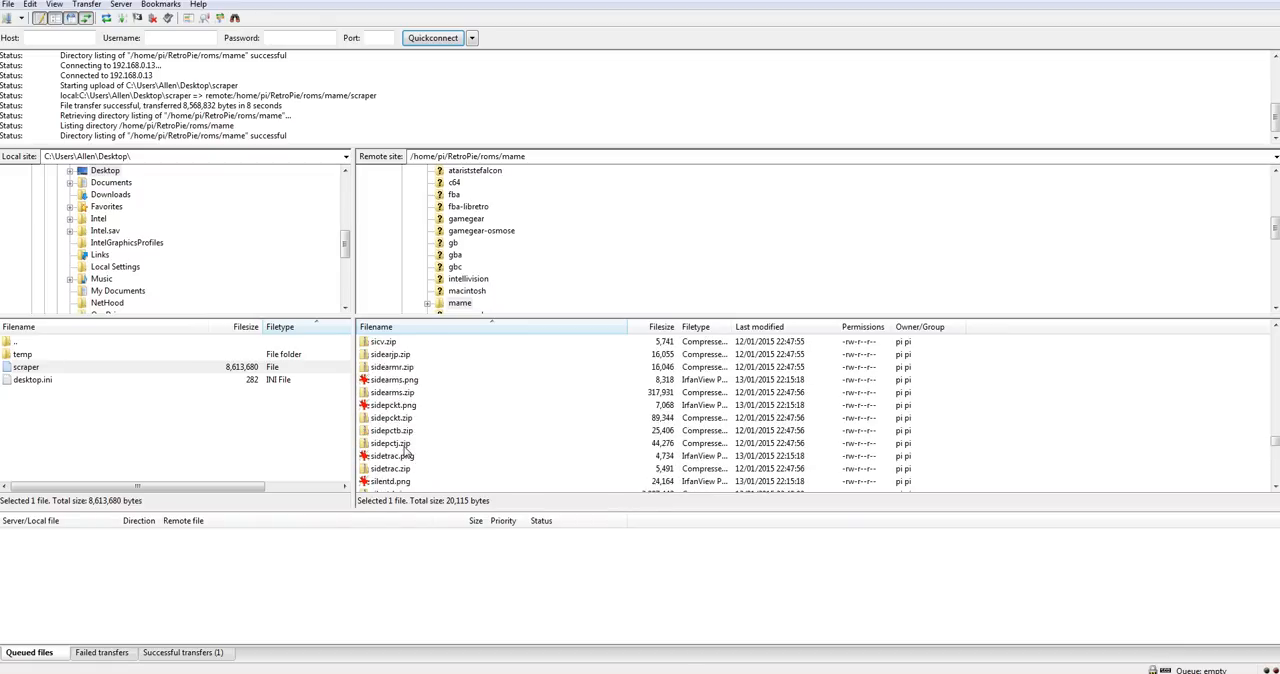
pyautogui.scroll(-3)
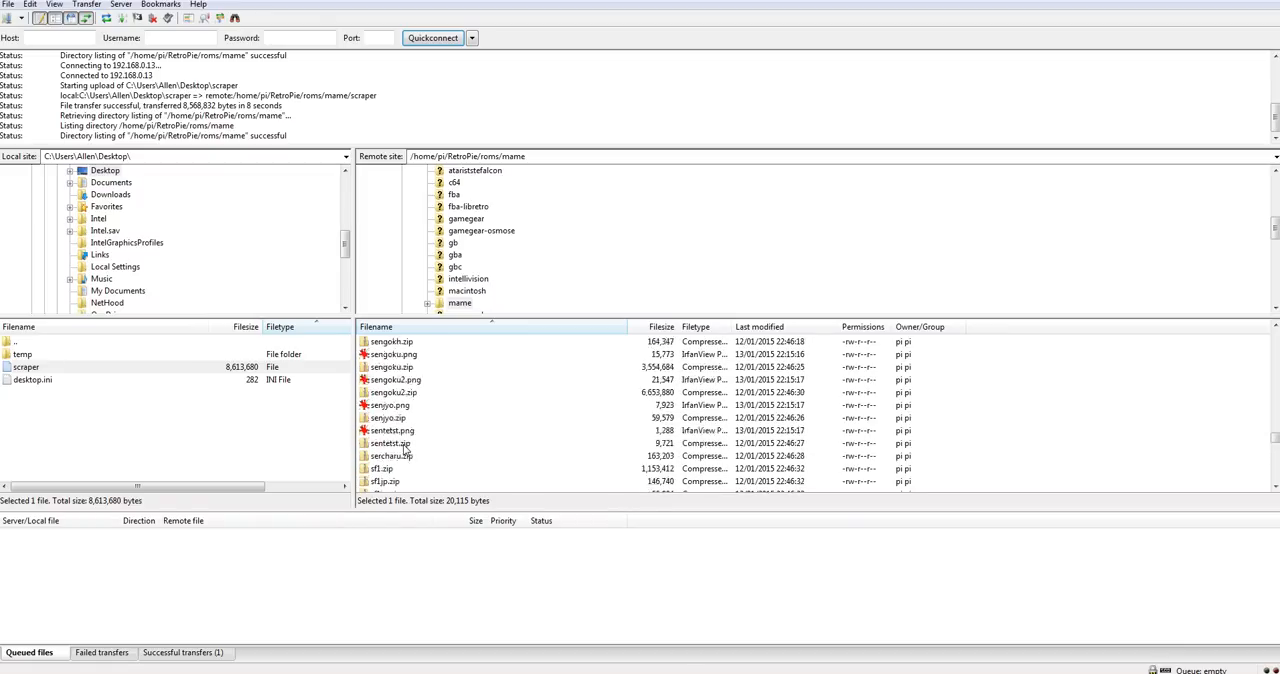
pyautogui.scroll(3)
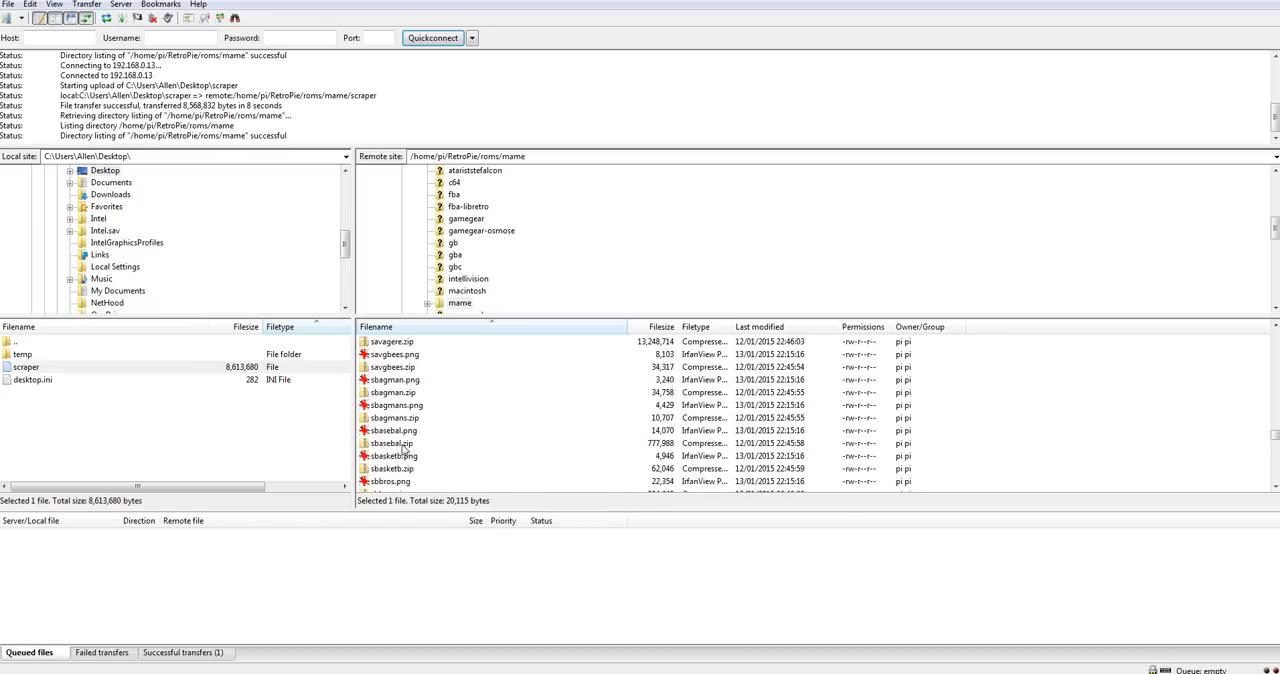
pyautogui.scroll(-3)
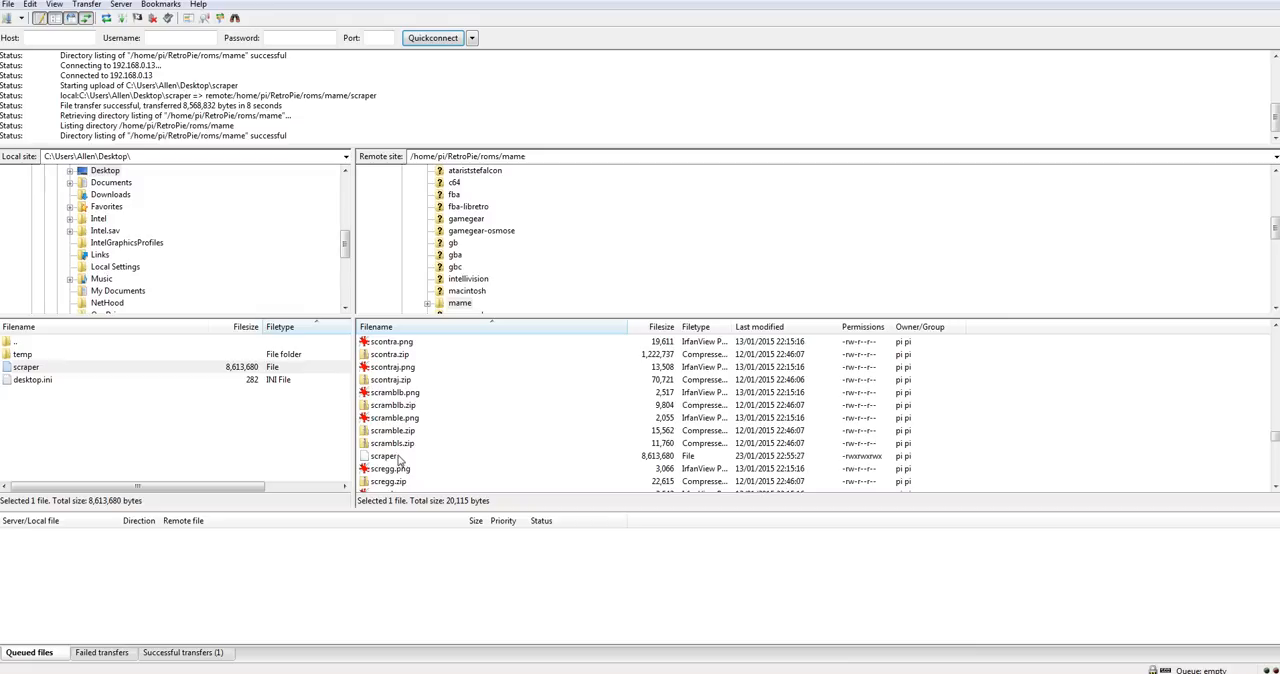
pyautogui.click(384, 456)
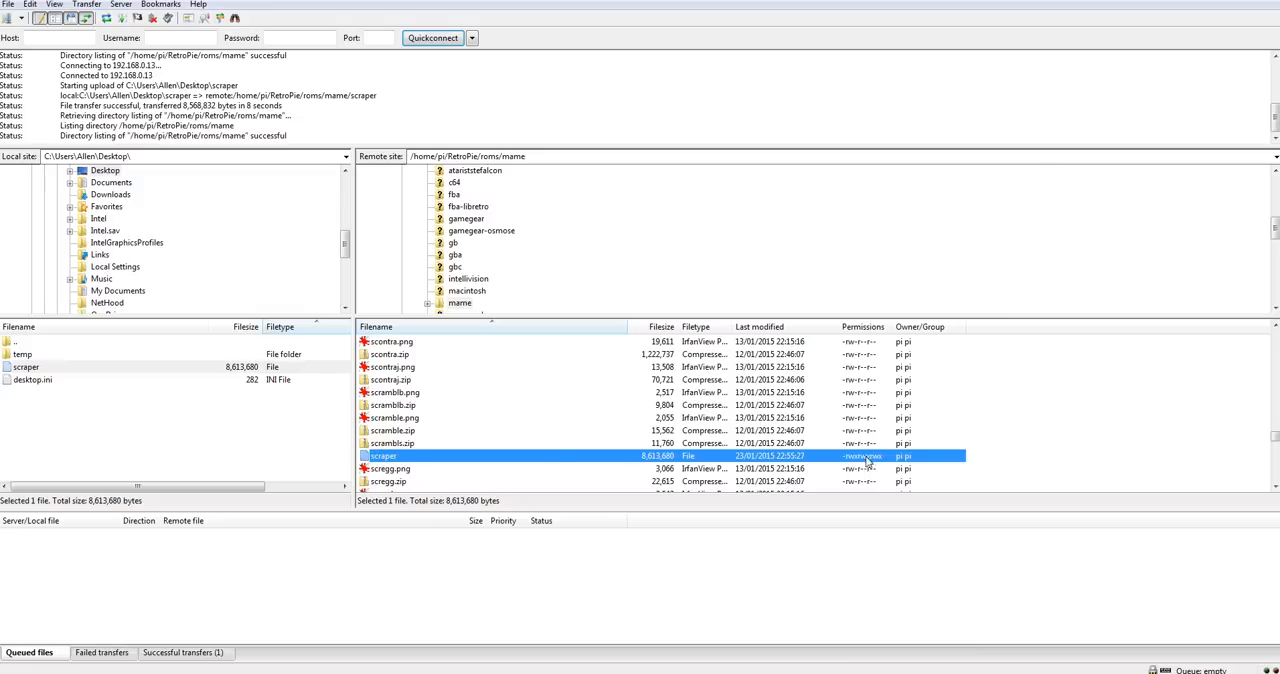
pyautogui.moveTo(447, 461)
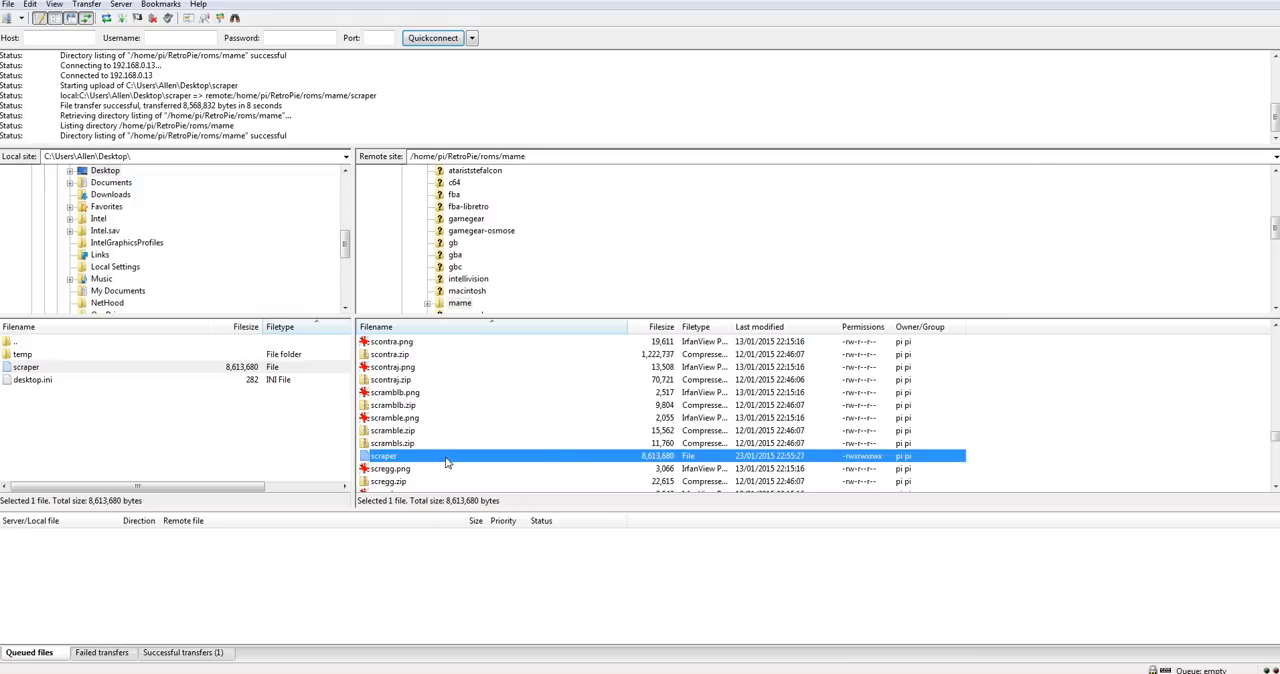
pyautogui.moveTo(402, 456)
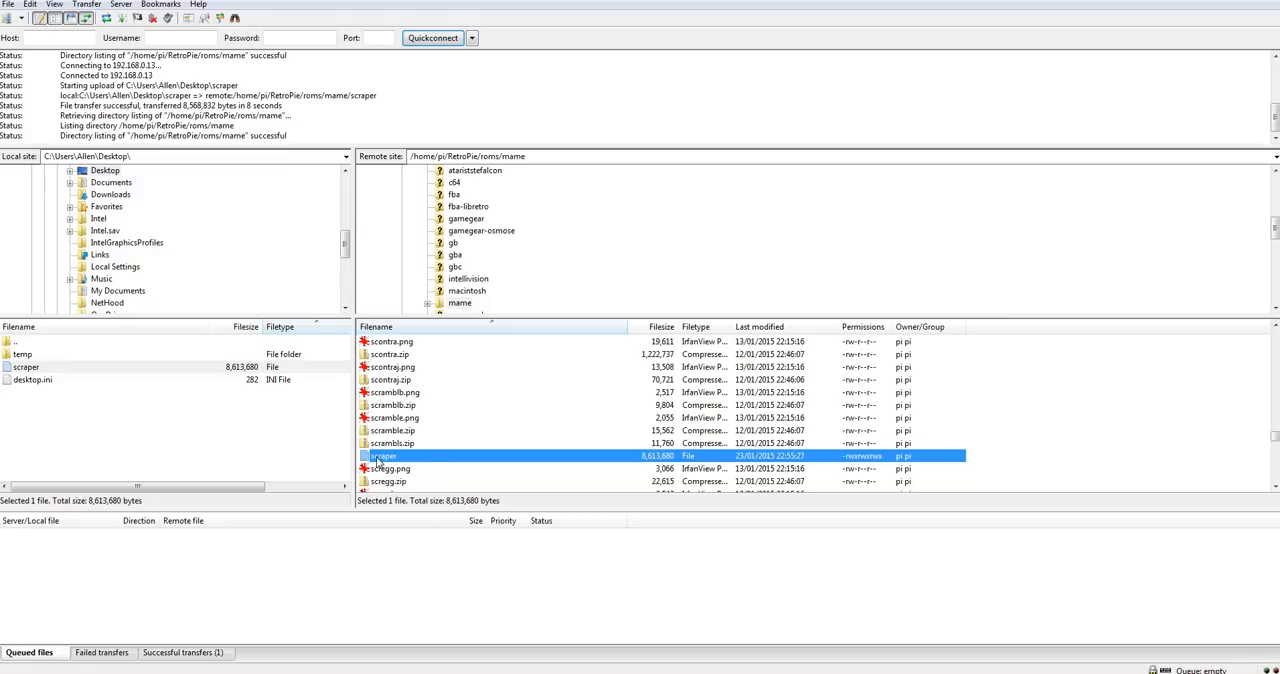
# - Set the remote scraper file's permissions to 777 through File permissions
pyautogui.rightClick(383, 456)
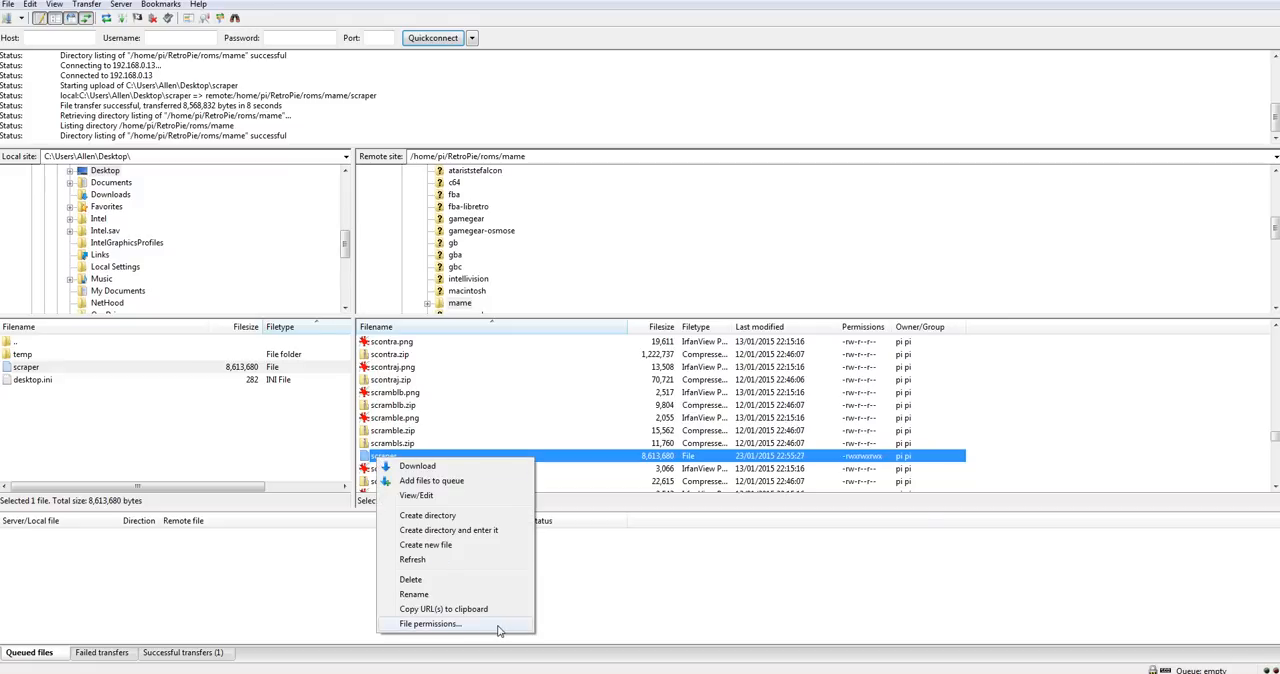
pyautogui.click(430, 623)
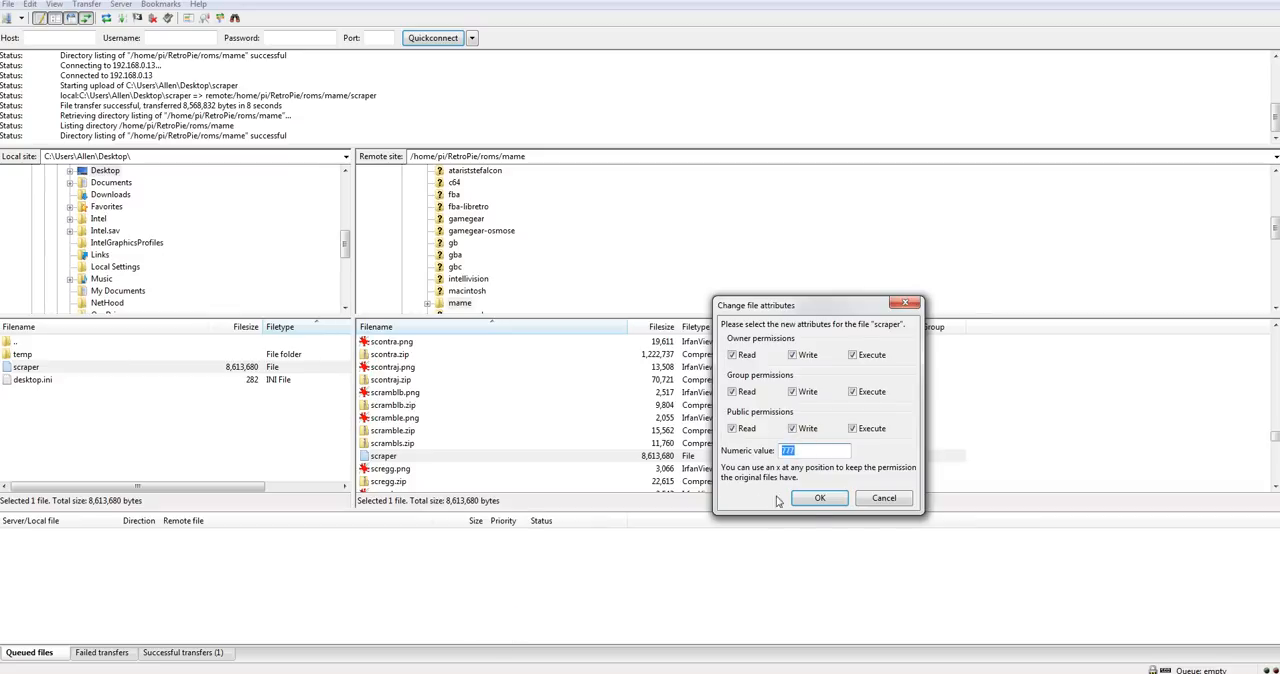
pyautogui.click(819, 498)
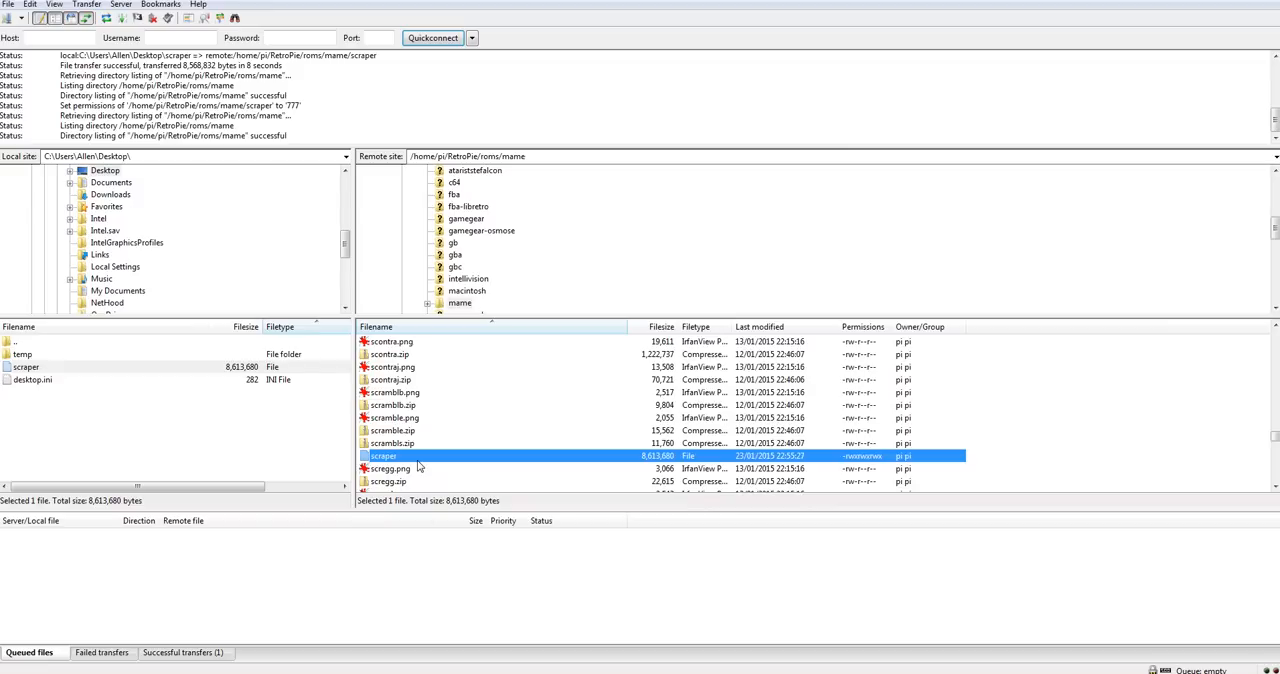
pyautogui.moveTo(419, 466)
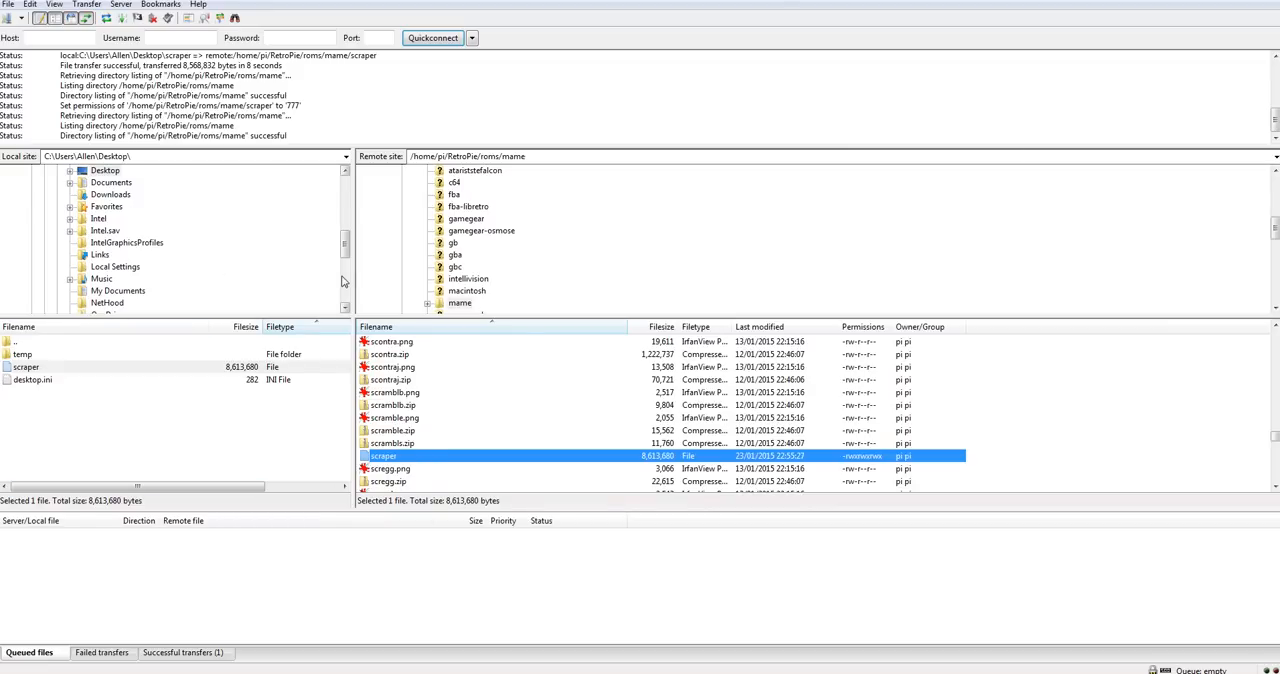
pyautogui.moveTo(326, 326)
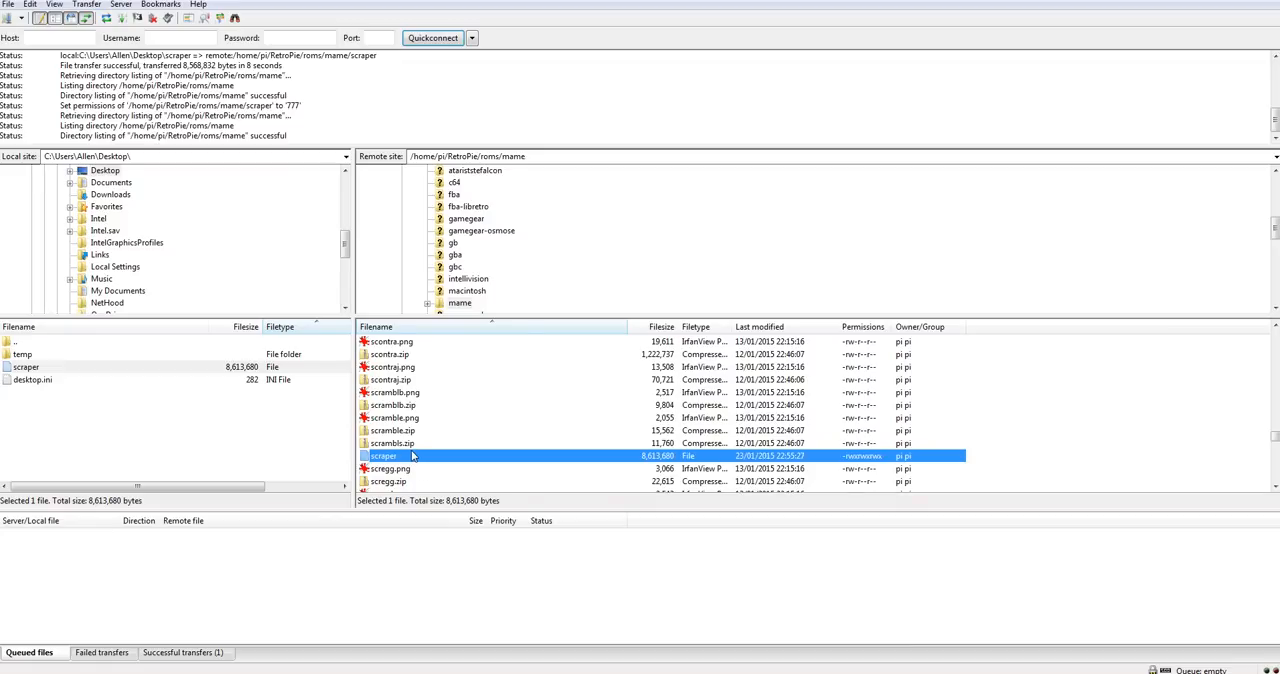
pyautogui.moveTo(437, 448)
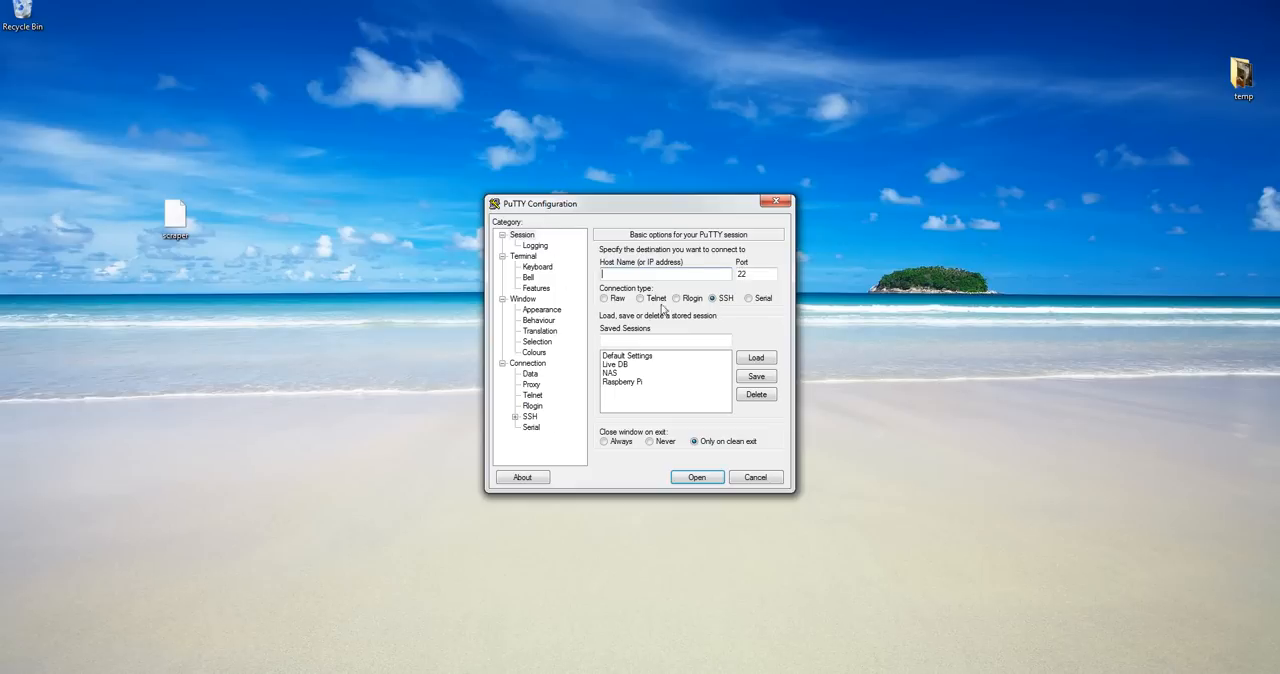
# - Open an SSH session to the Raspberry Pi and log in as pi
pyautogui.click(696, 476)
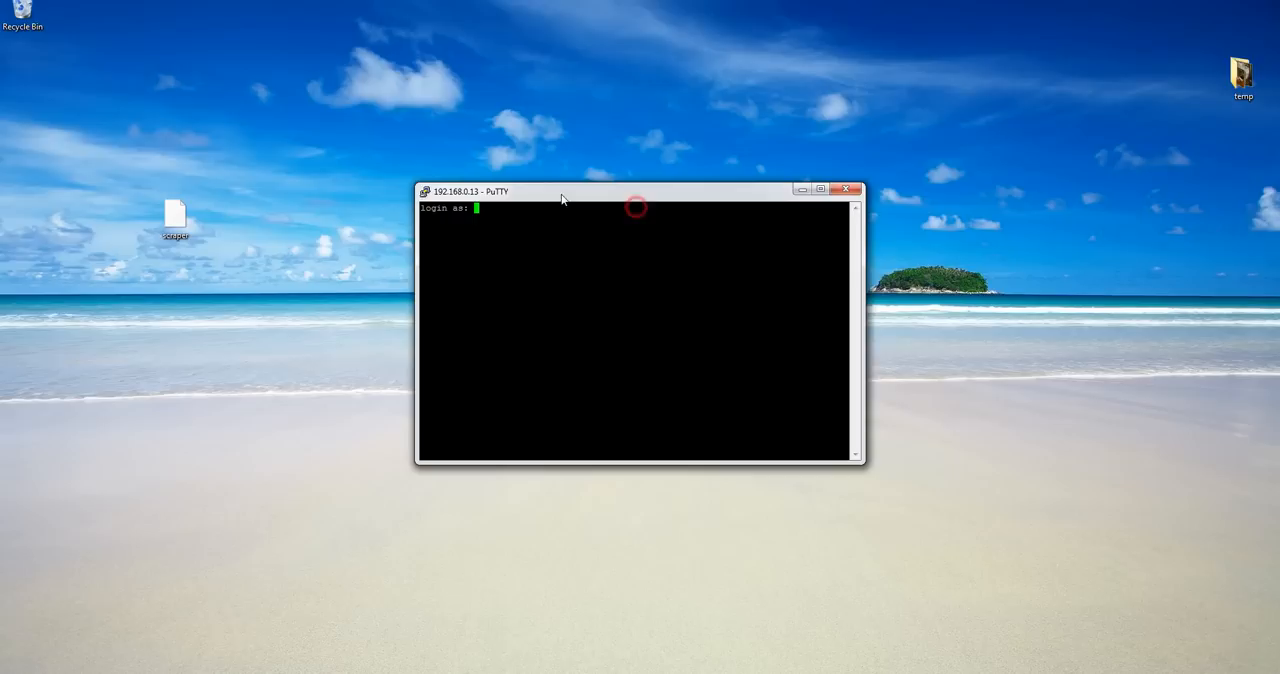
pyautogui.write('pi')
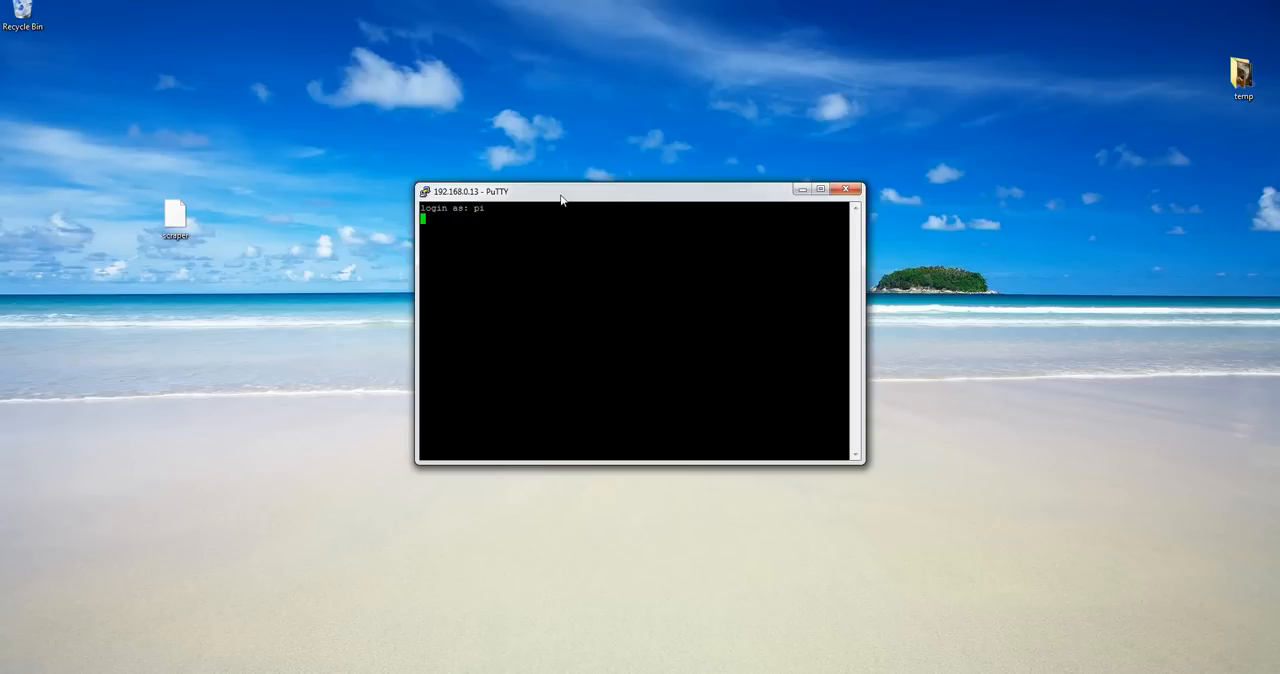
pyautogui.press('Return')
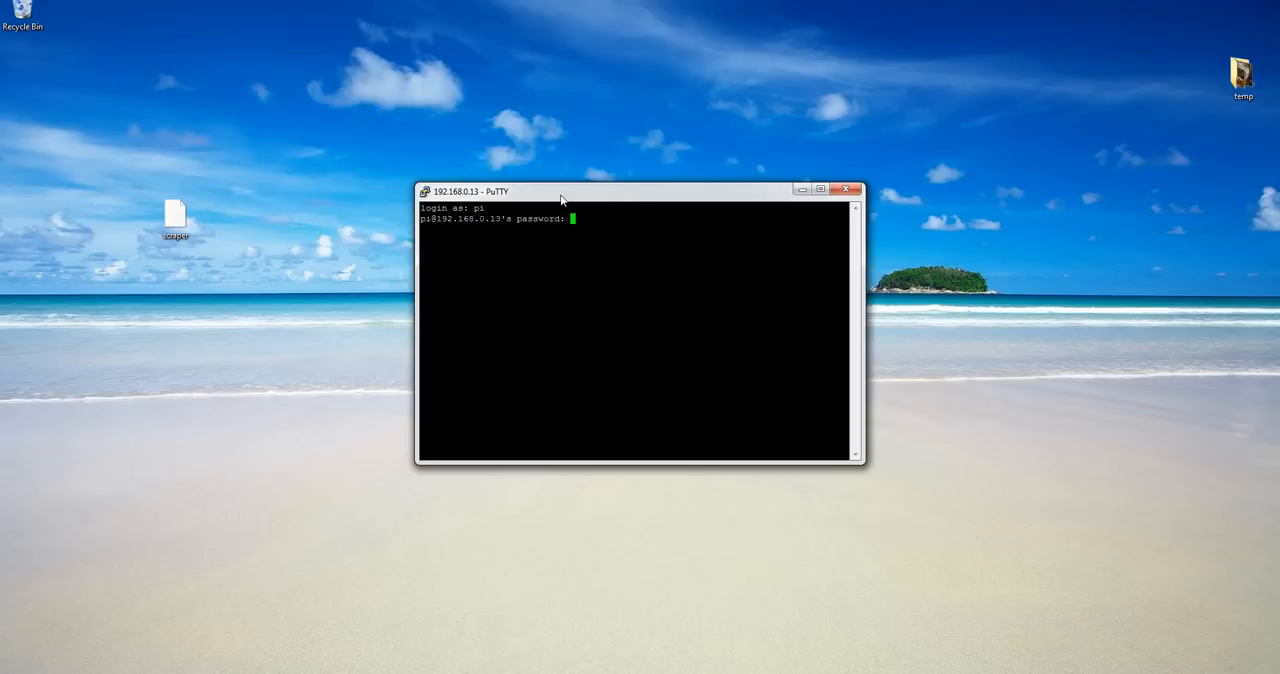
pyautogui.press('Return')
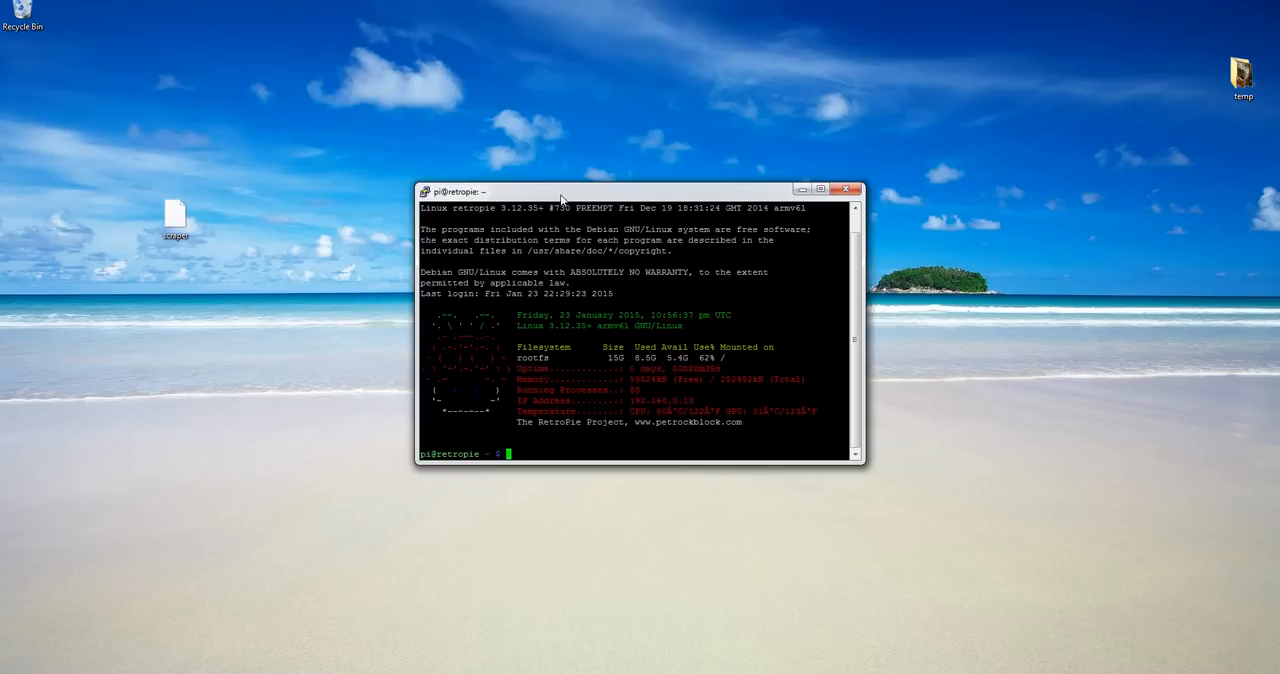
# - Change into ~/RetroPie/roms/mame and start typing ./scraper
pyautogui.write('cd Ret')
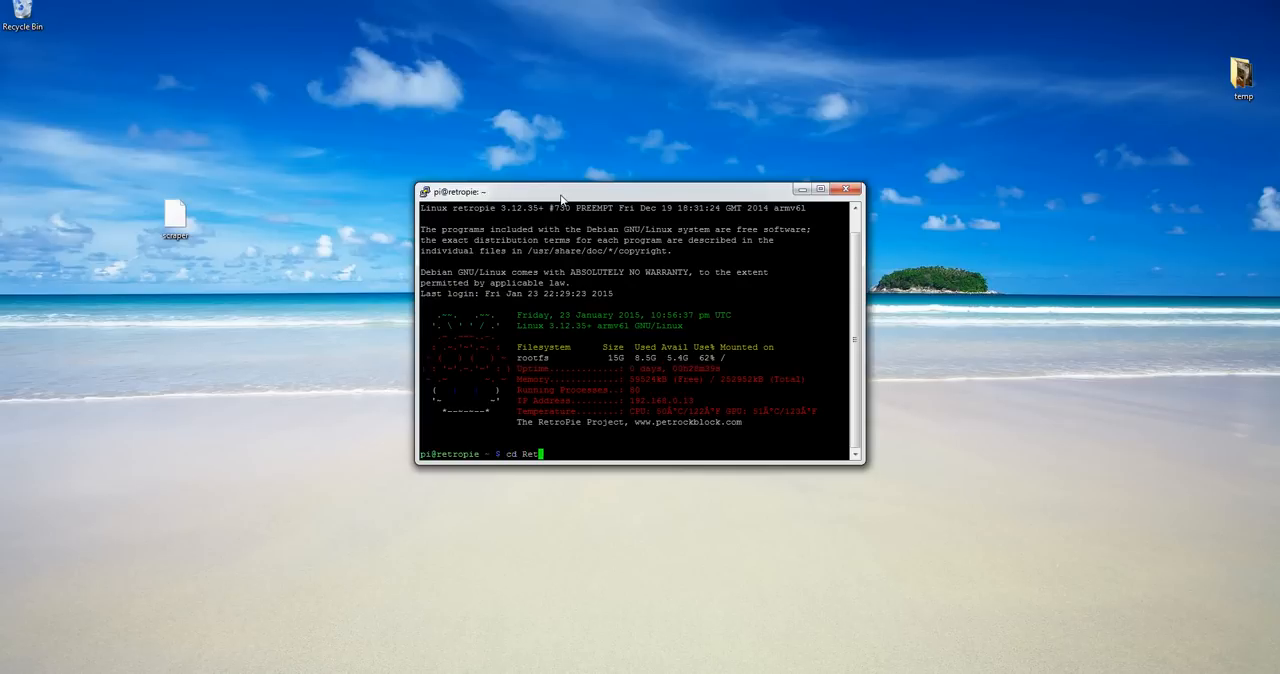
pyautogui.press('Return')
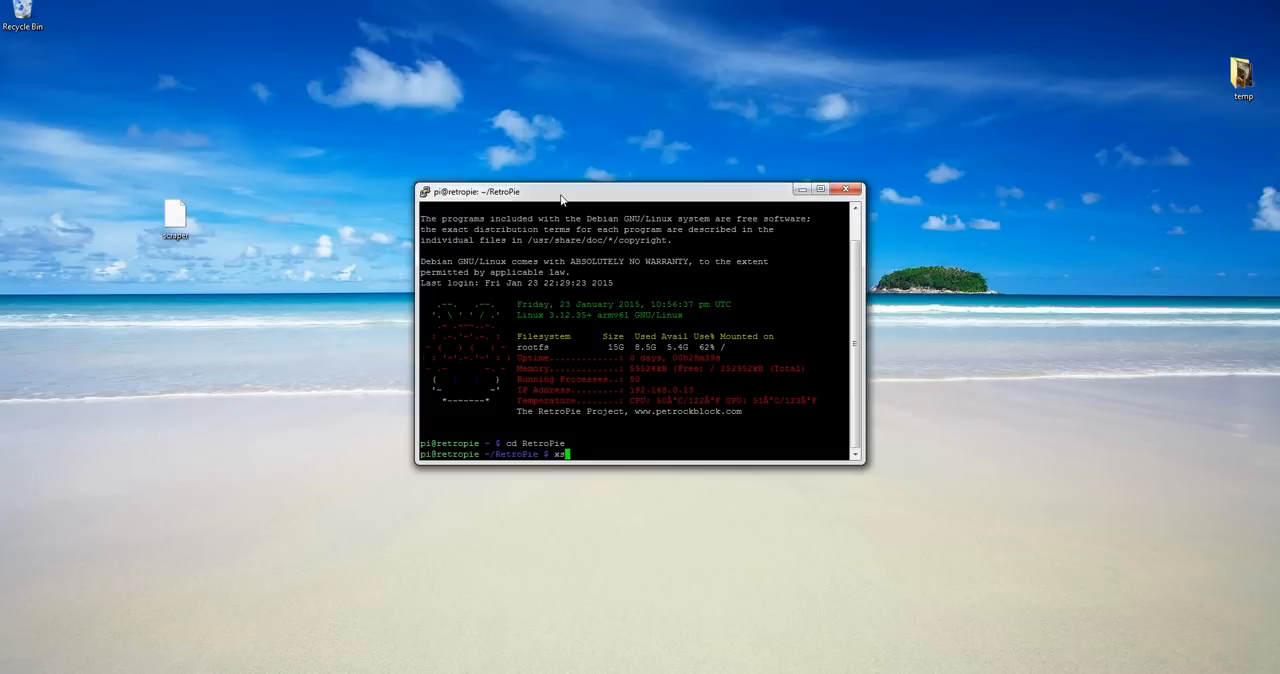
pyautogui.write(' roms')
pyautogui.press('Return')
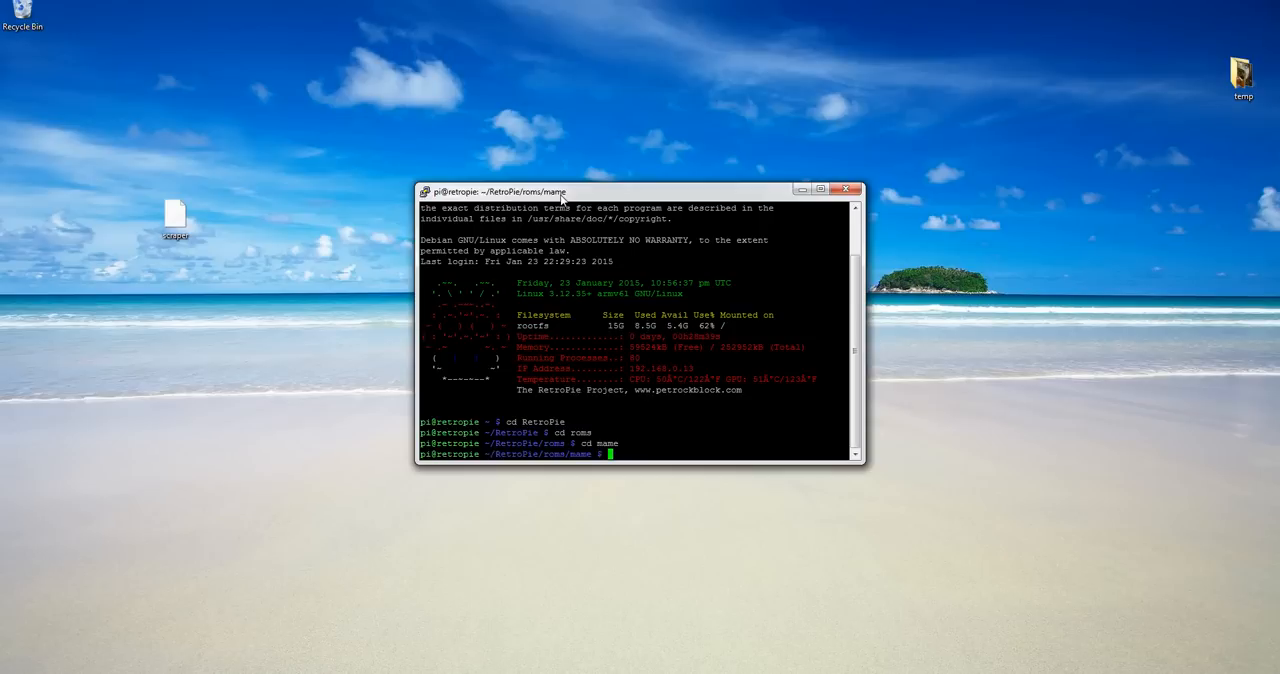
pyautogui.write('./scr')
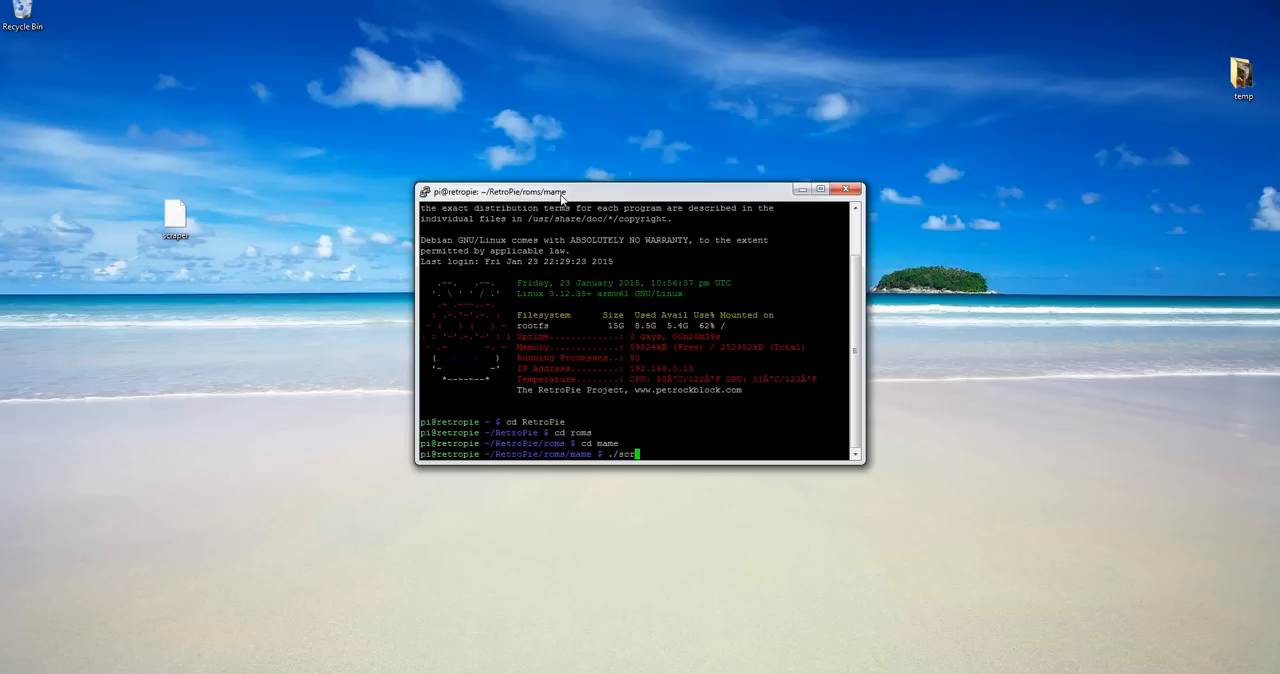
pyautogui.write('aper')
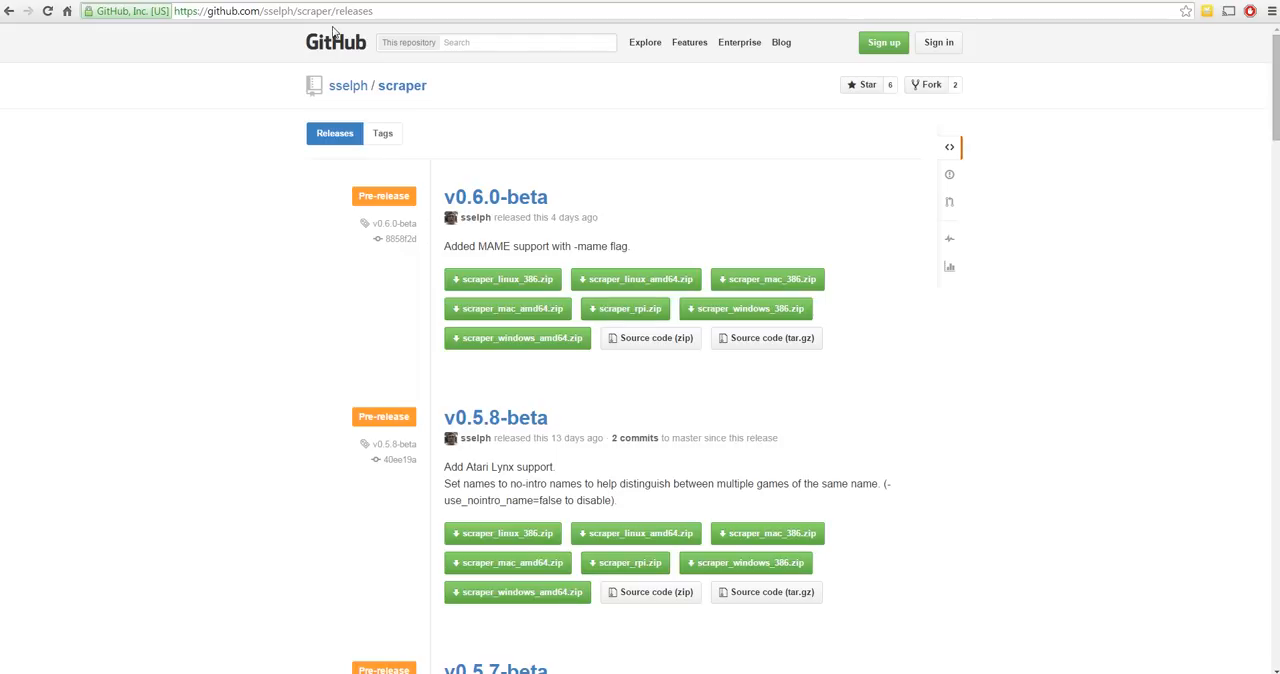
# - Open the scraper README and select the -thumb_only flag under Raspberry Pi usage
pyautogui.click(402, 85)
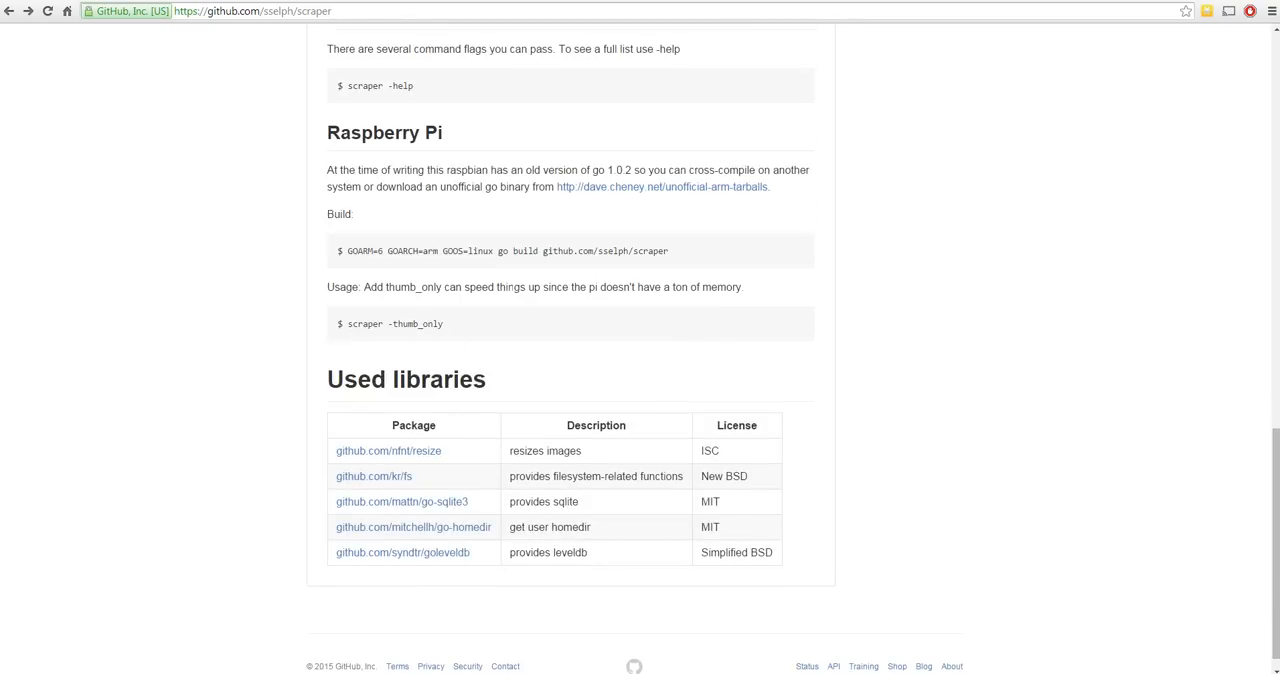
pyautogui.moveTo(490, 311)
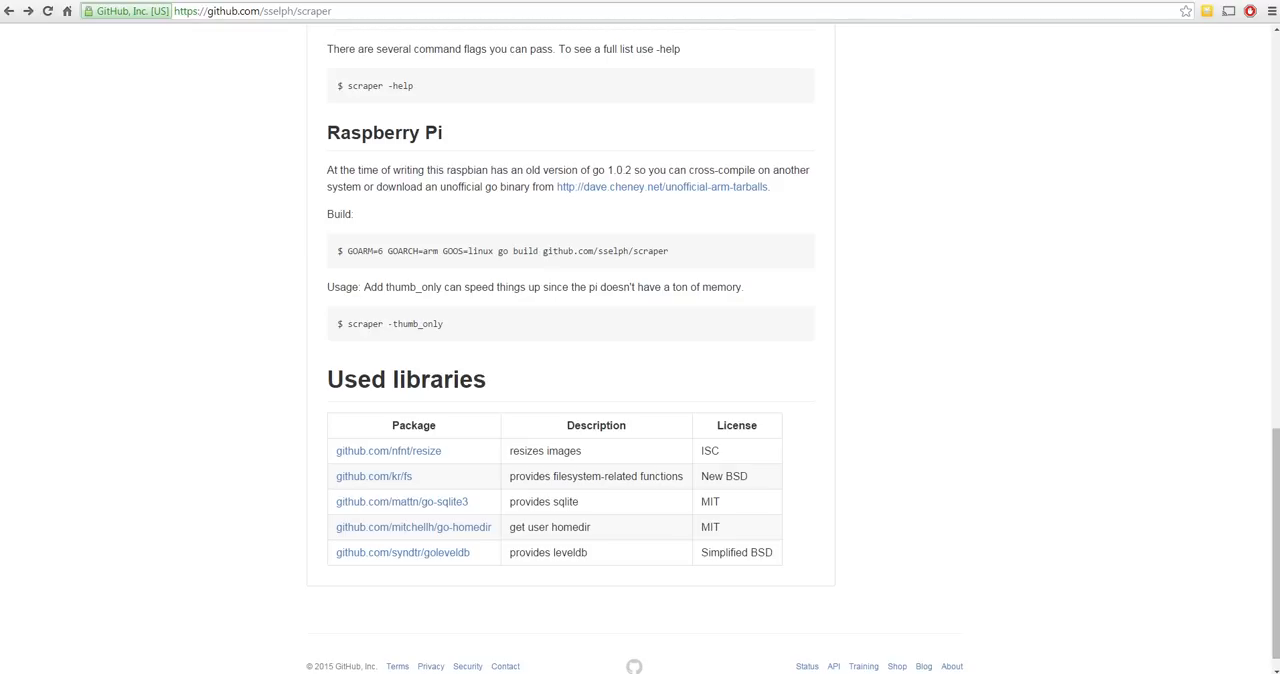
pyautogui.doubleClick(414, 323)
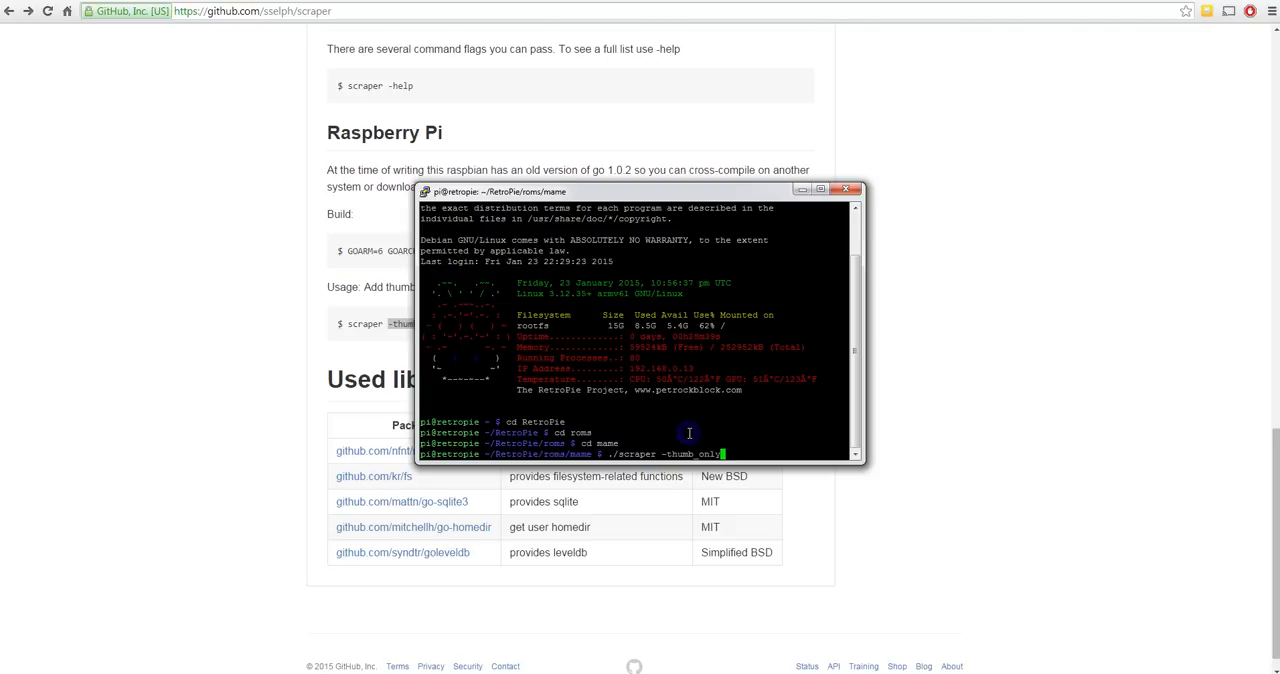
pyautogui.moveTo(790, 398)
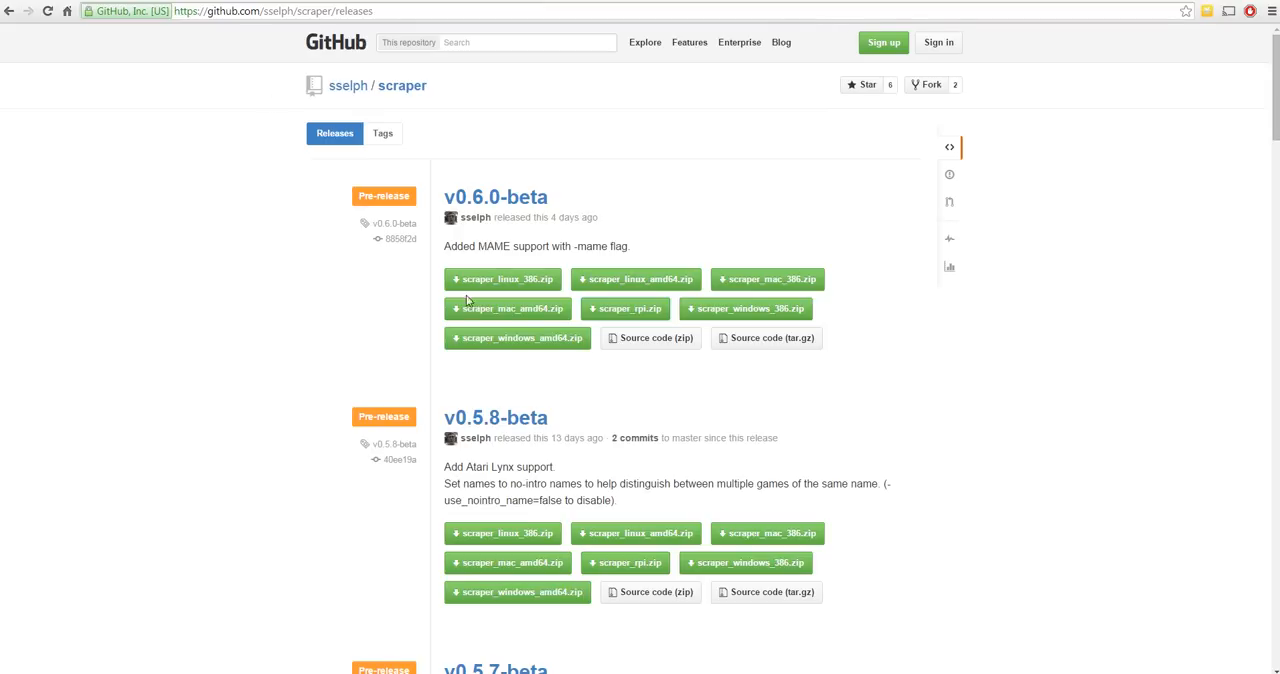
pyautogui.moveTo(460, 265)
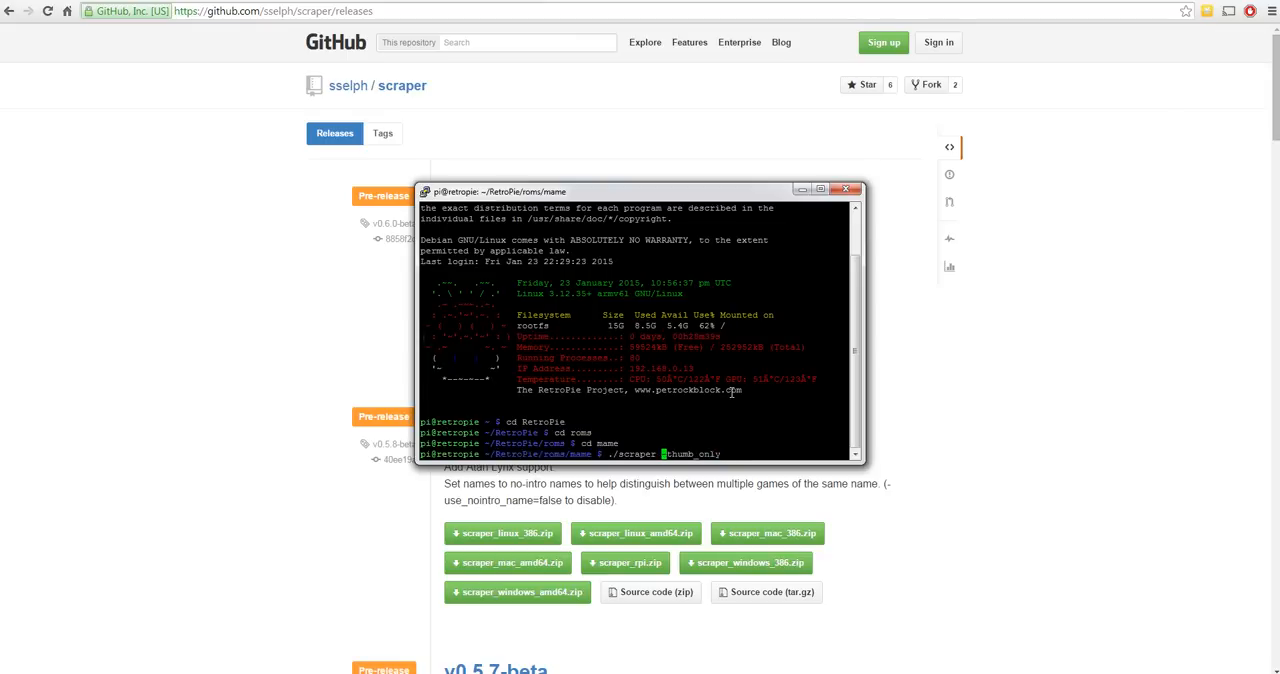
# - Replace the -mame flag with --help to list all scraper options
pyautogui.write('-mame -')
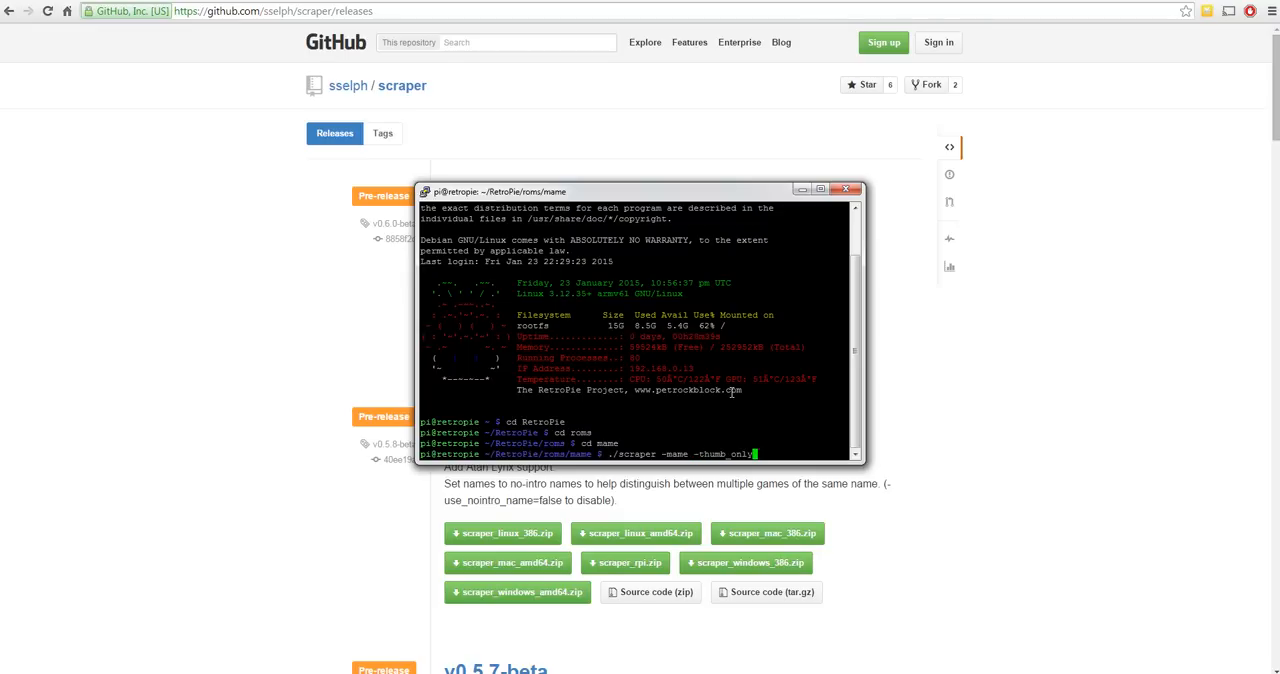
pyautogui.press('BackSpace')
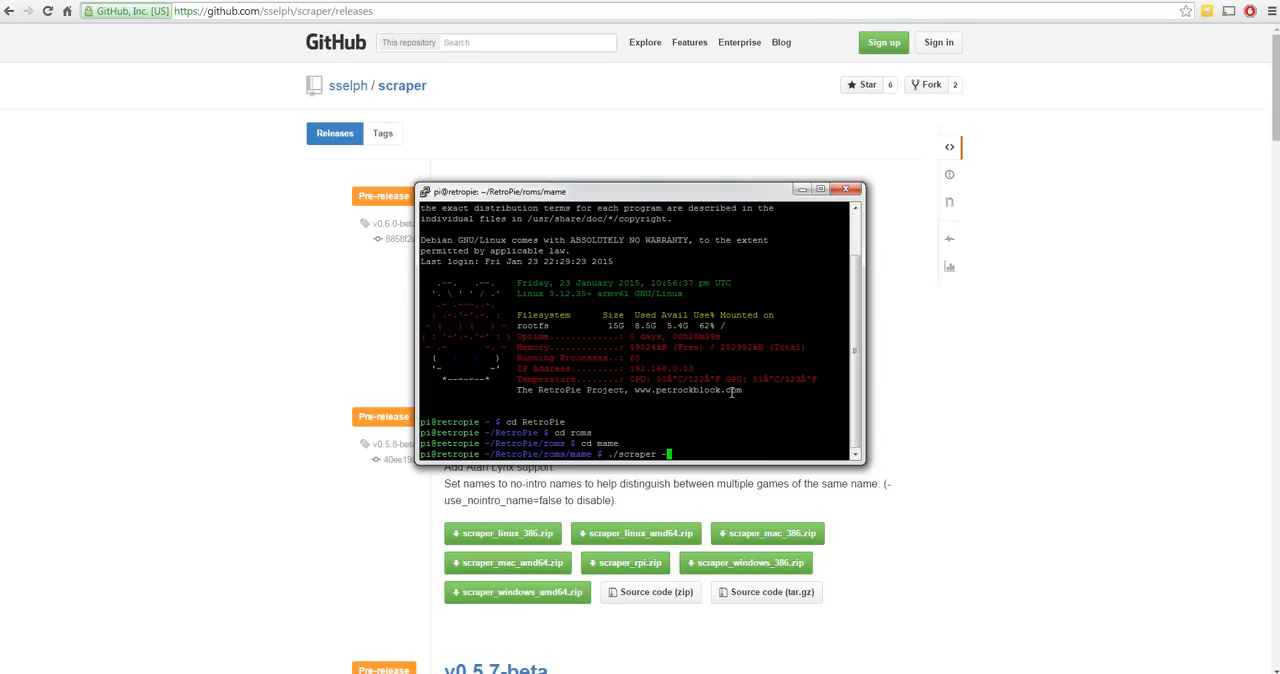
pyautogui.write('-')
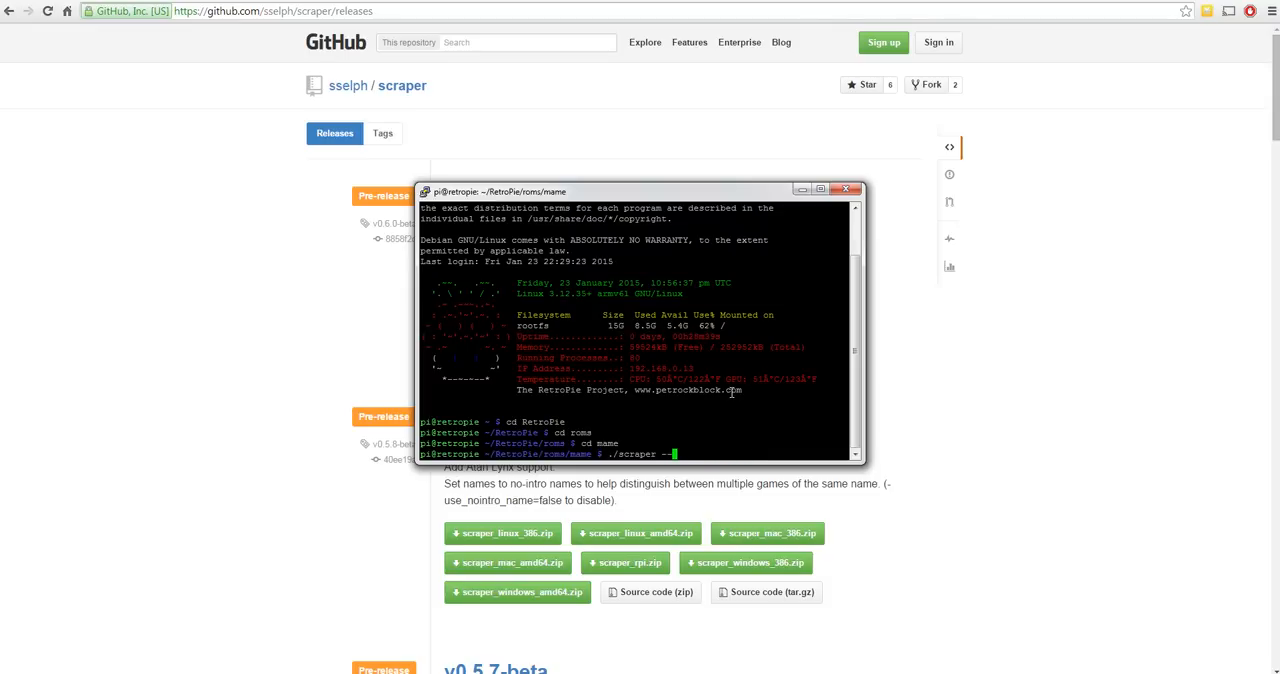
pyautogui.write('help')
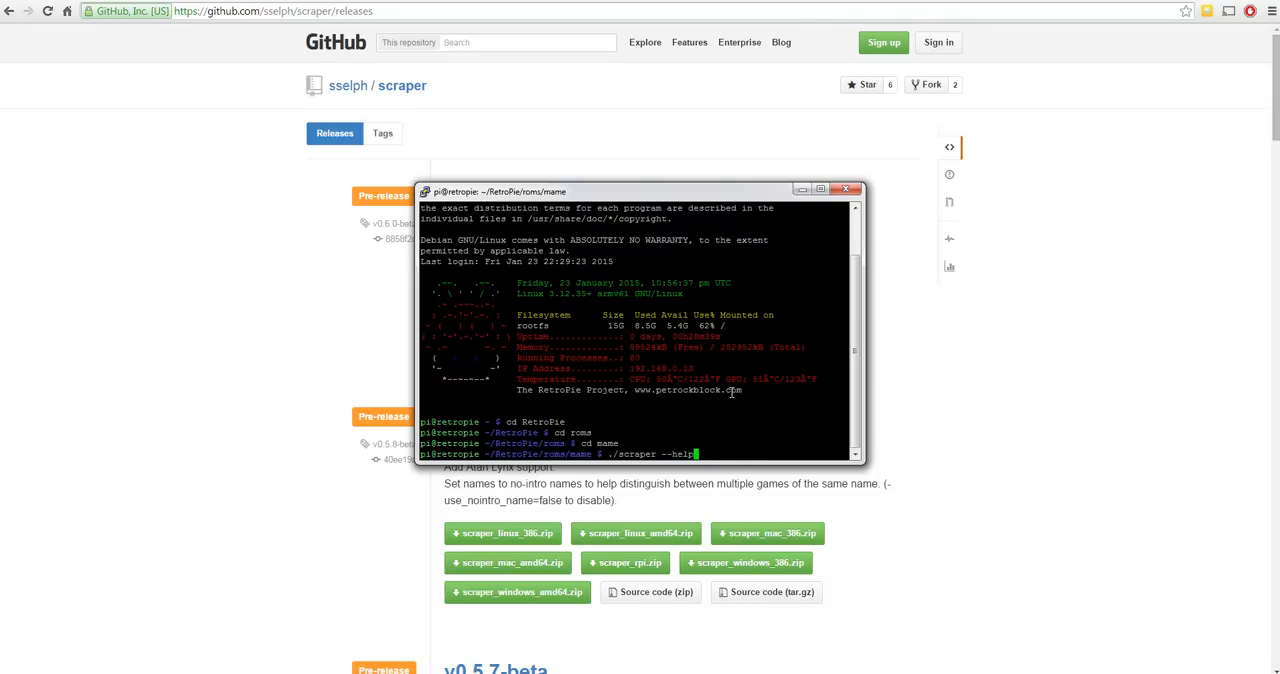
pyautogui.press('Return')
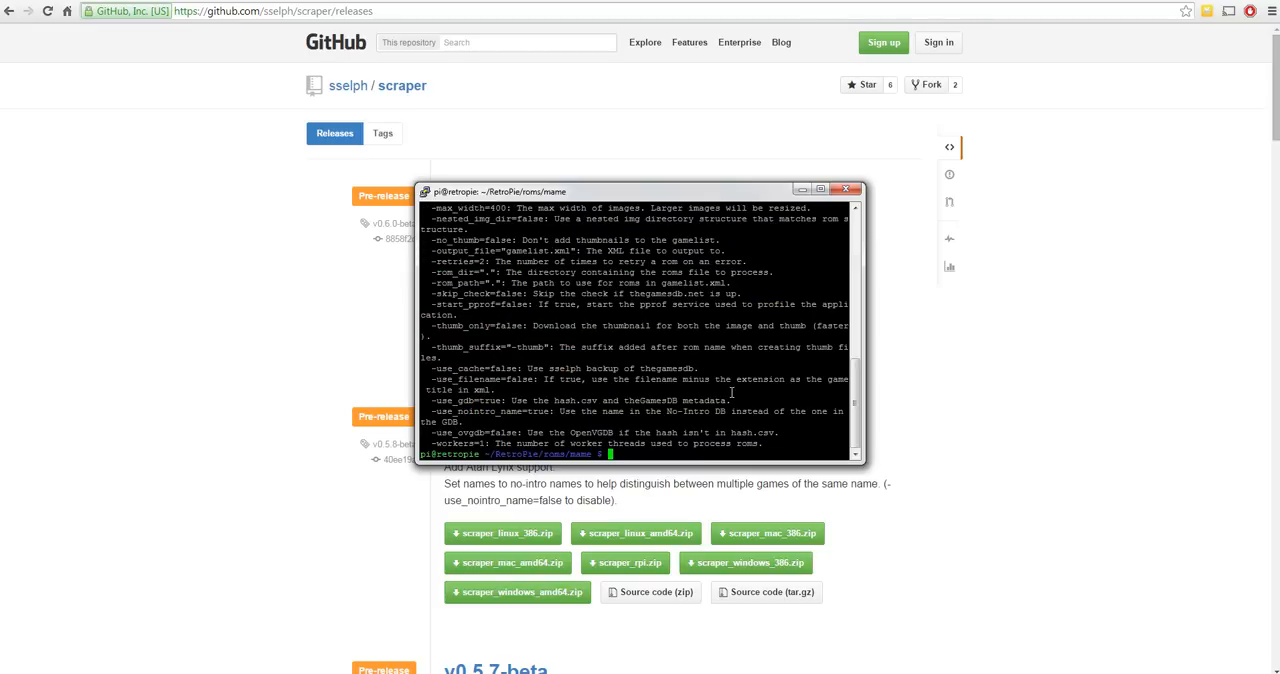
pyautogui.moveTo(862, 324)
pyautogui.write('./scraper --help')
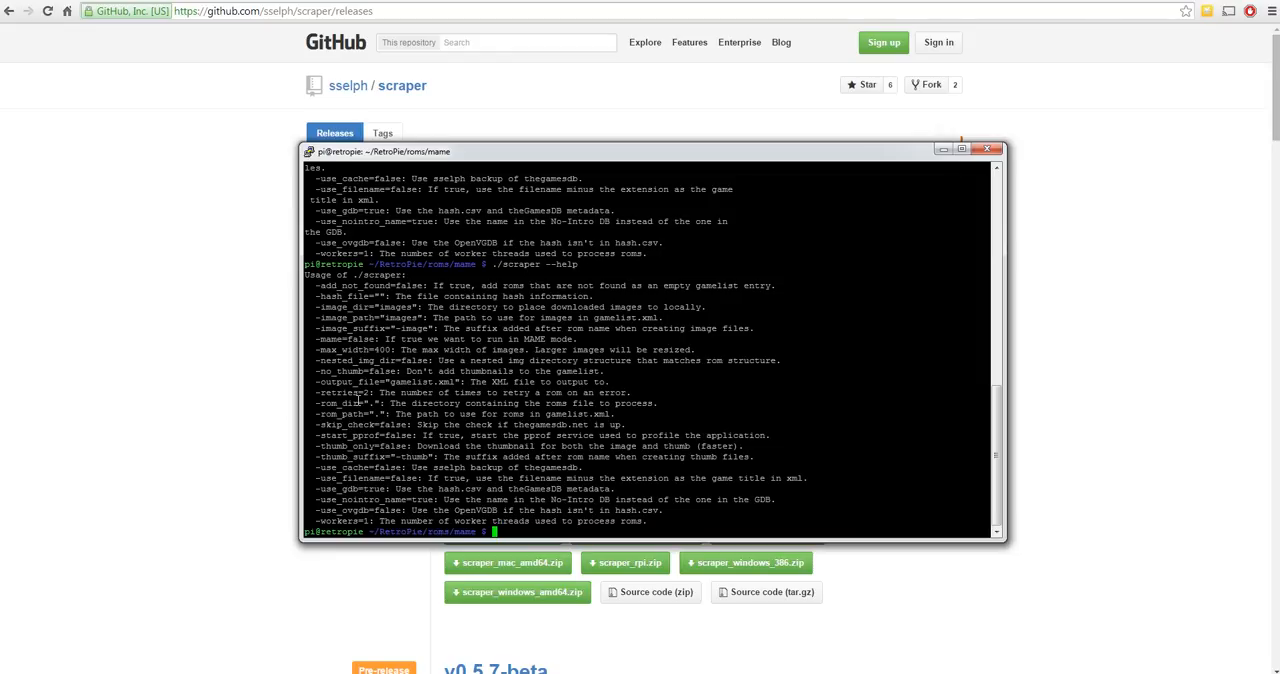
pyautogui.moveTo(762, 387)
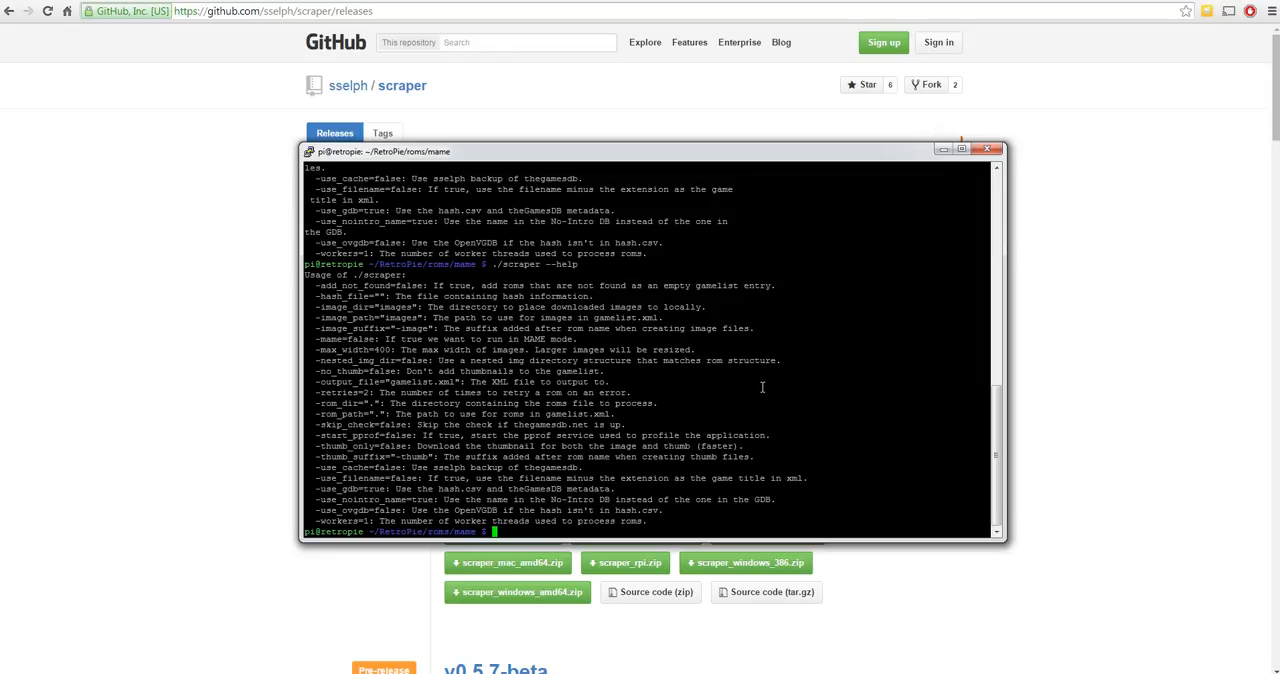
# - Enter ./scraper -mame -thumb_only at the ~/RetroPie/roms/mame prompt without running it
pyautogui.write('cd roms')
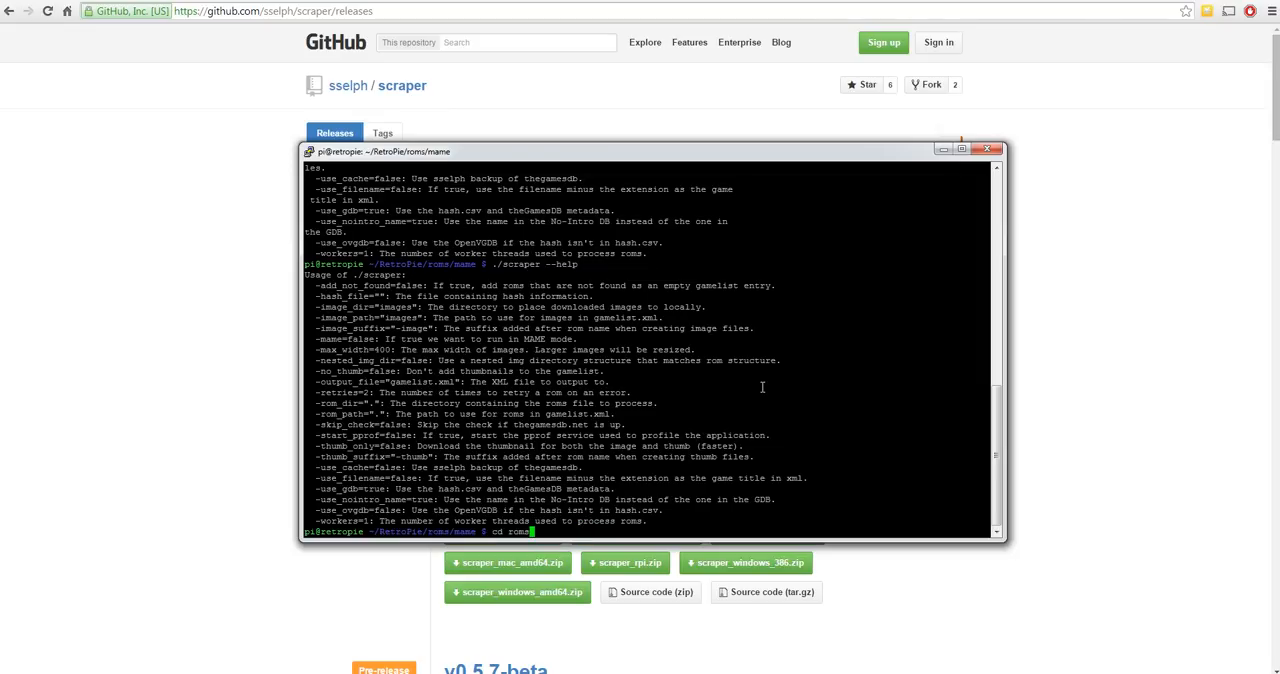
pyautogui.write('./scraper --help')
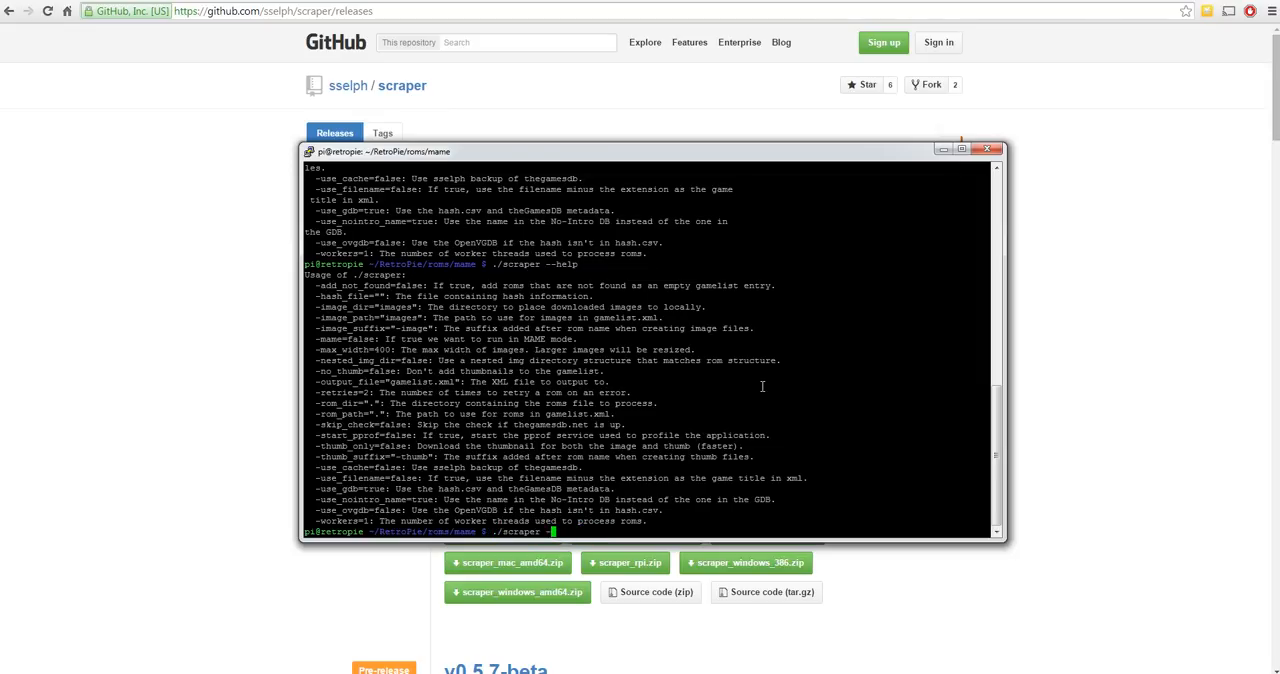
pyautogui.write('-mame')
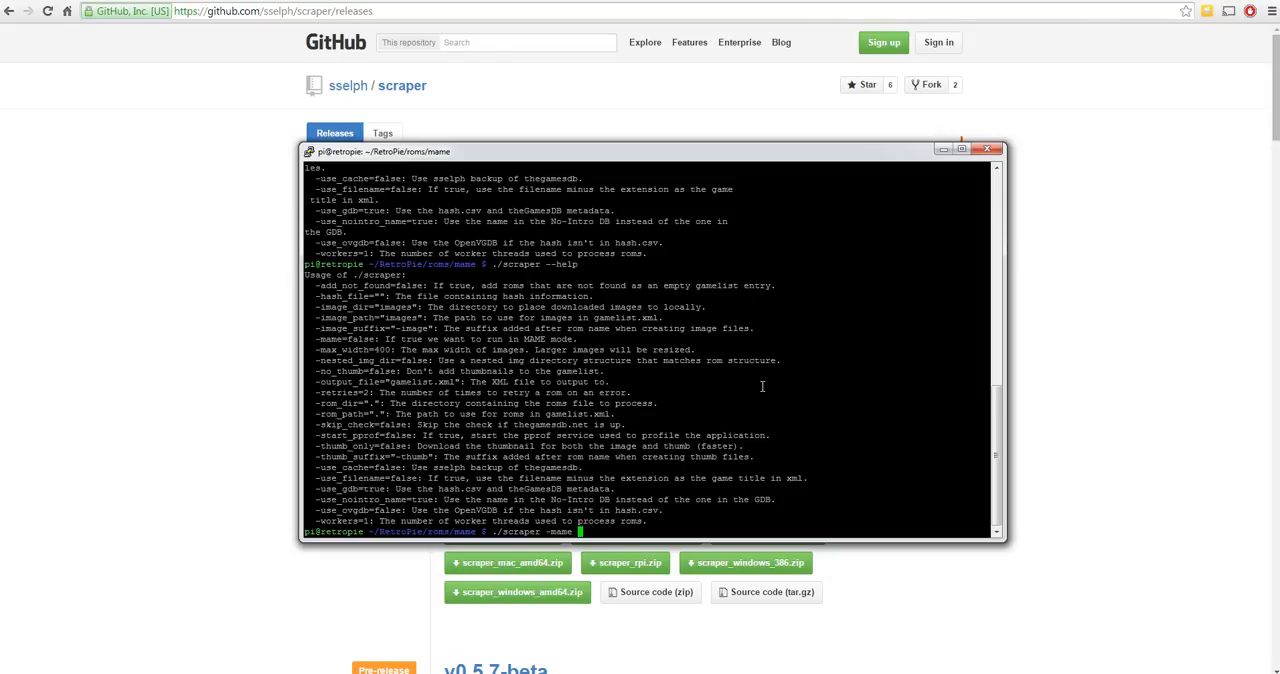
pyautogui.write('-thumb_only')
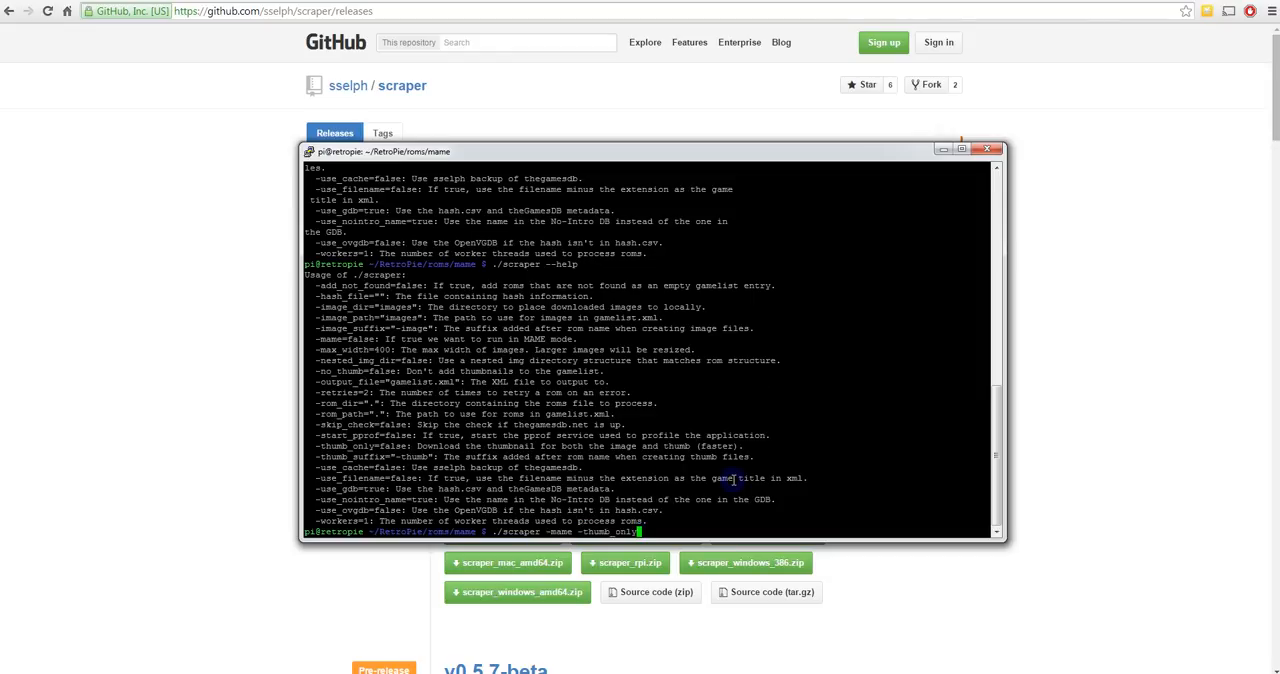
pyautogui.moveTo(763, 374)
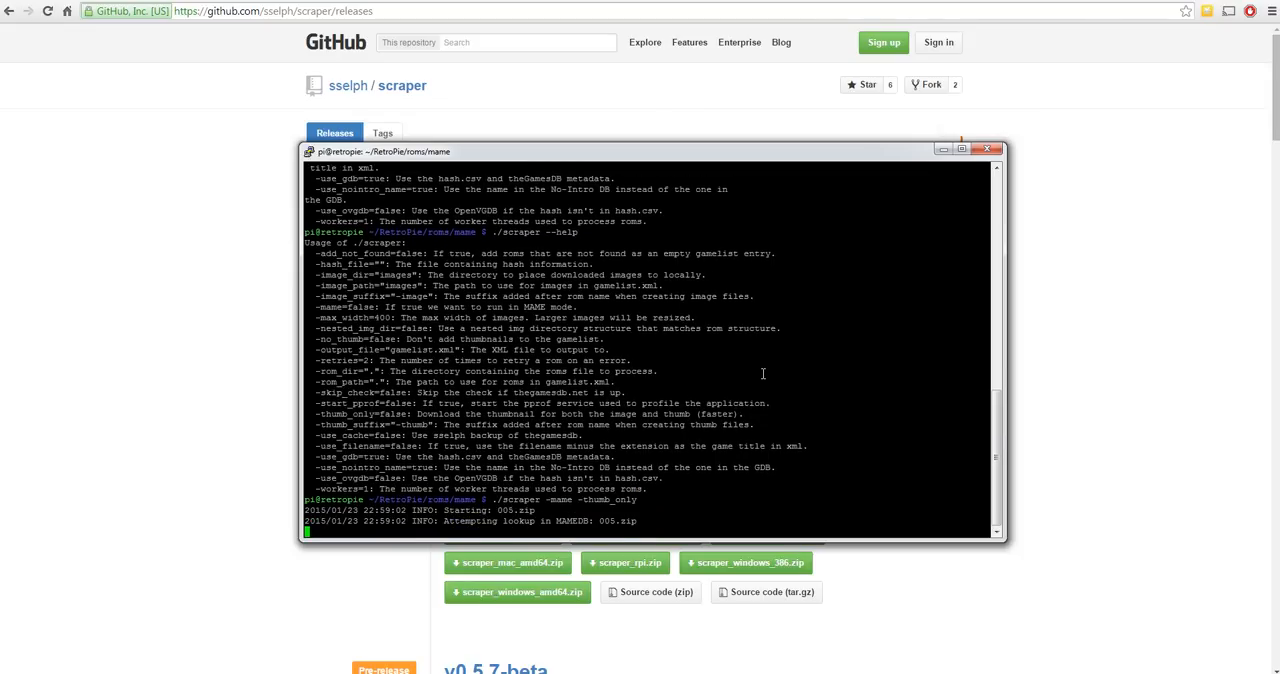
# - Scroll through the scraper's MAMEDB lookup output up to argus.zip
pyautogui.scroll(-3)
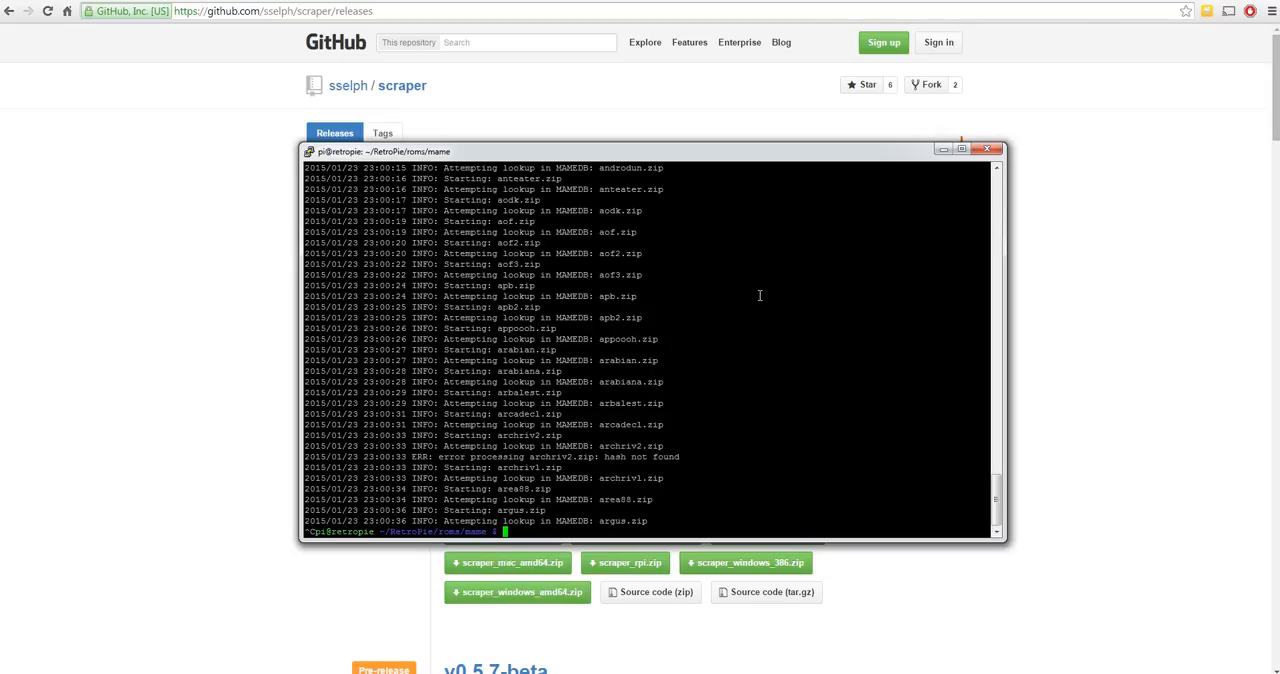
# - Open the remote images folder, view 1942-image.jpg, then close the preview
pyautogui.click(987, 149)
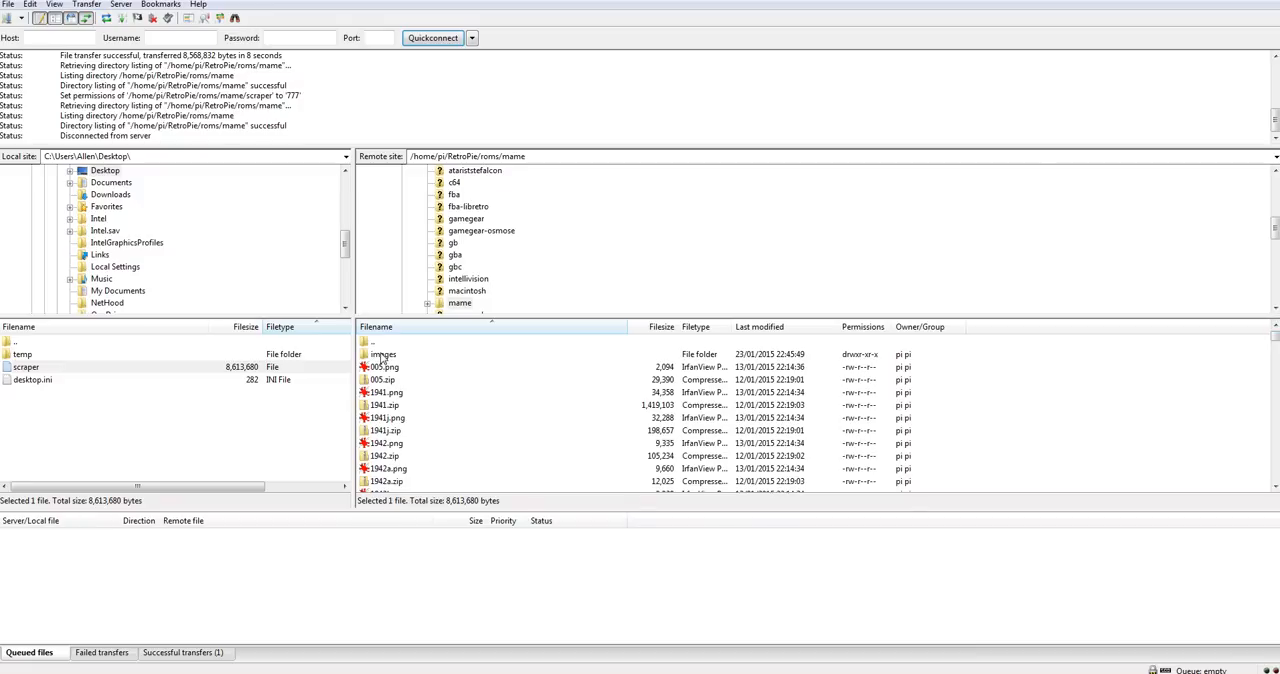
pyautogui.doubleClick(383, 354)
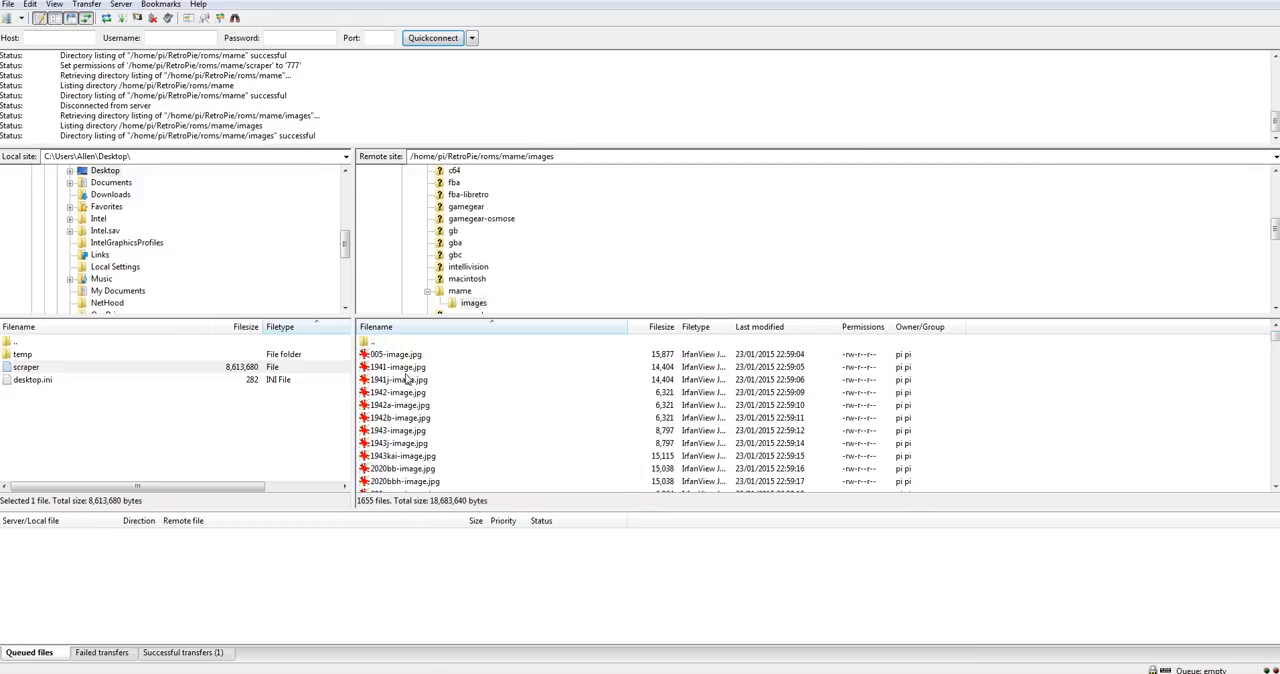
pyautogui.rightClick(395, 392)
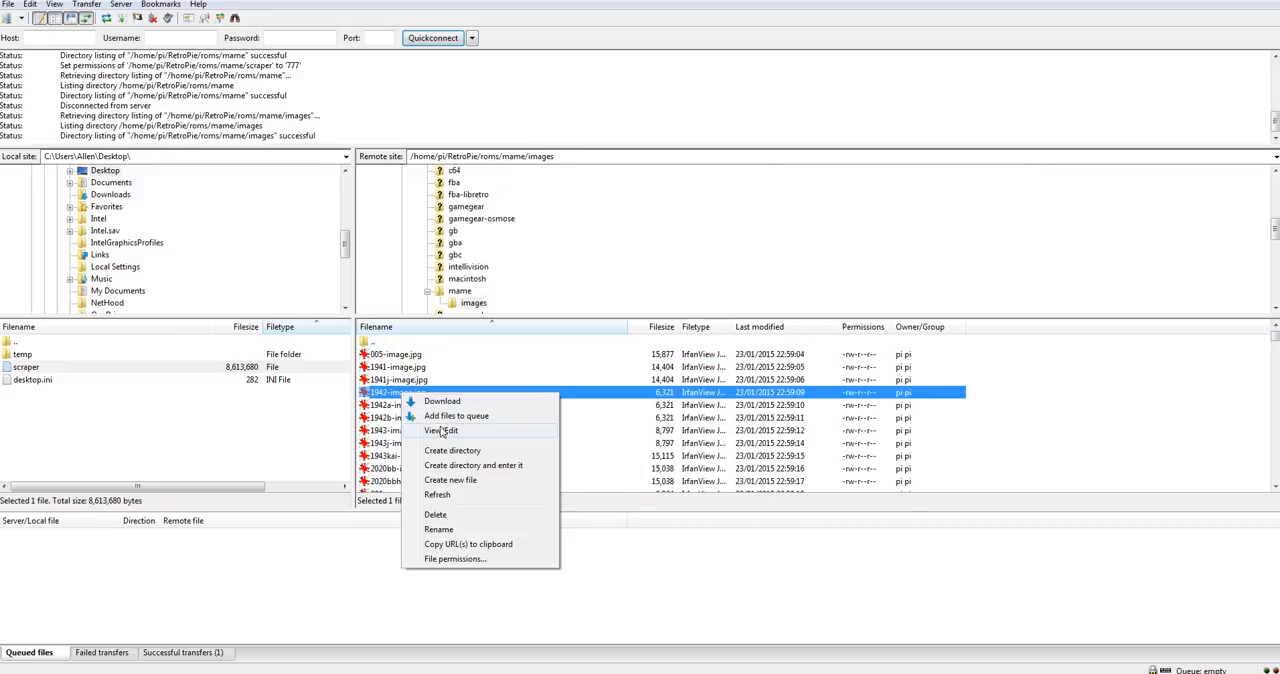
pyautogui.click(441, 430)
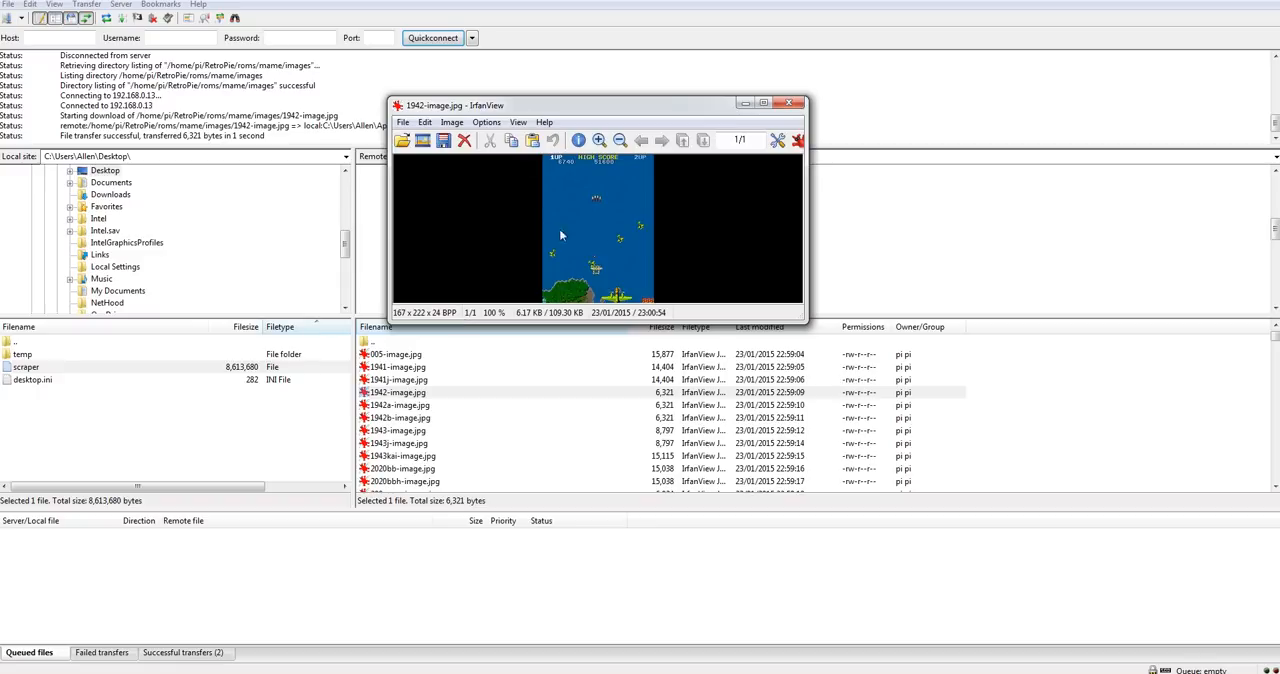
pyautogui.moveTo(657, 391)
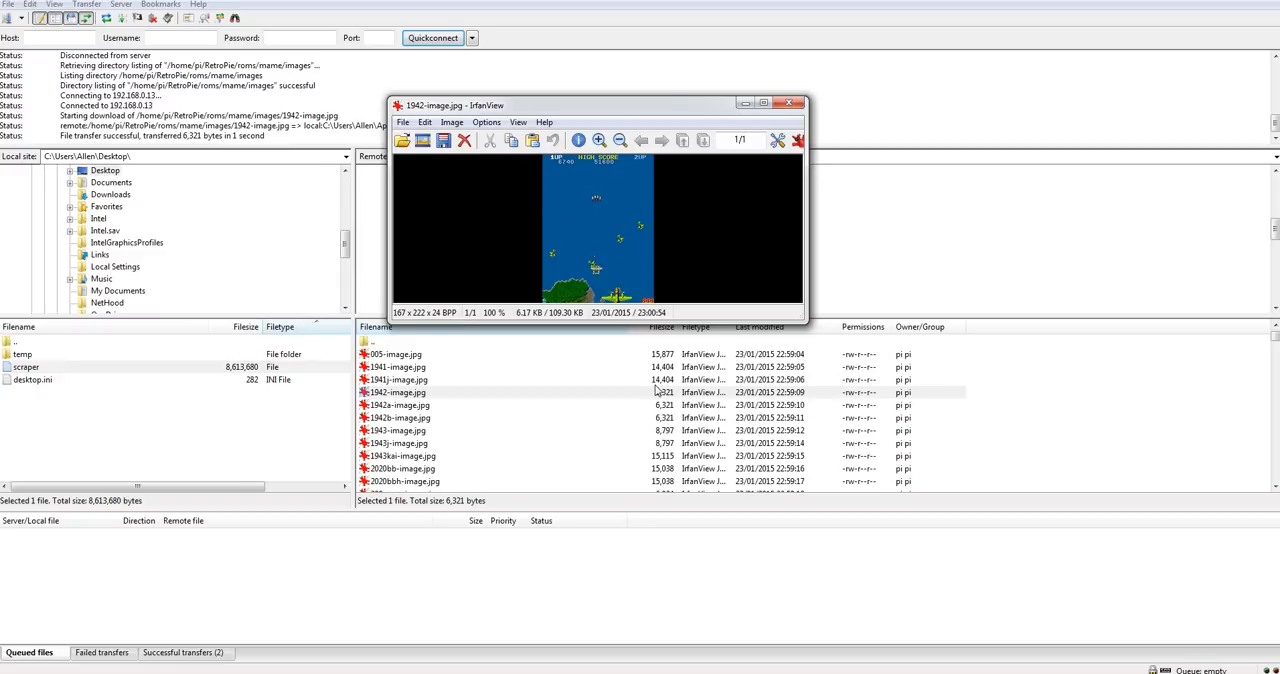
pyautogui.click(789, 103)
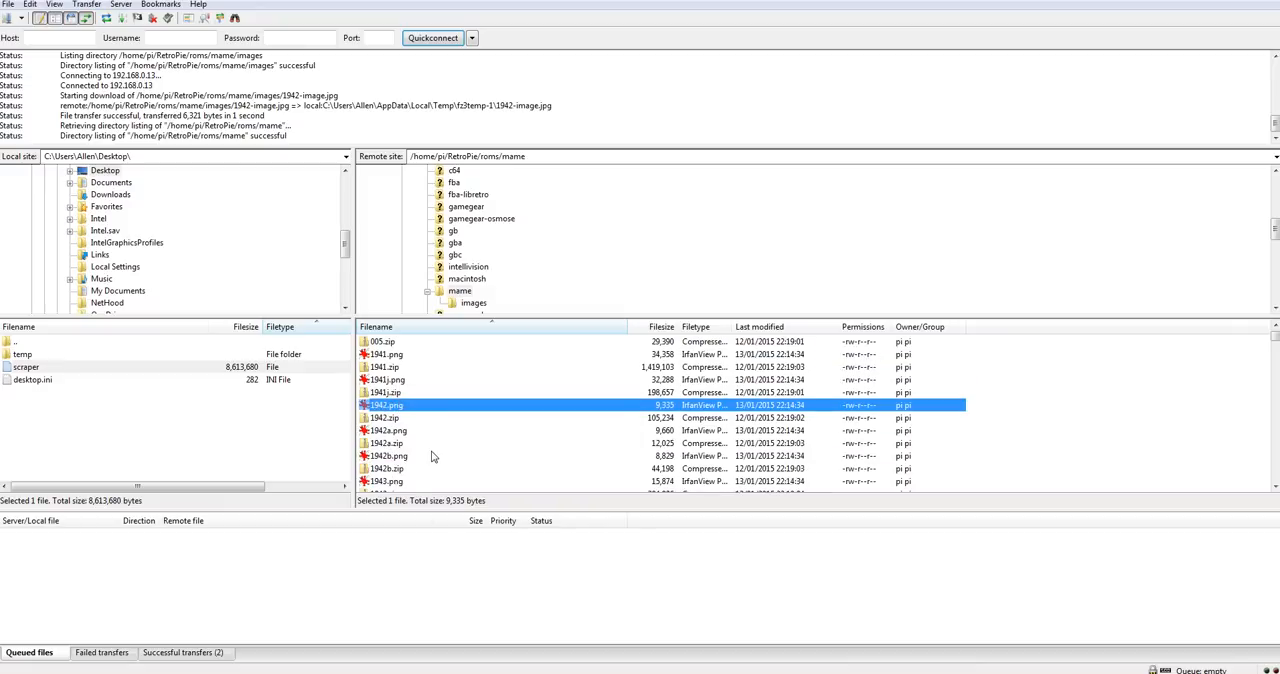
# - Select a gamelist file in the remote mame folder listing
pyautogui.scroll(-3)
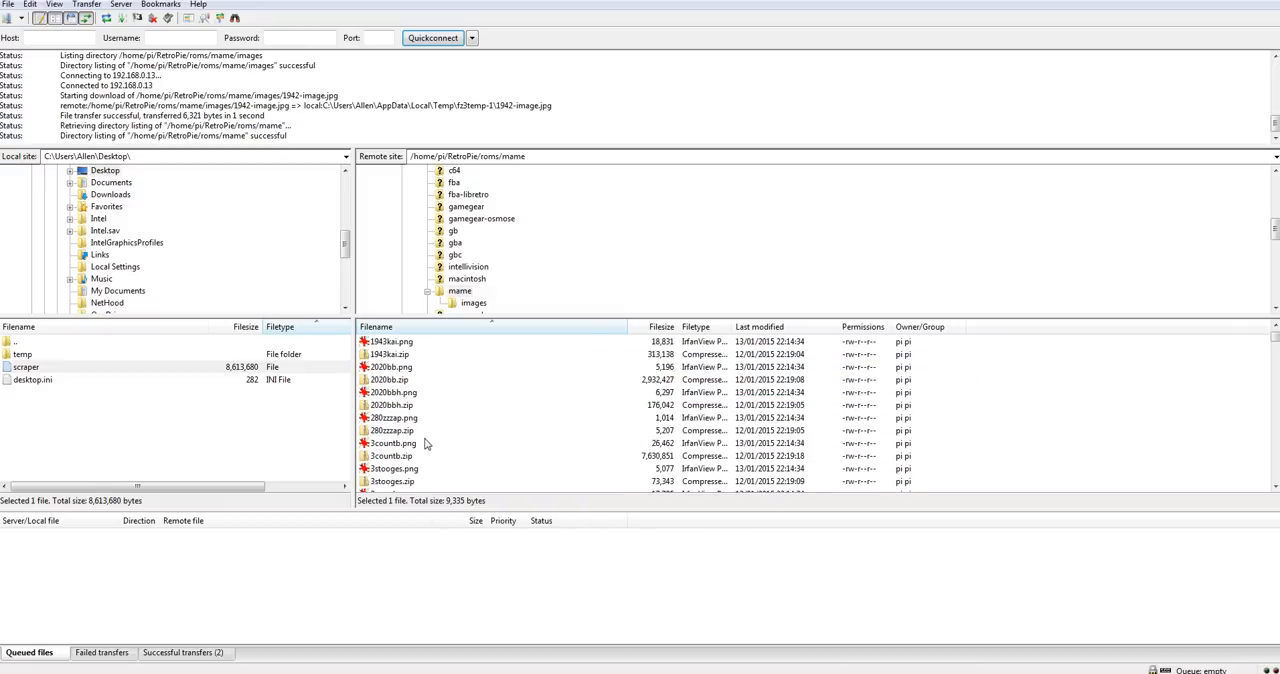
pyautogui.click(392, 443)
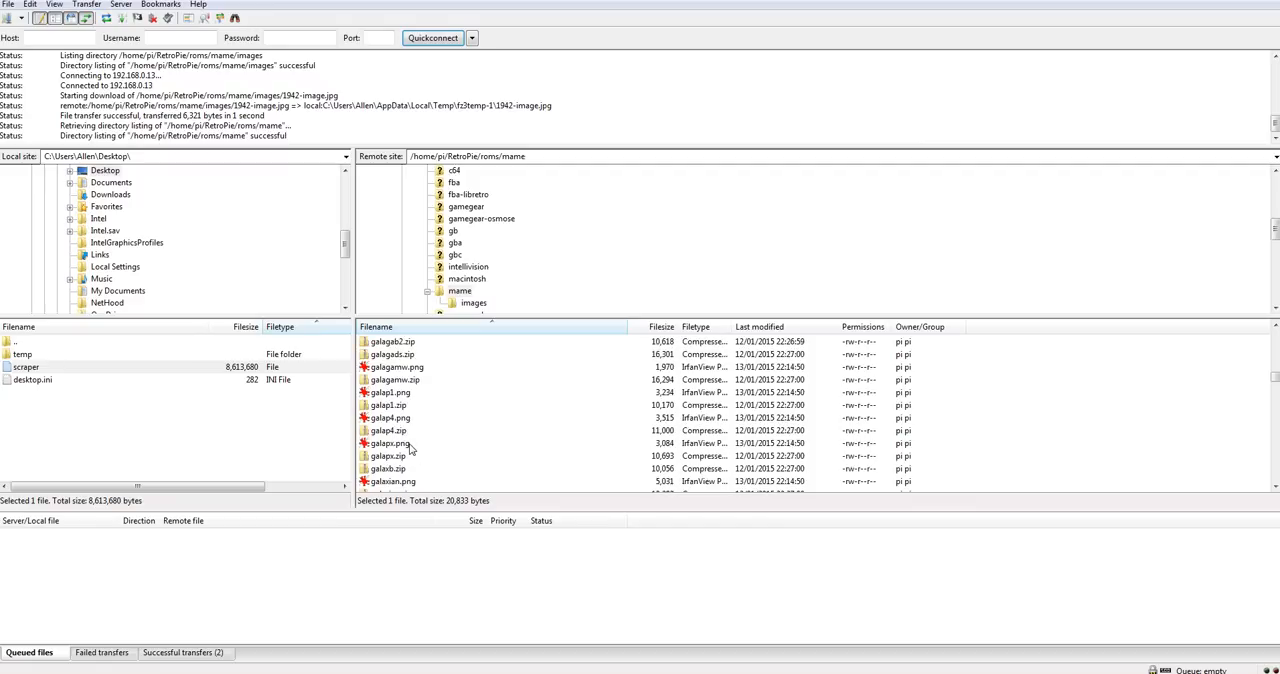
pyautogui.scroll(-3)
pyautogui.write('gamelist.xml')
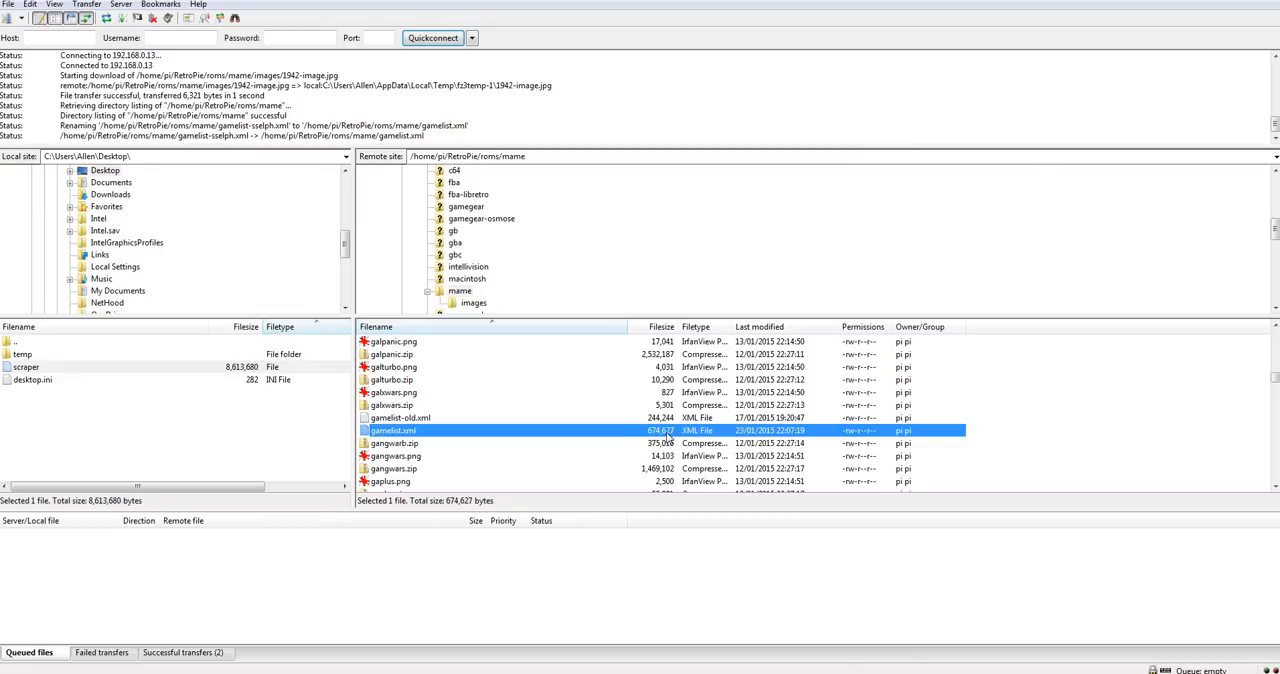
pyautogui.moveTo(622, 435)
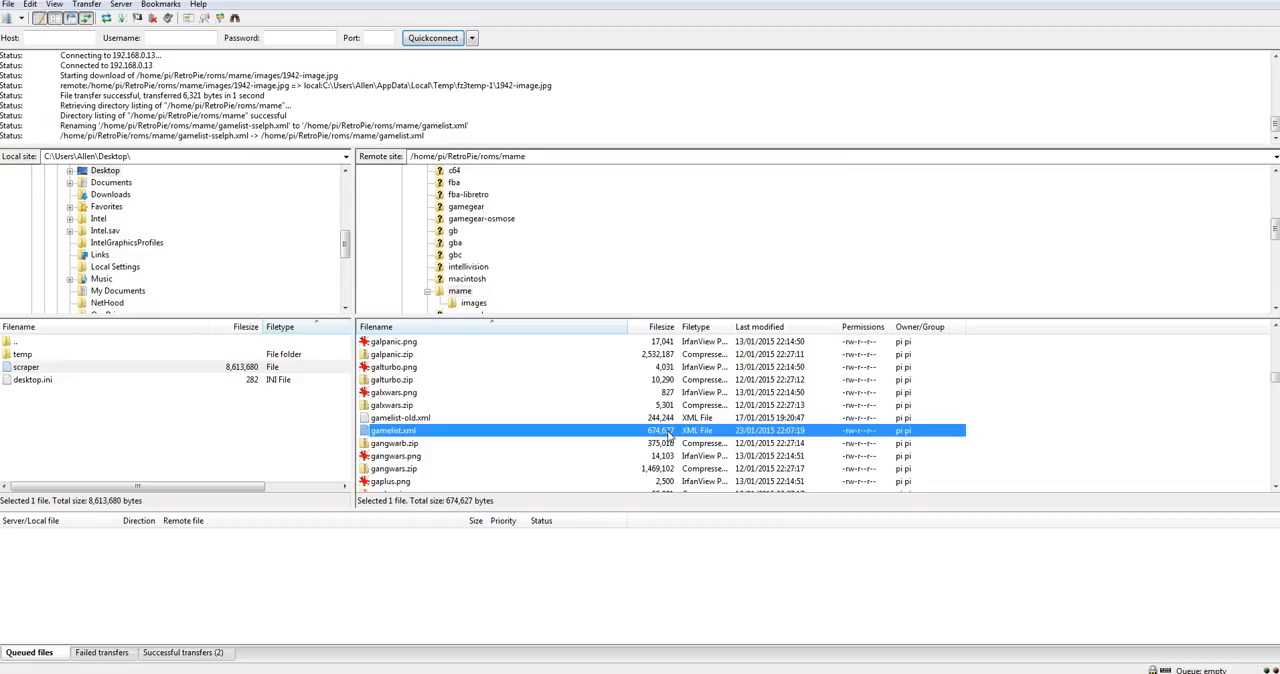
pyautogui.moveTo(667, 456)
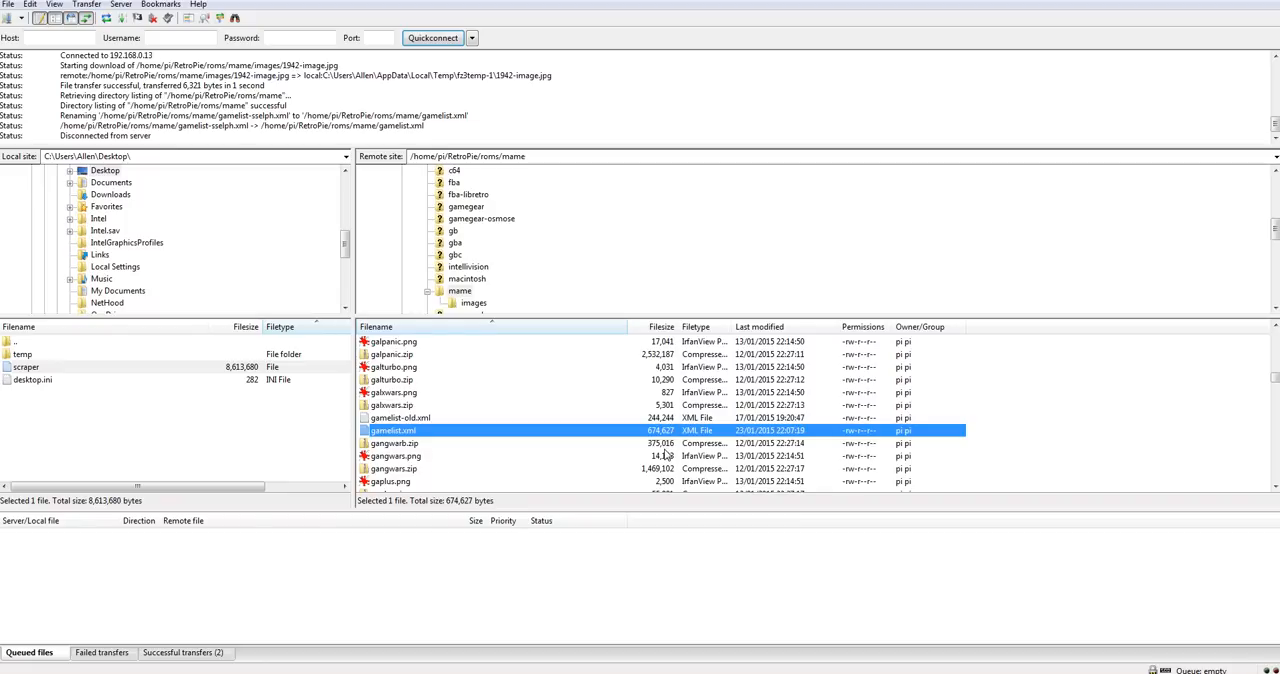
pyautogui.moveTo(877, 442)
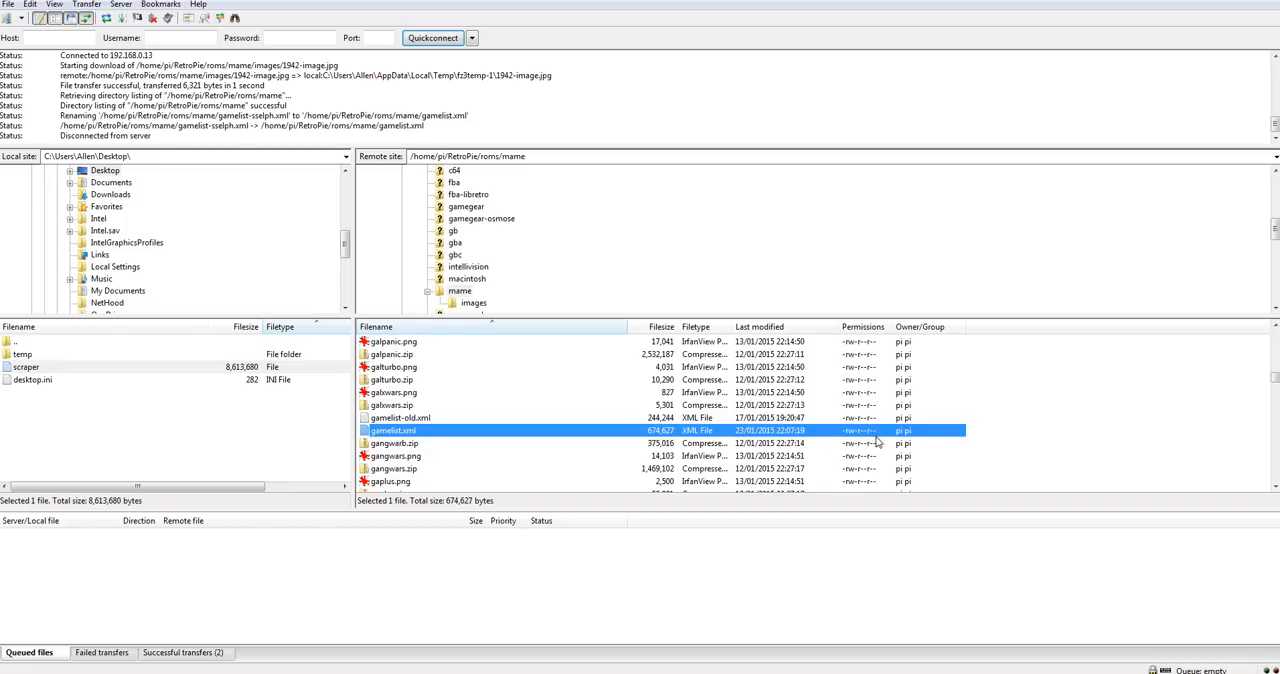
pyautogui.moveTo(849, 443)
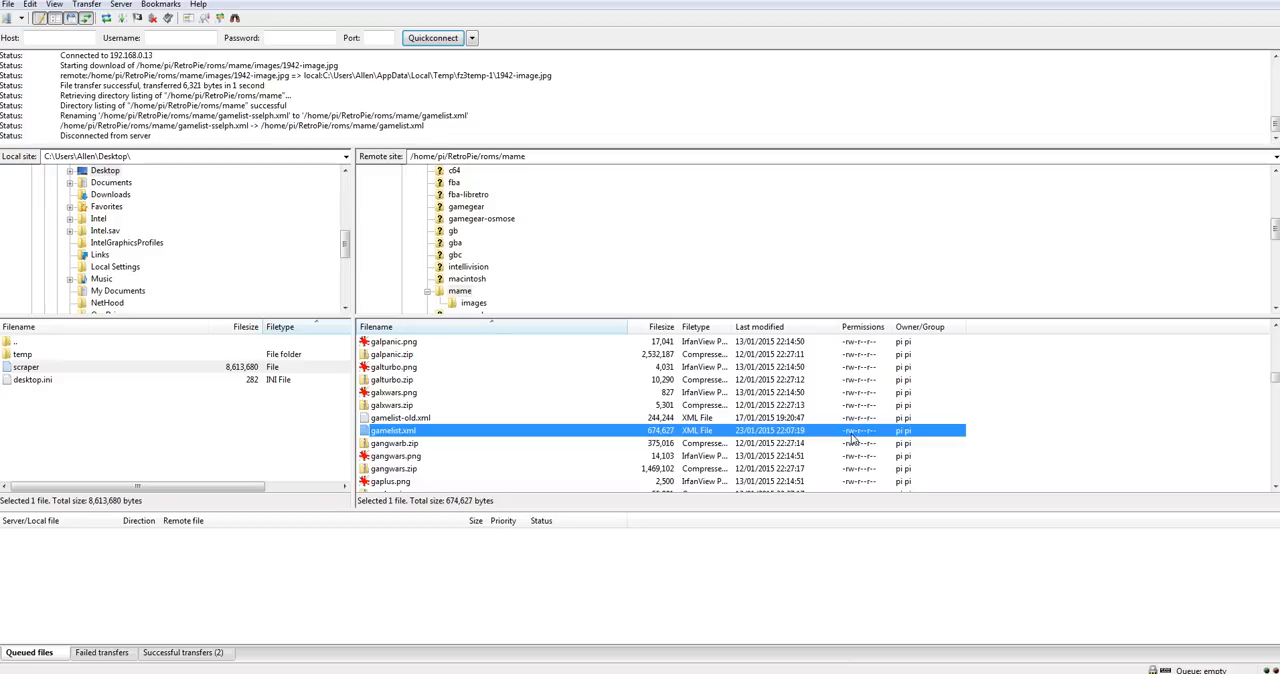
pyautogui.moveTo(373, 437)
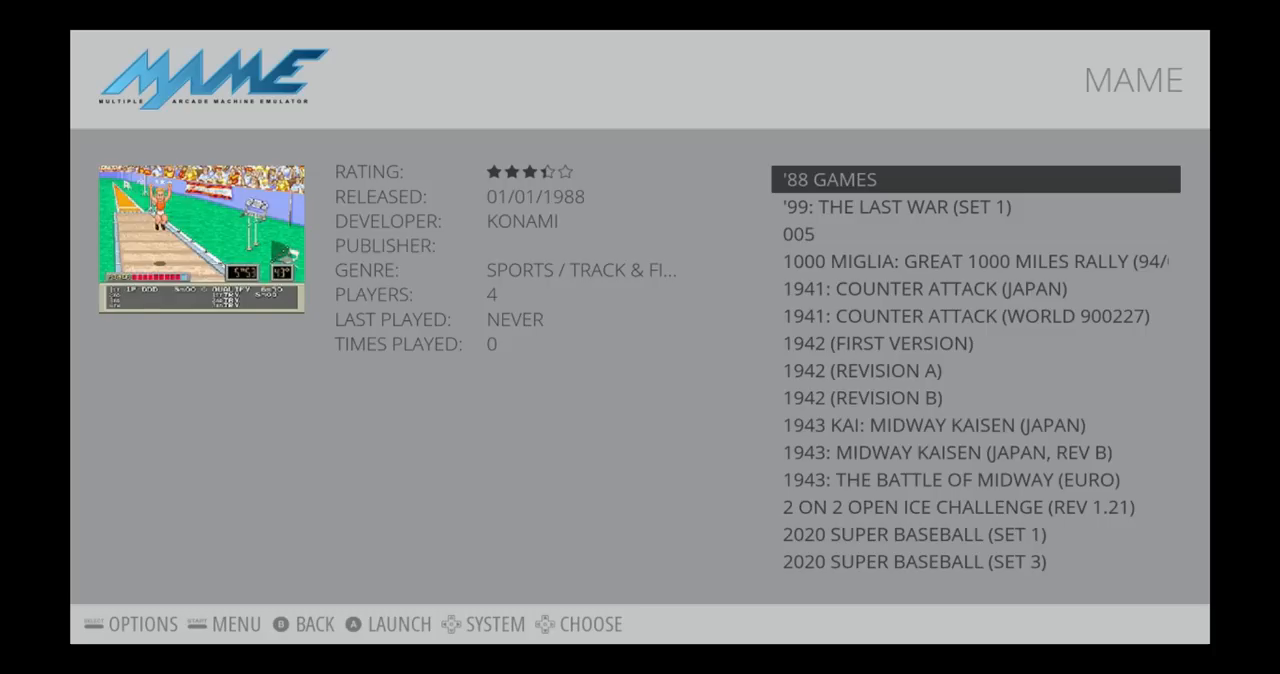
pyautogui.scroll(-3)
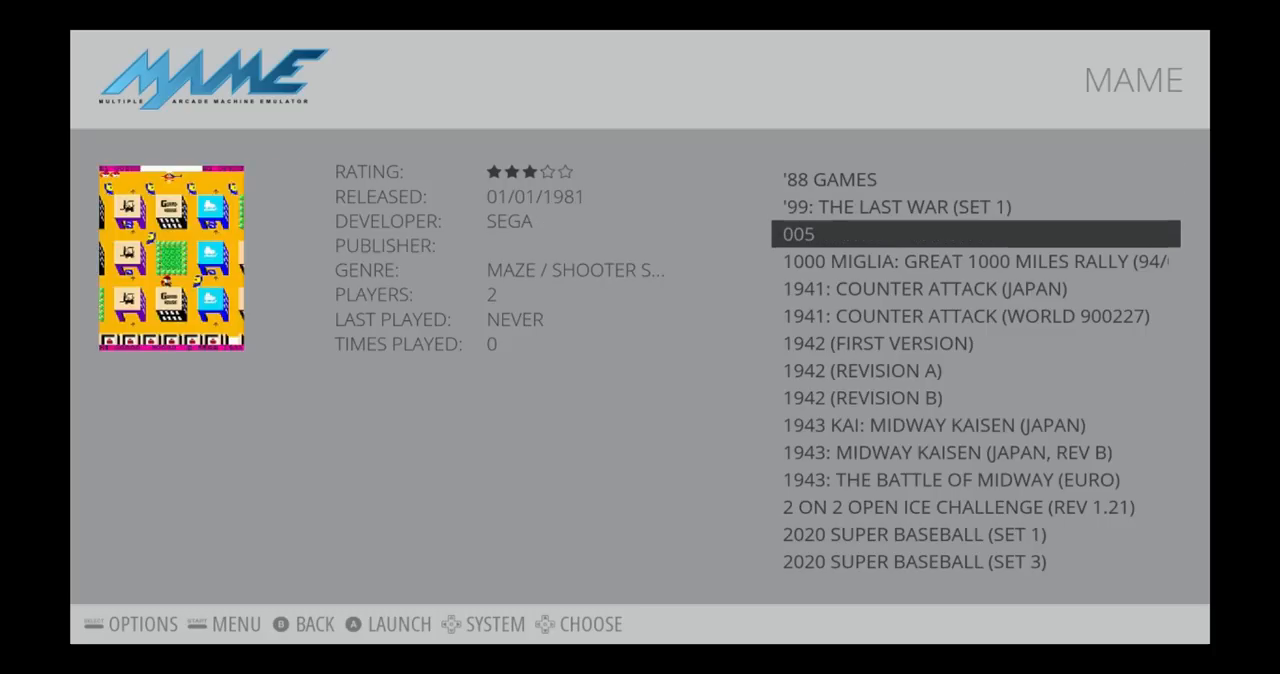
pyautogui.scroll(-3)
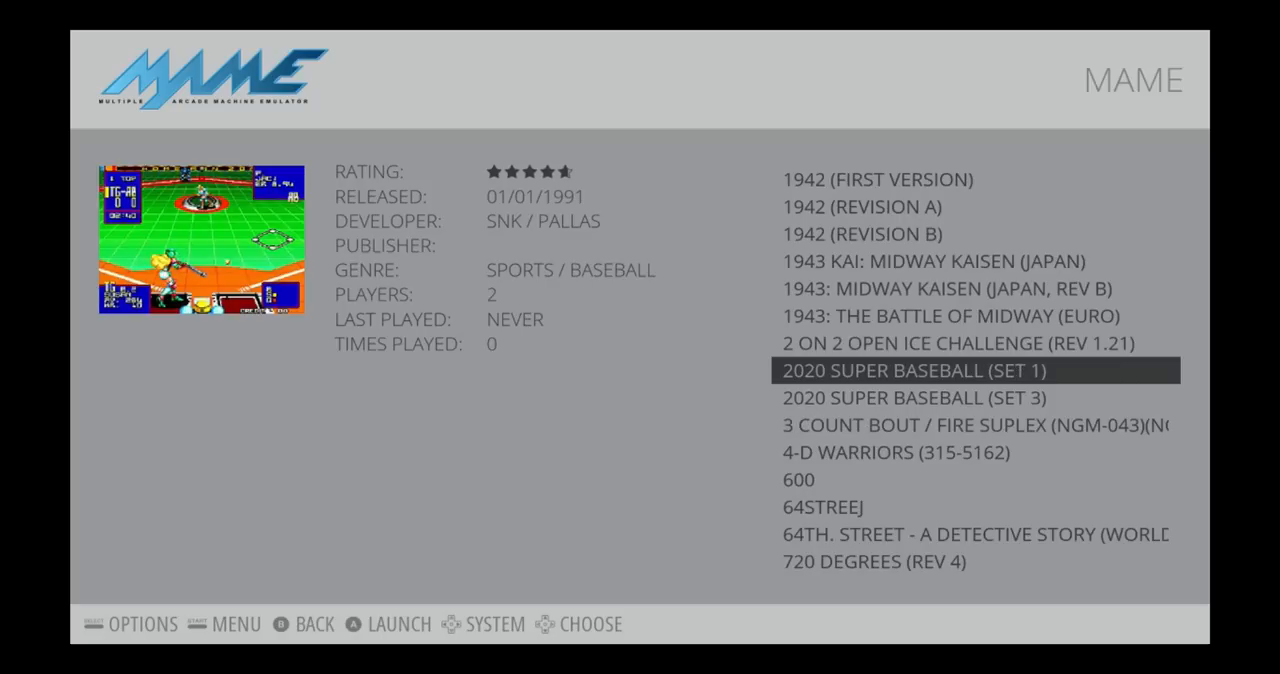
pyautogui.scroll(-3)
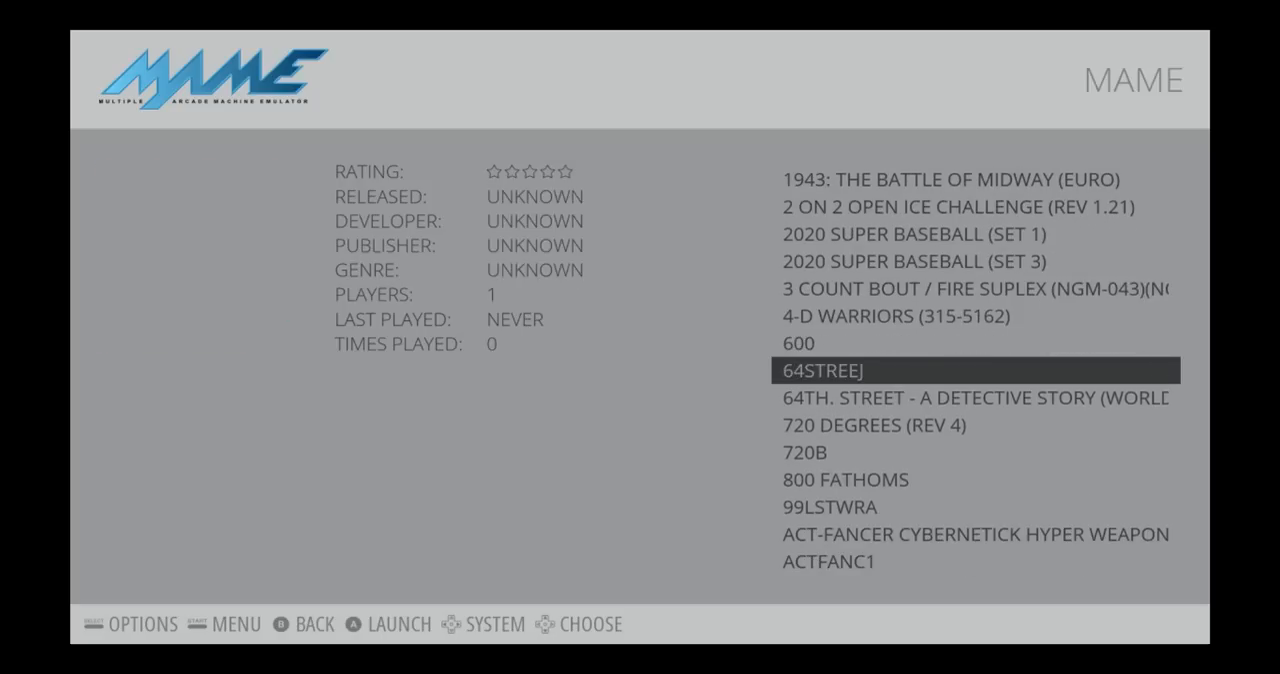
pyautogui.scroll(-3)
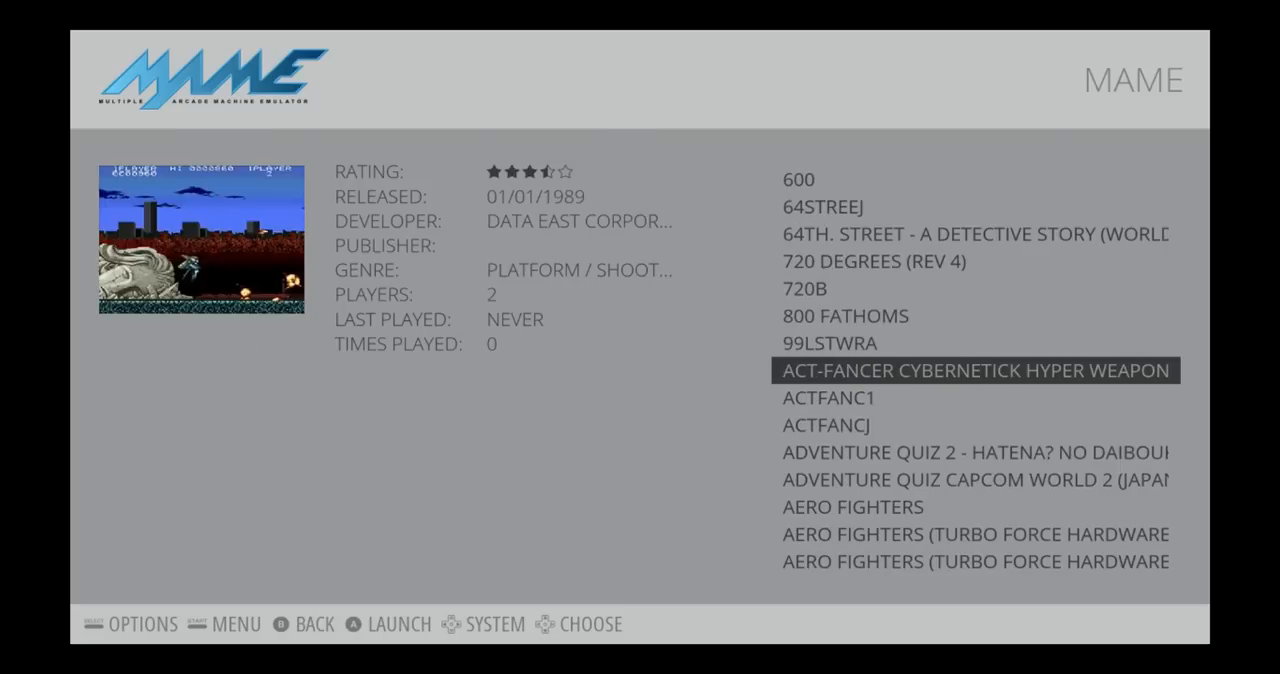
pyautogui.scroll(-3)
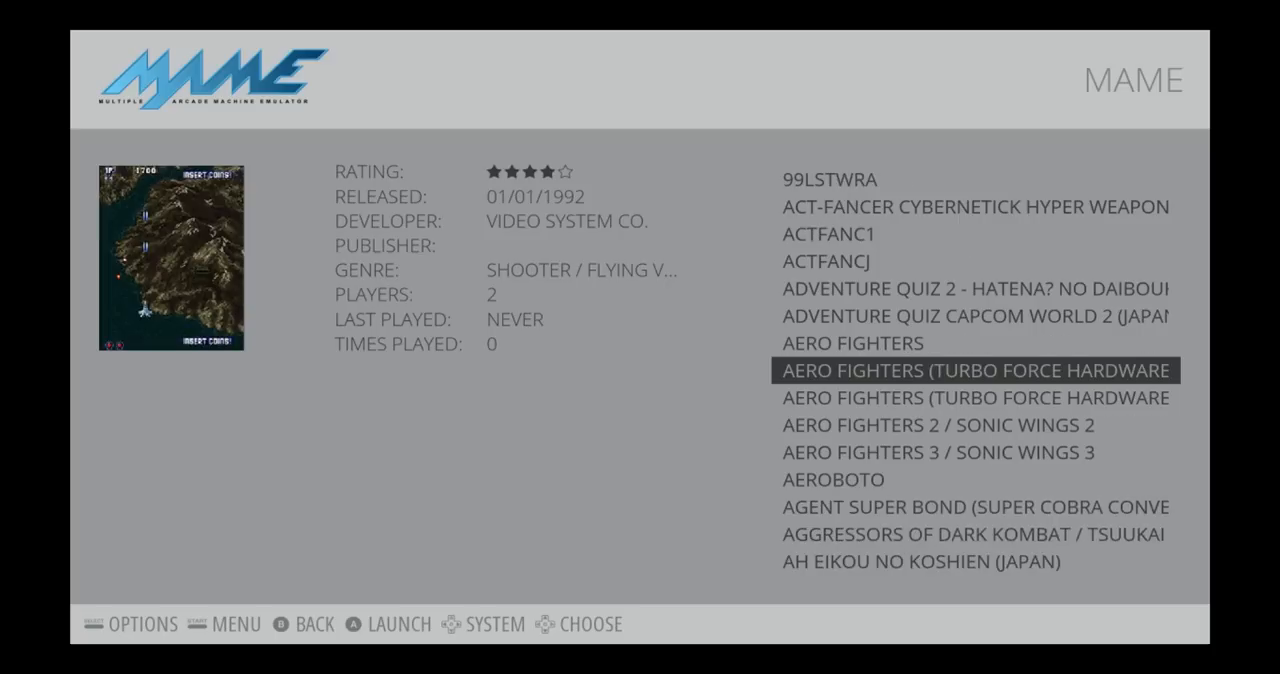
pyautogui.scroll(-3)
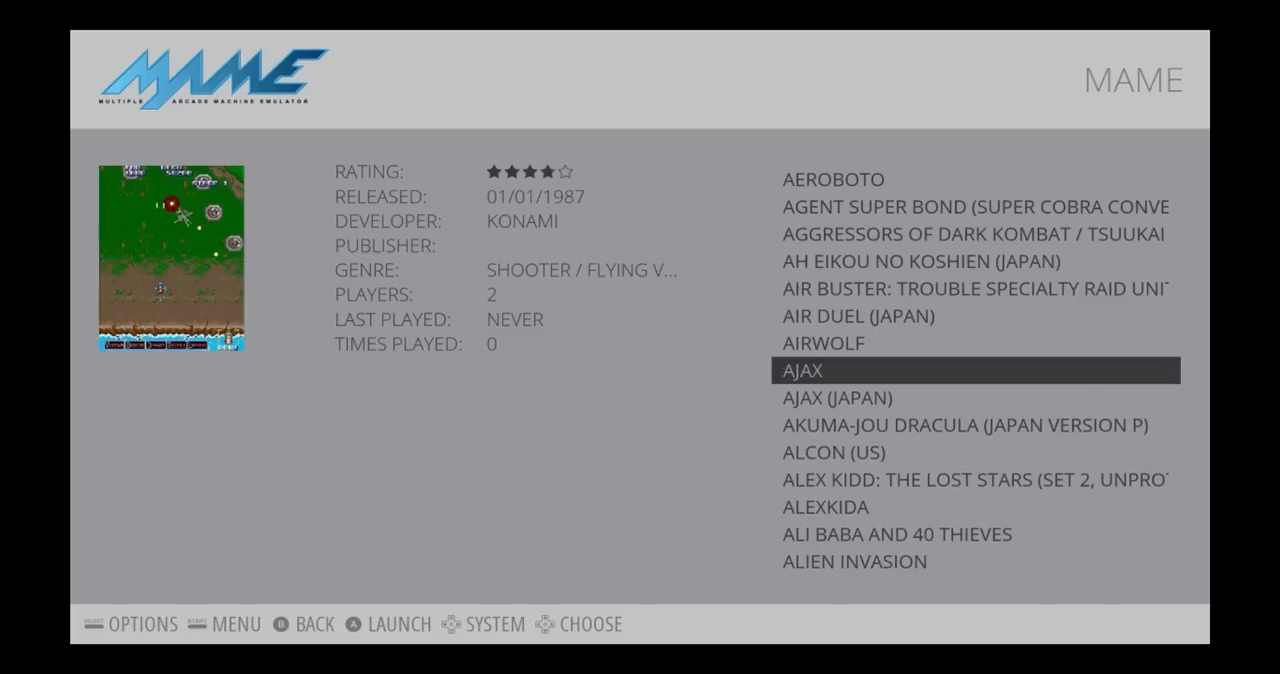
pyautogui.scroll(-3)
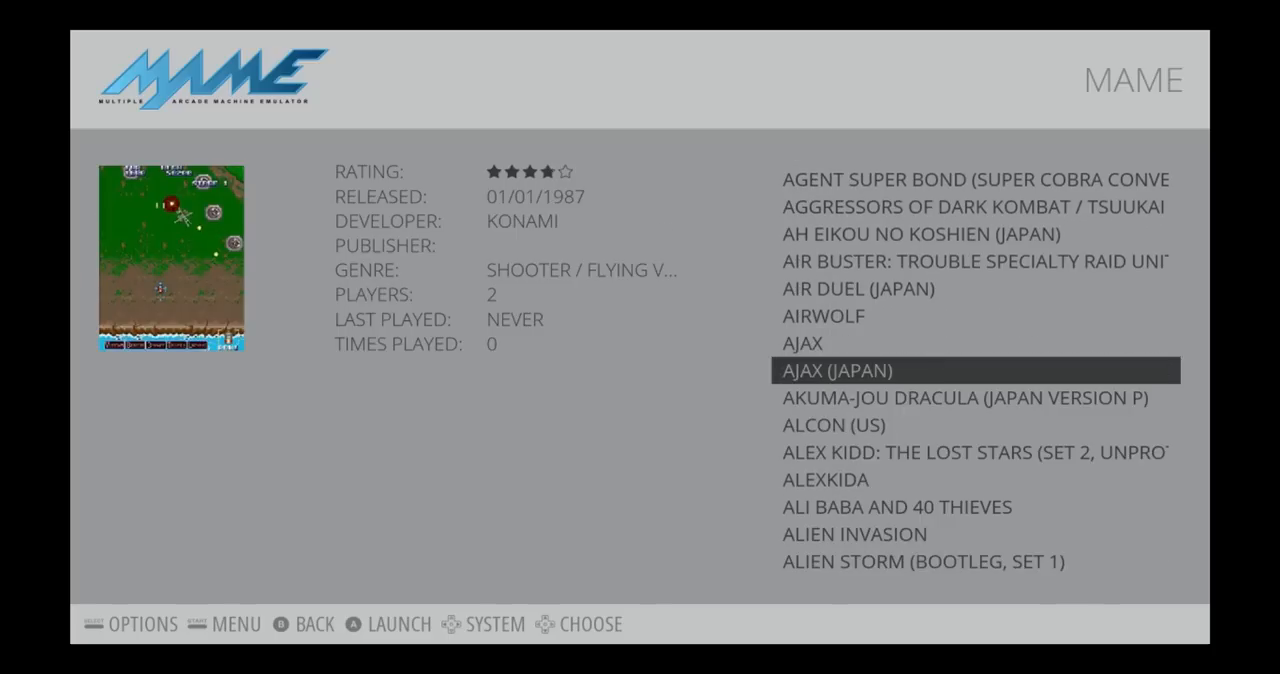
pyautogui.scroll(-3)
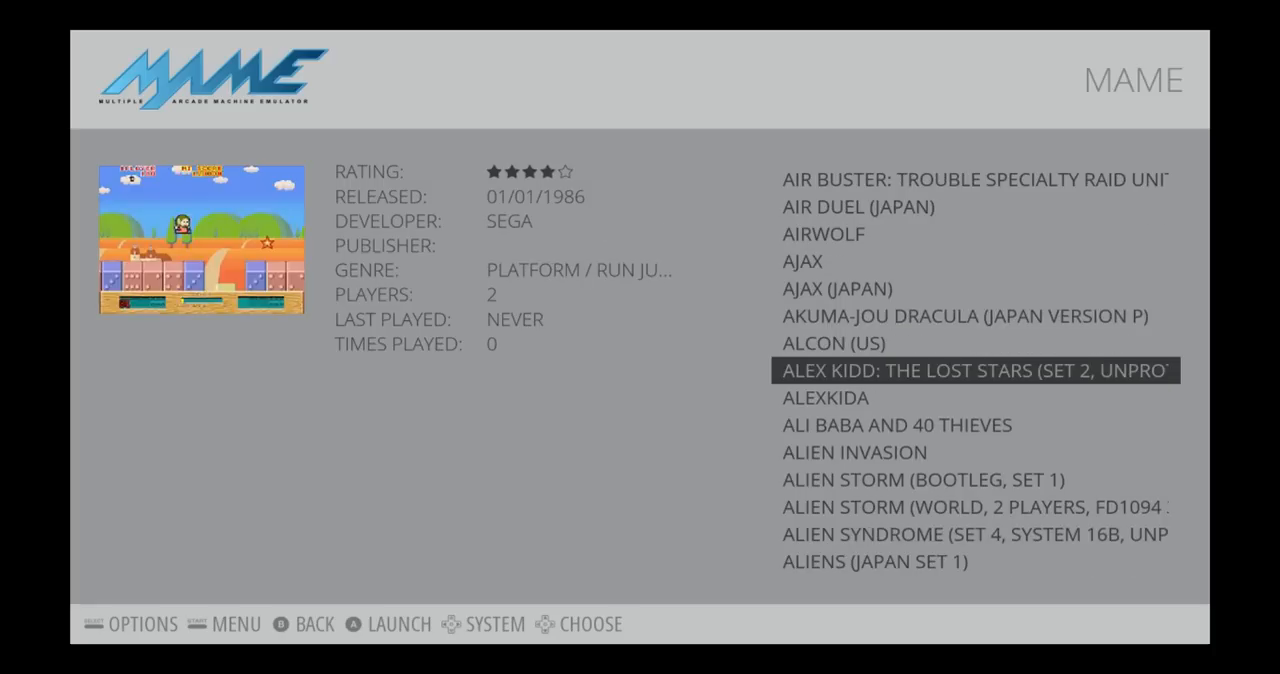
pyautogui.scroll(-3)
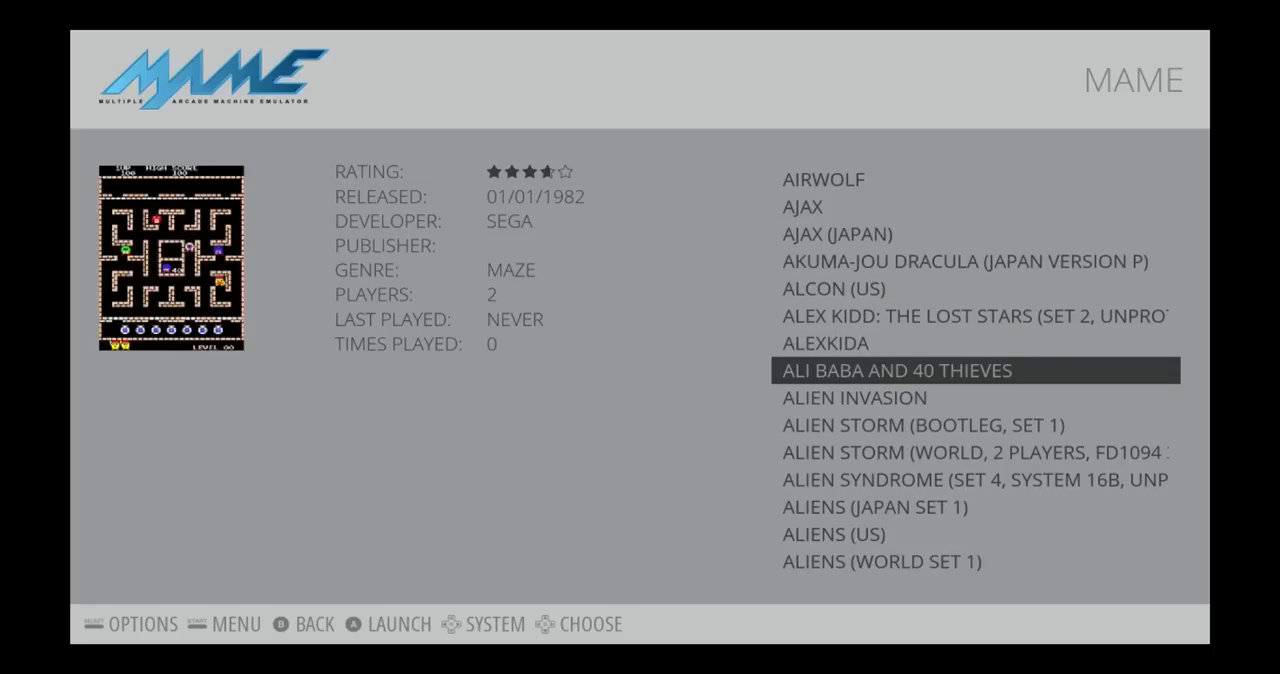
pyautogui.scroll(-3)
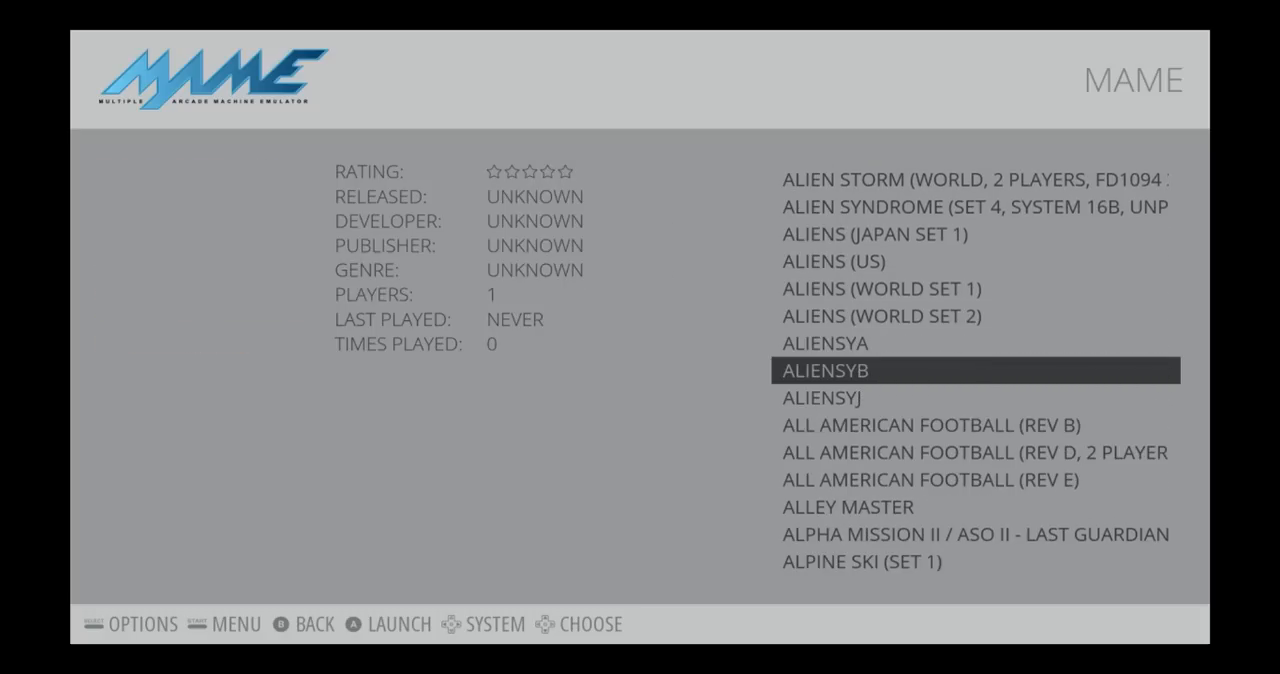
pyautogui.scroll(-3)
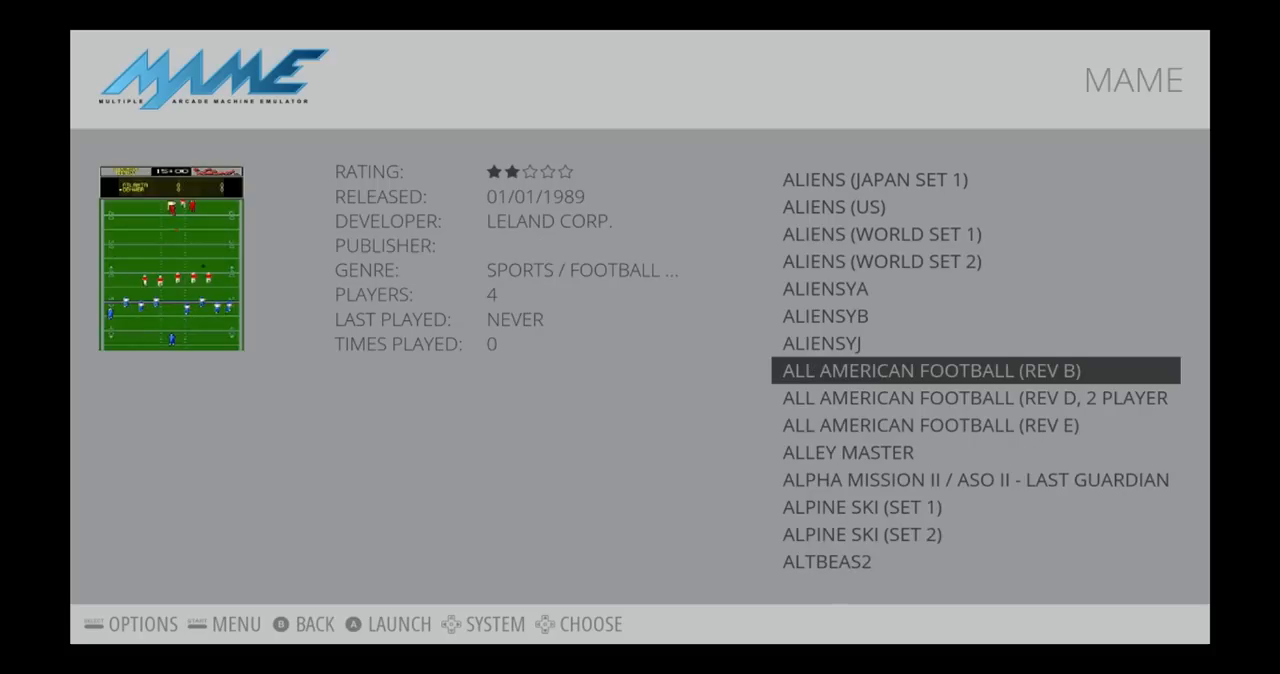
pyautogui.scroll(-3)
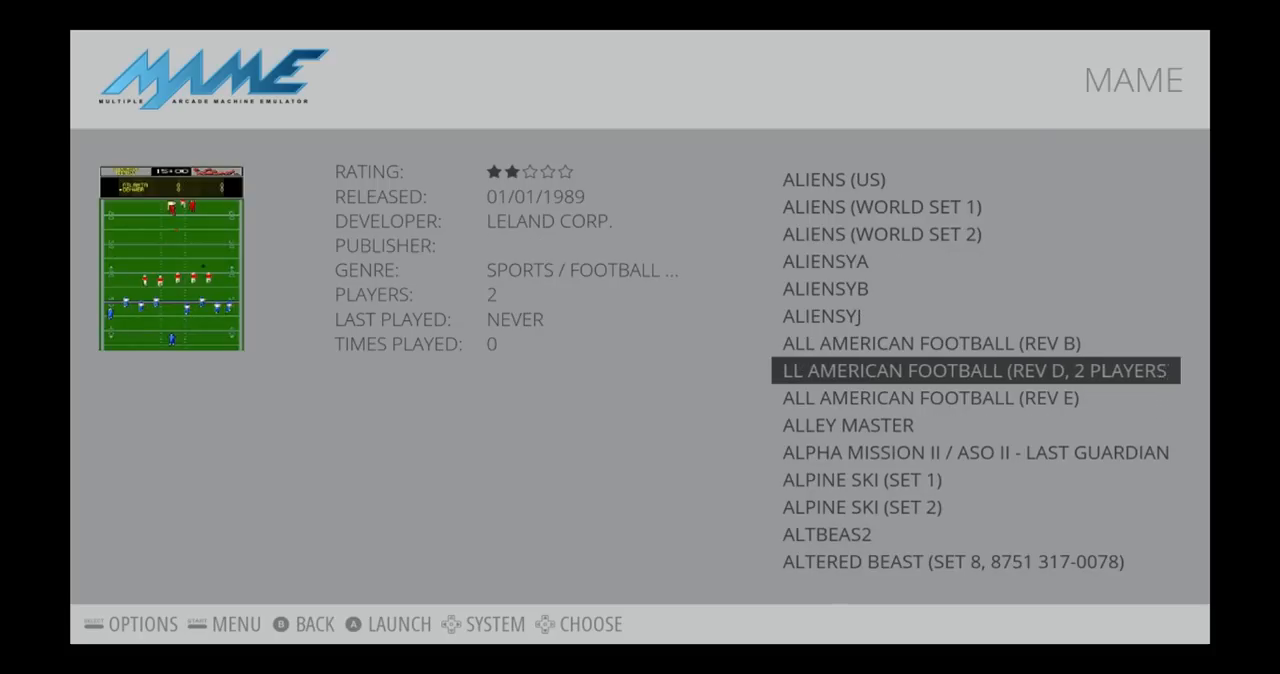
pyautogui.scroll(-3)
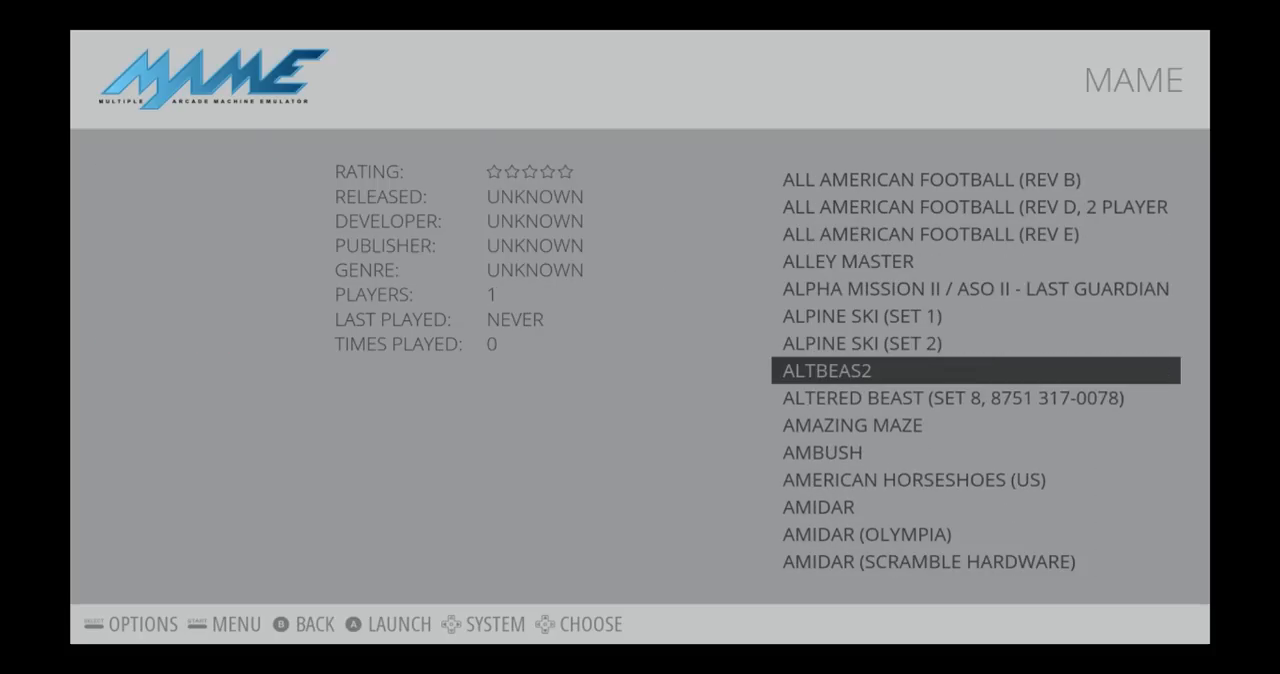
pyautogui.scroll(-3)
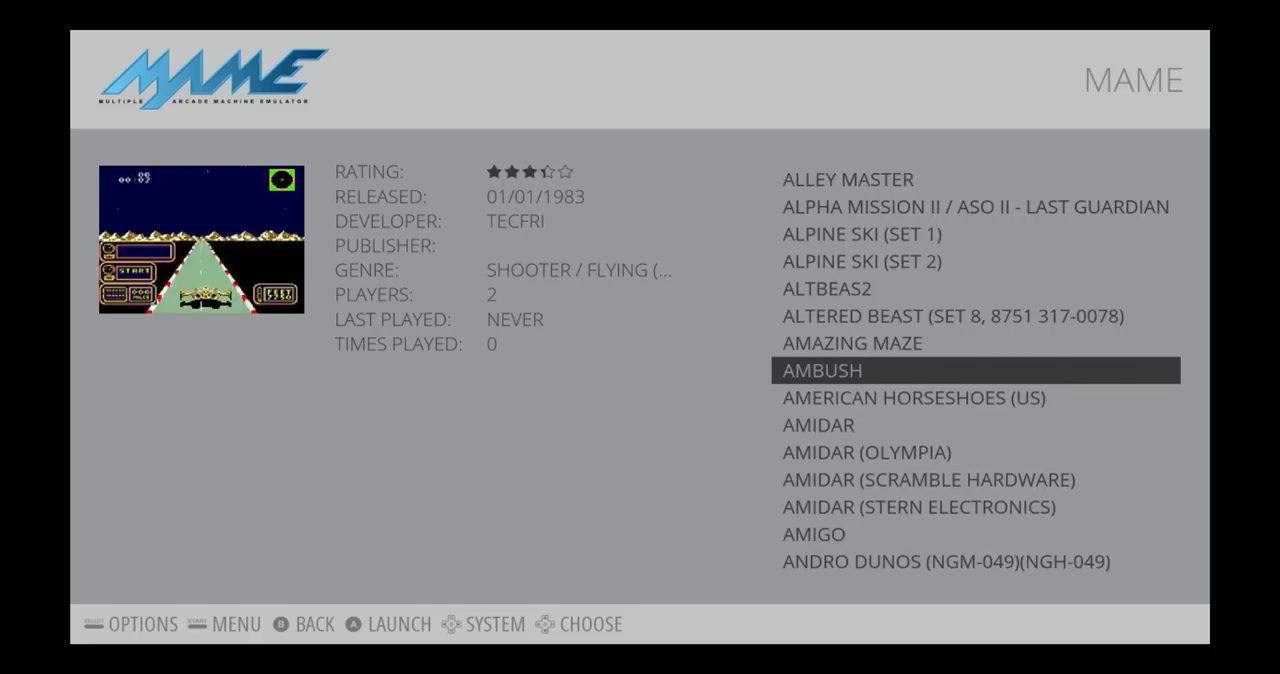
pyautogui.scroll(-3)
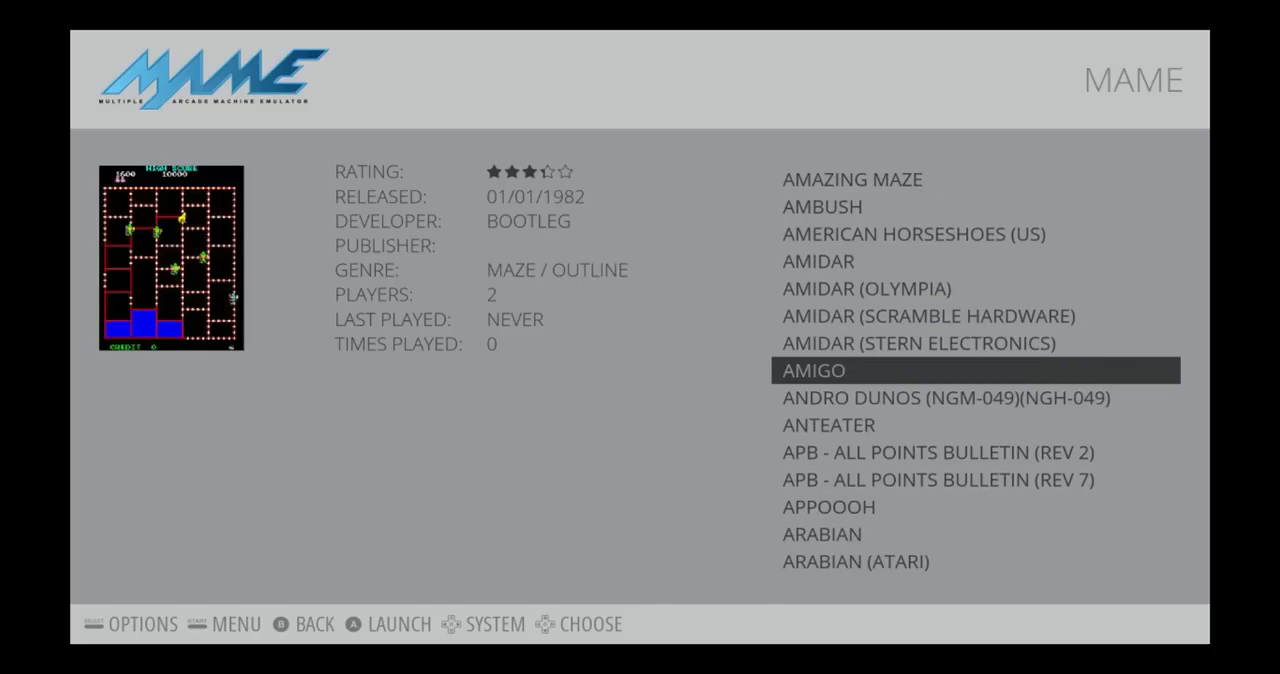
pyautogui.scroll(-3)
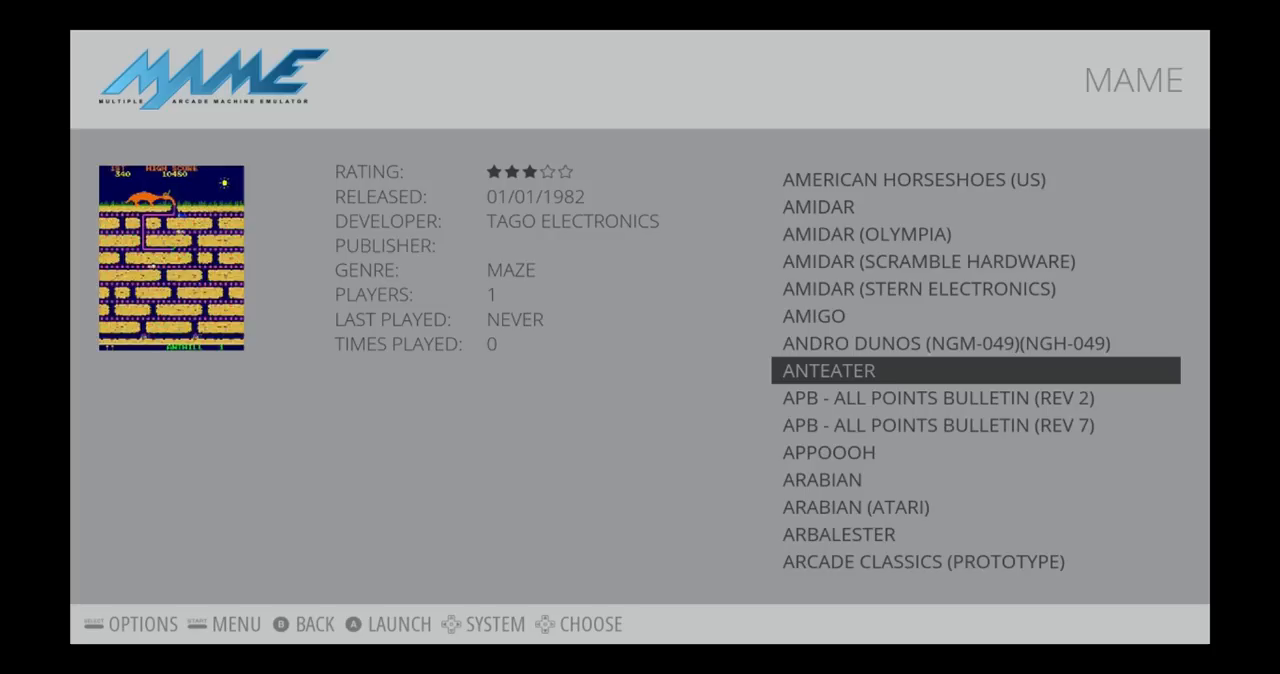
pyautogui.scroll(-3)
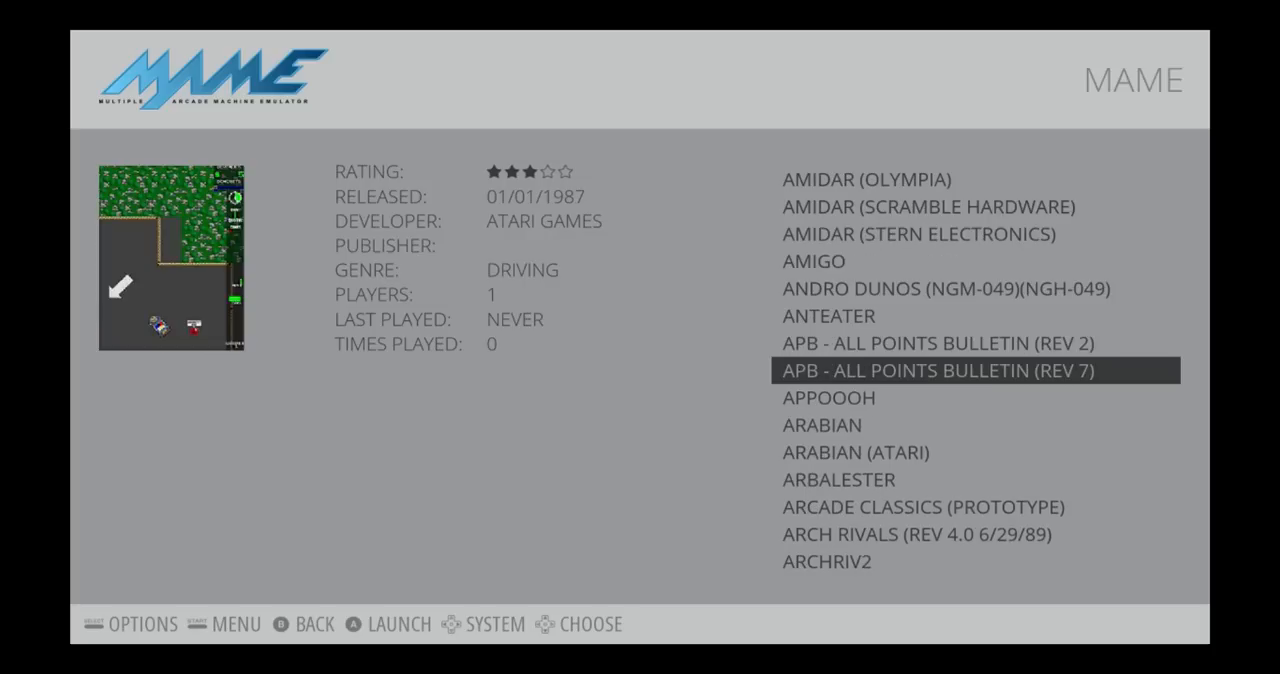
pyautogui.scroll(-3)
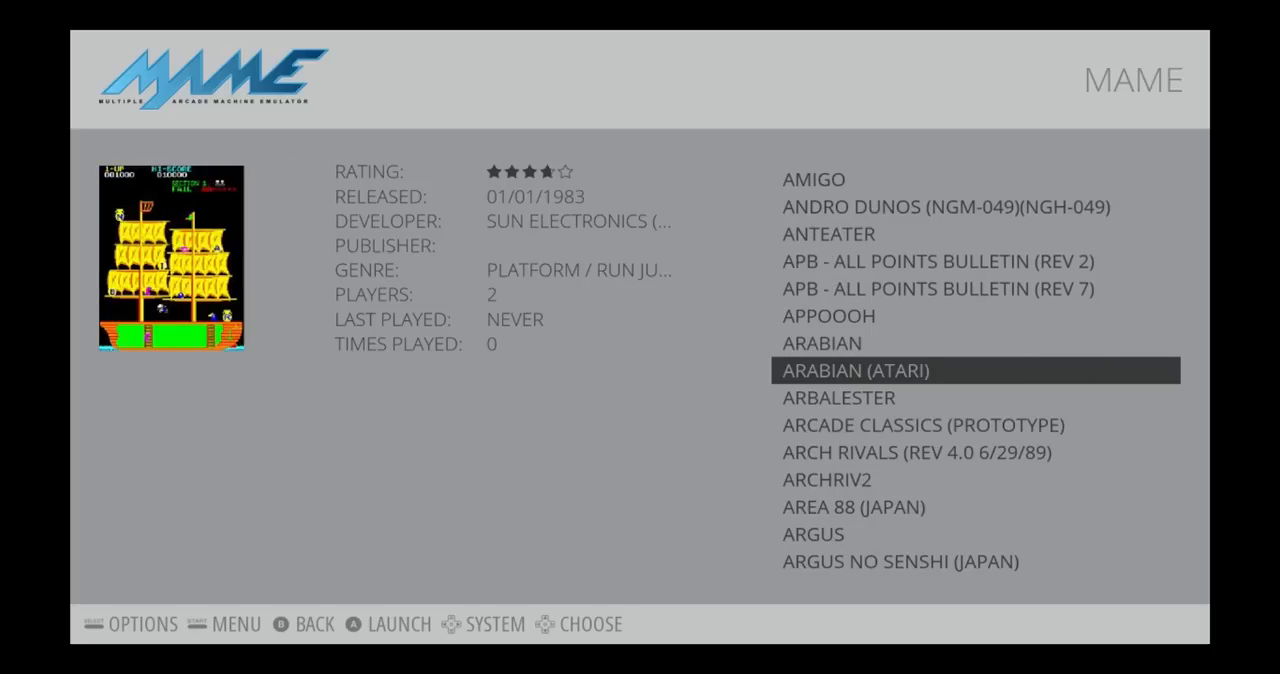
pyautogui.scroll(-3)
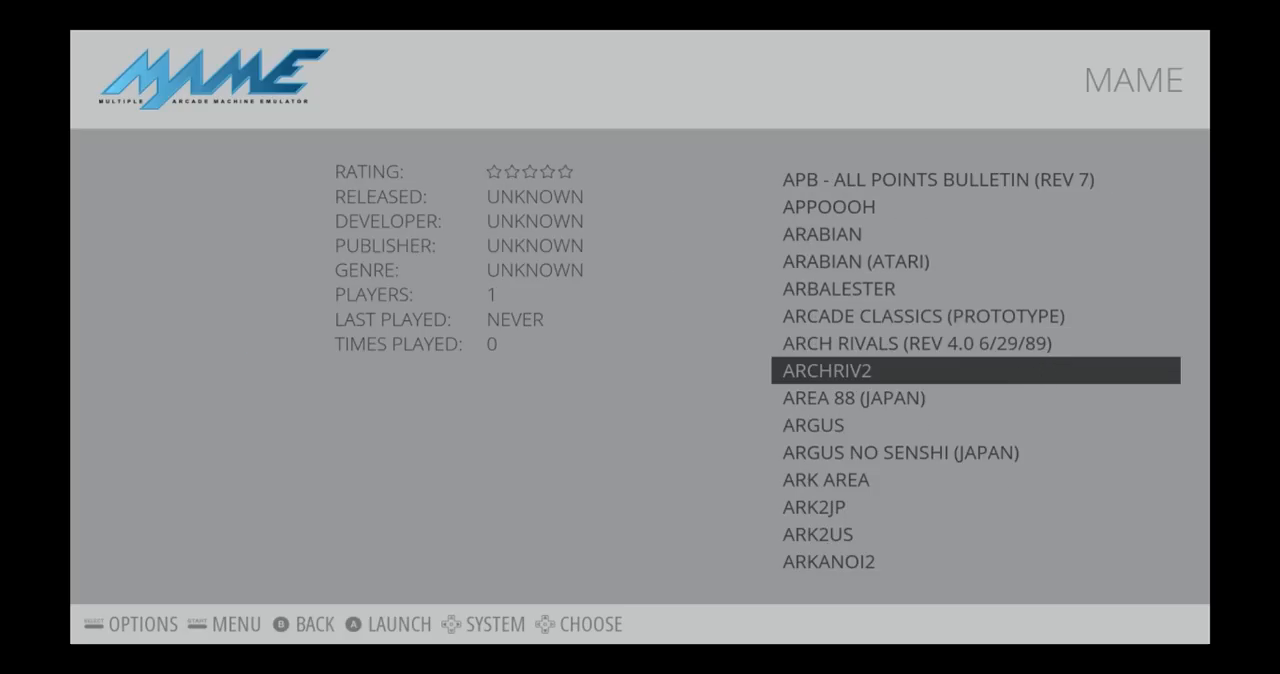
pyautogui.scroll(-3)
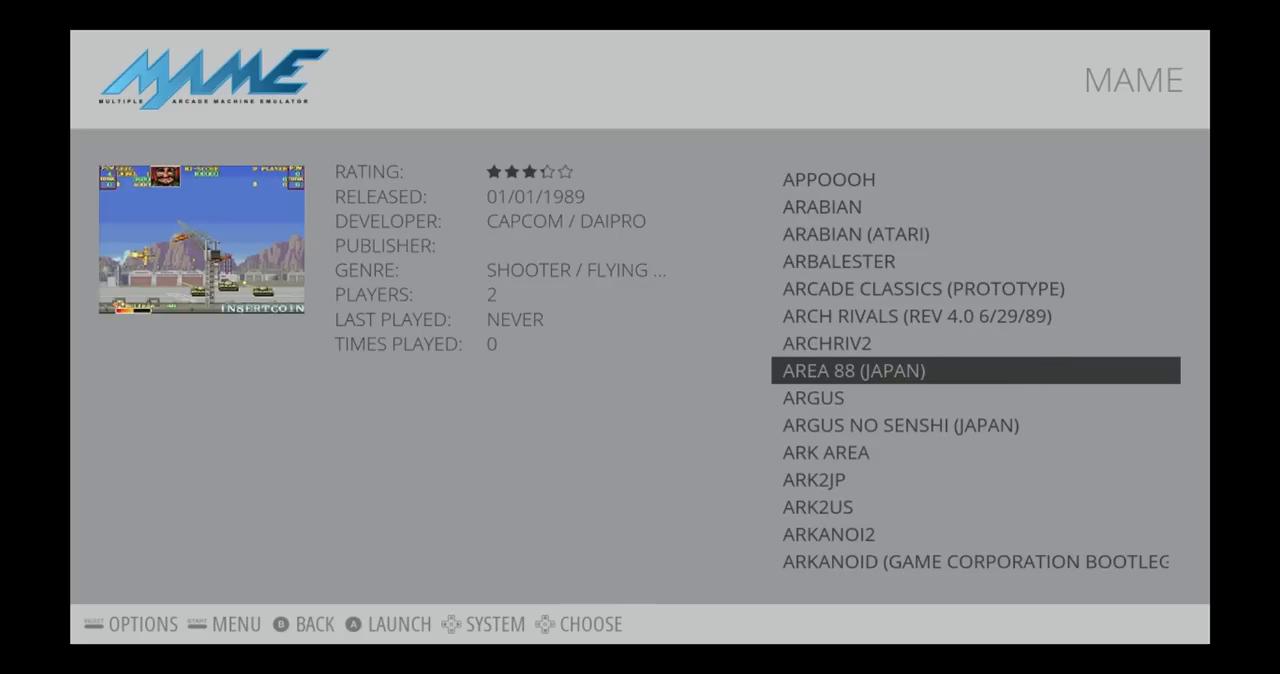
pyautogui.scroll(-3)
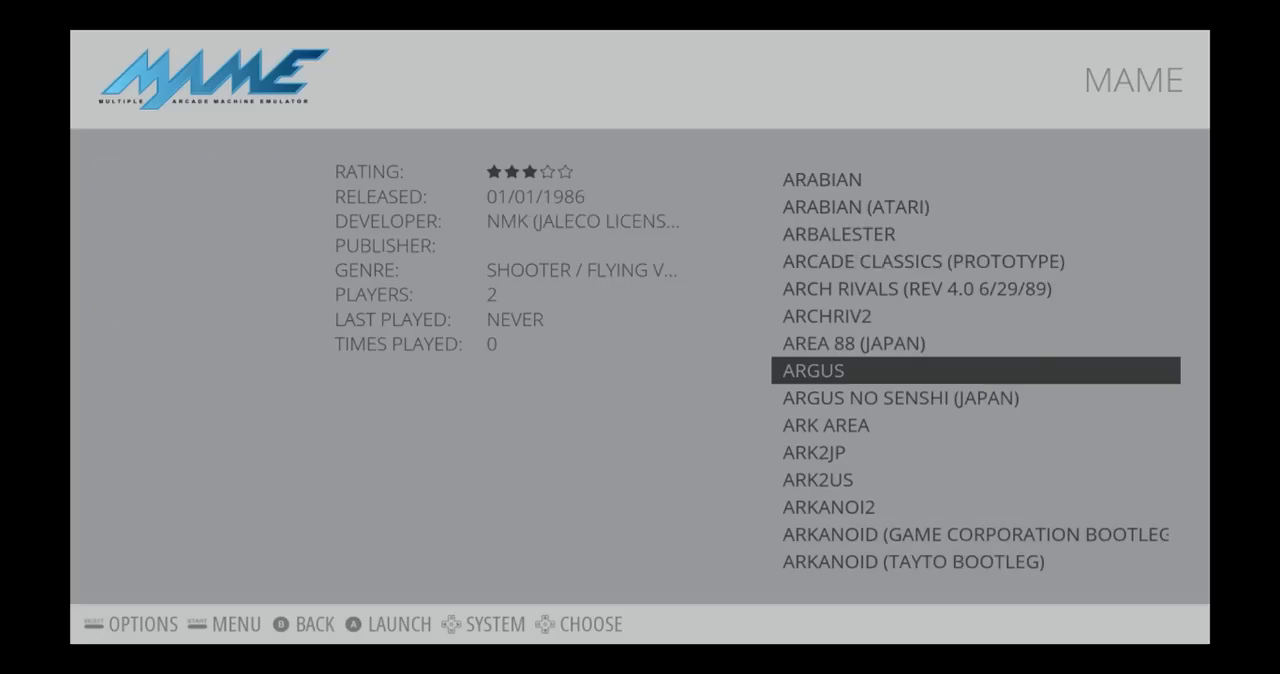
pyautogui.scroll(-3)
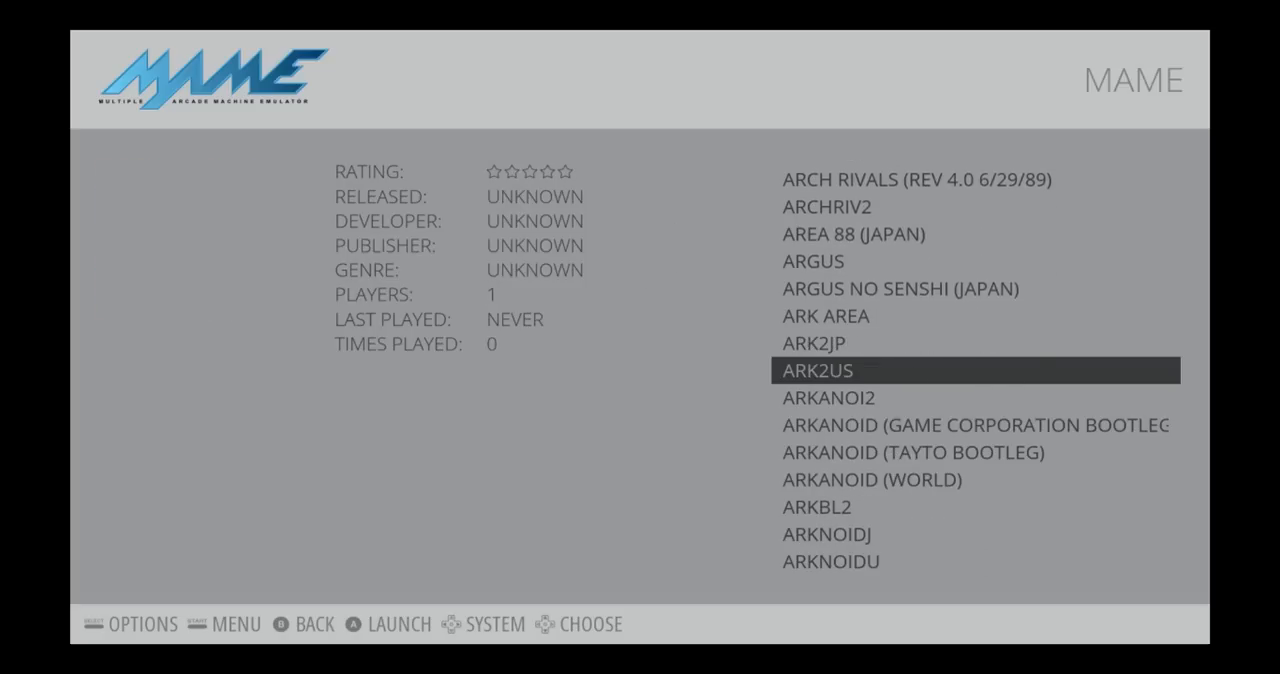
pyautogui.scroll(-3)
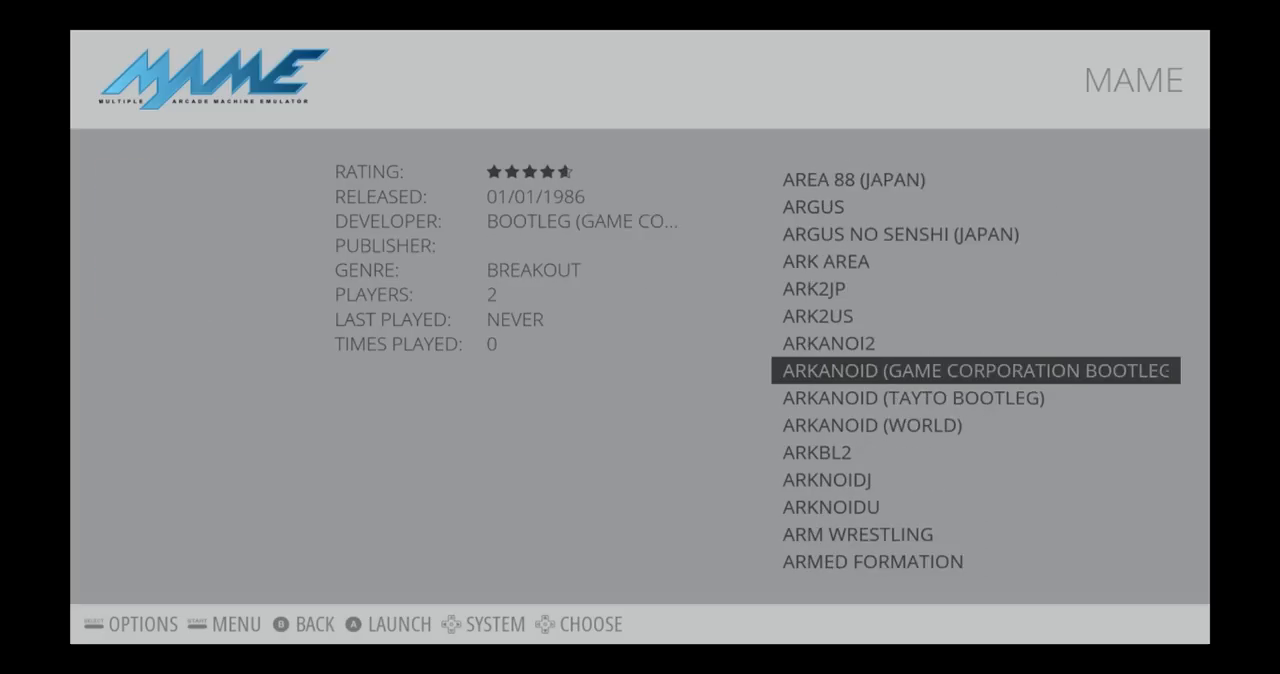
pyautogui.scroll(-3)
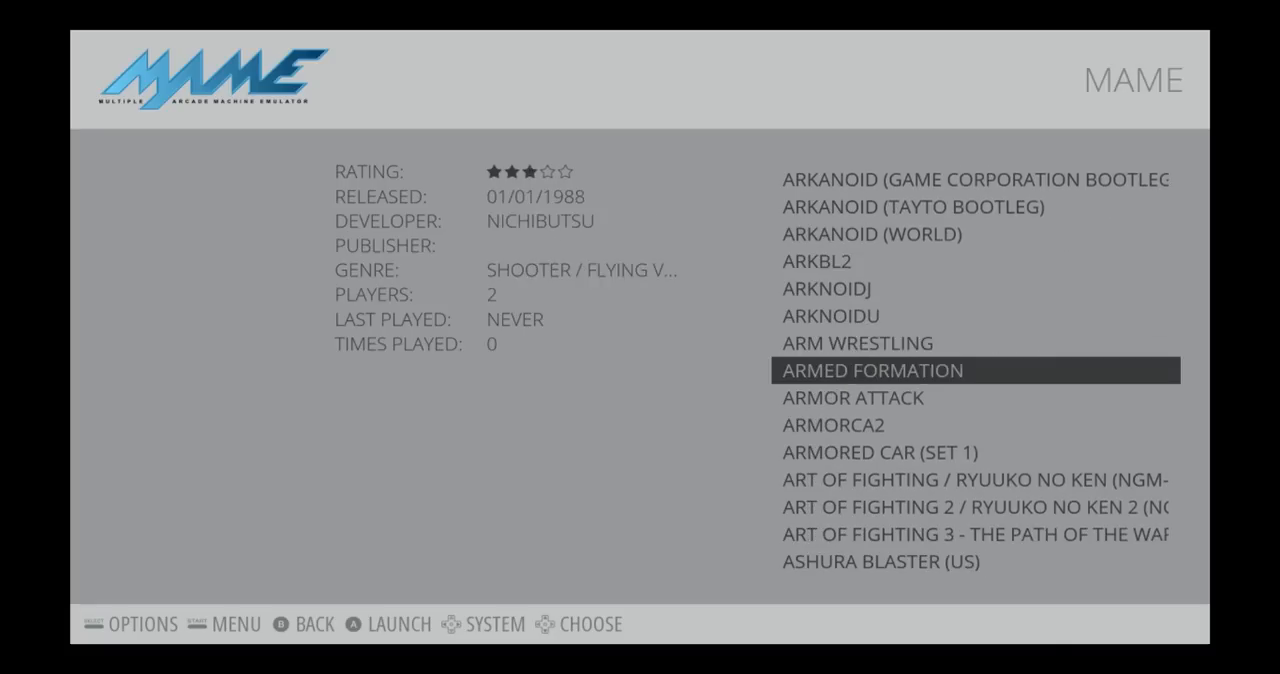
pyautogui.scroll(-3)
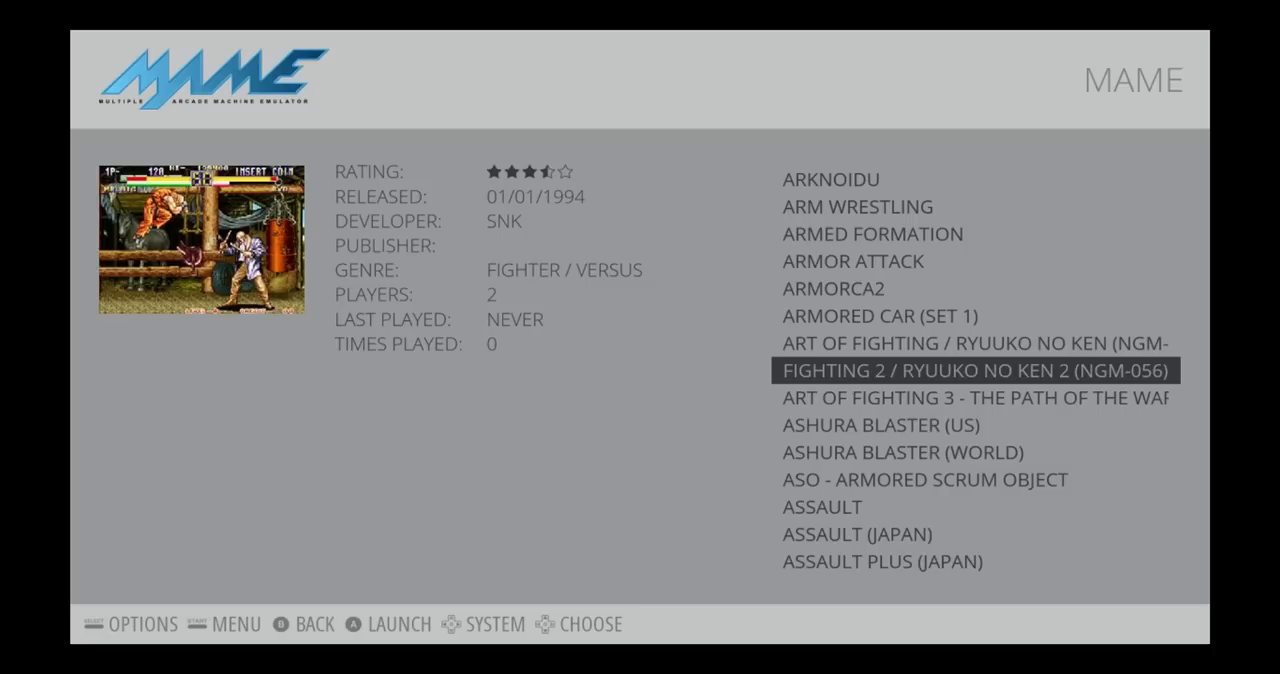
pyautogui.scroll(-3)
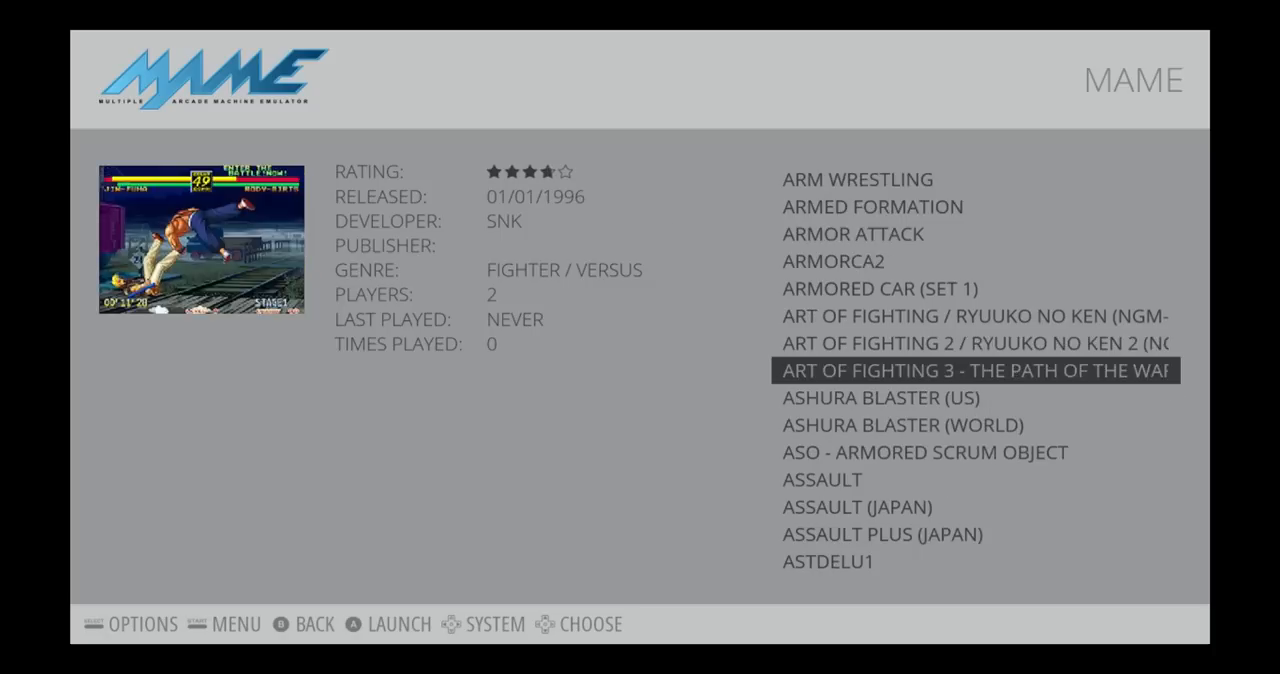
pyautogui.scroll(-3)
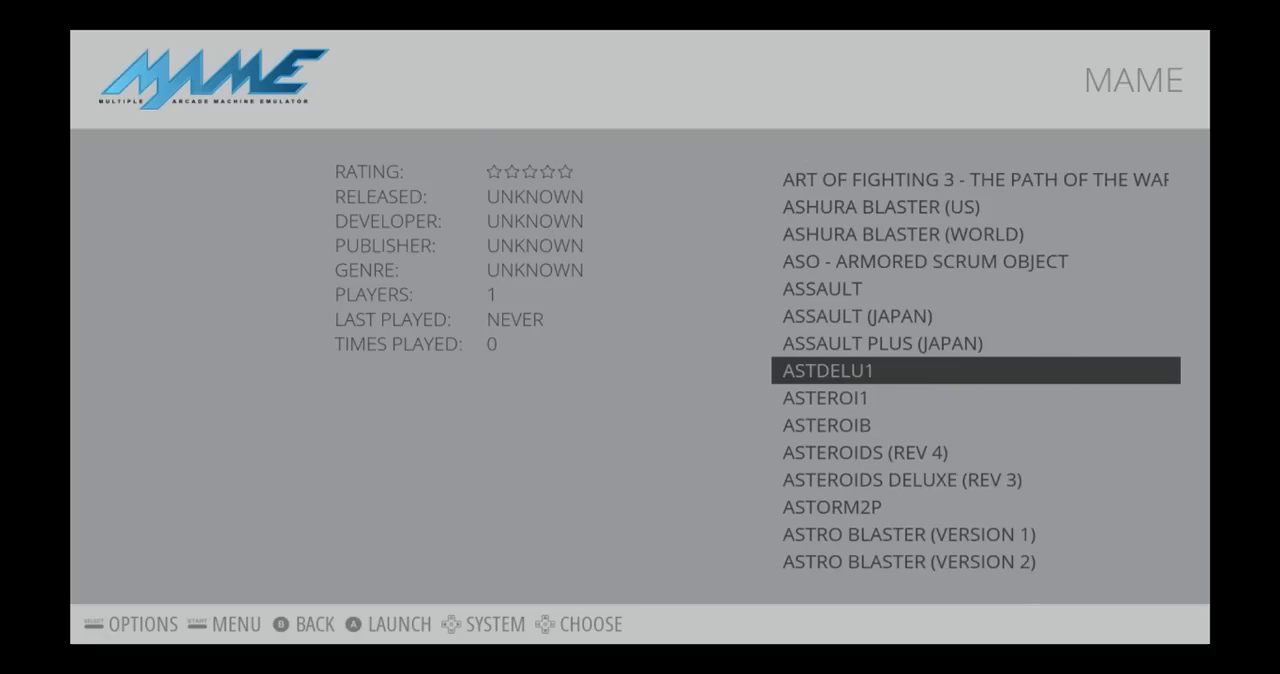
pyautogui.scroll(-3)
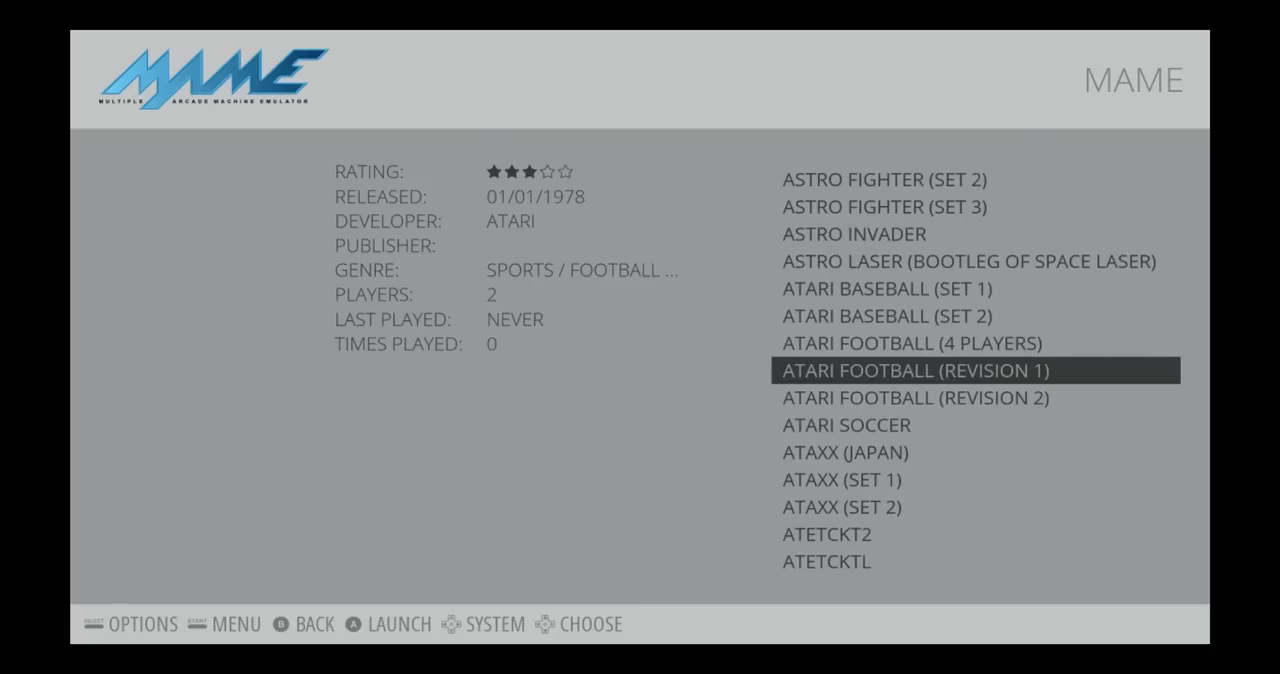
pyautogui.scroll(-3)
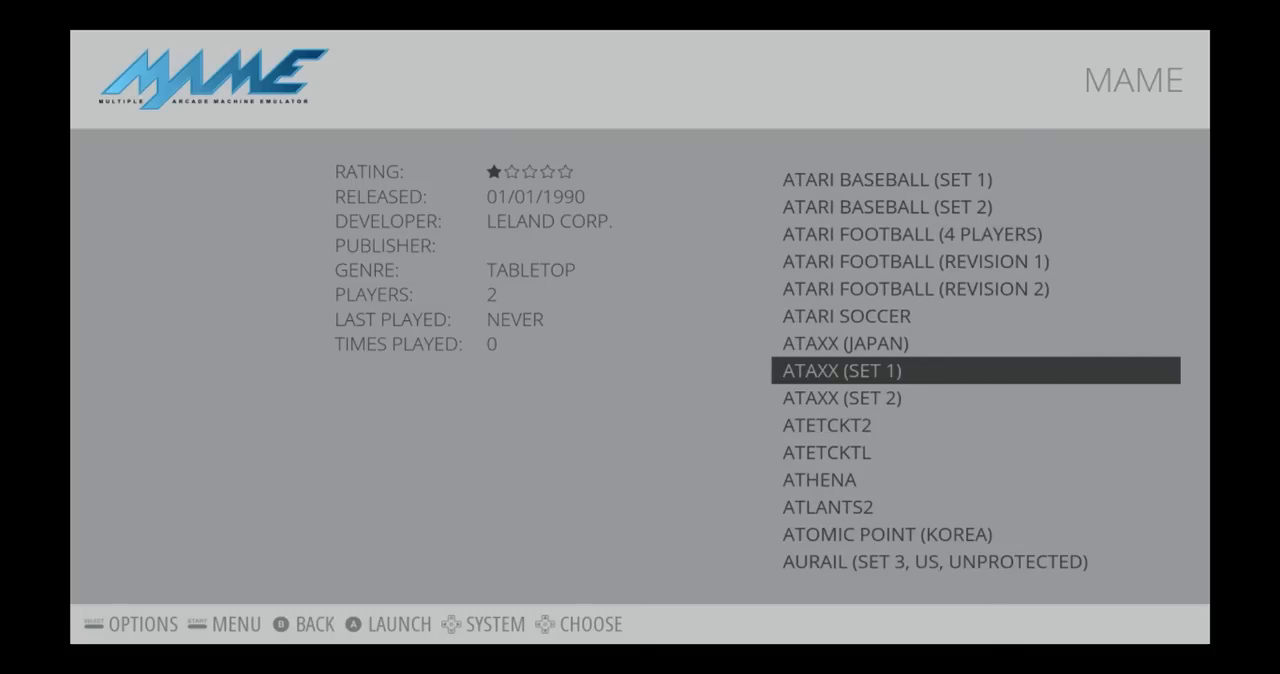